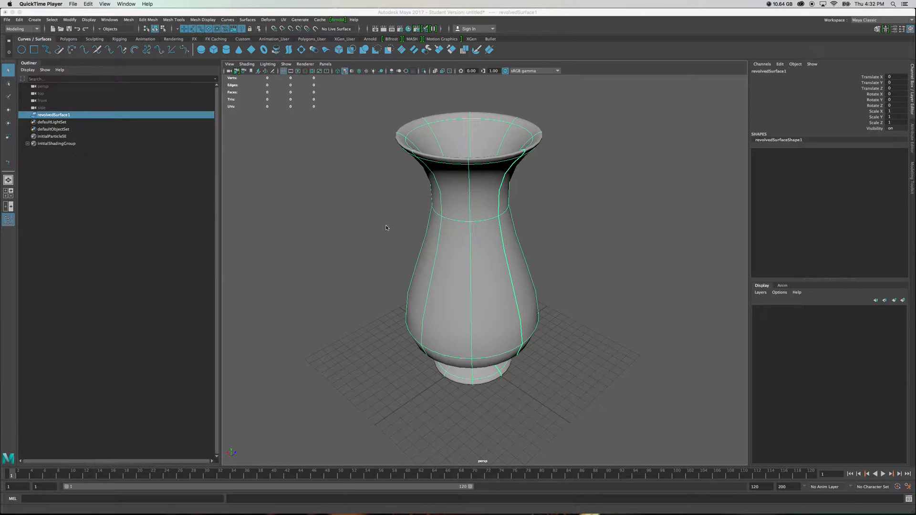
{"action": "mouse_move", "coordinate": [602, 273]}
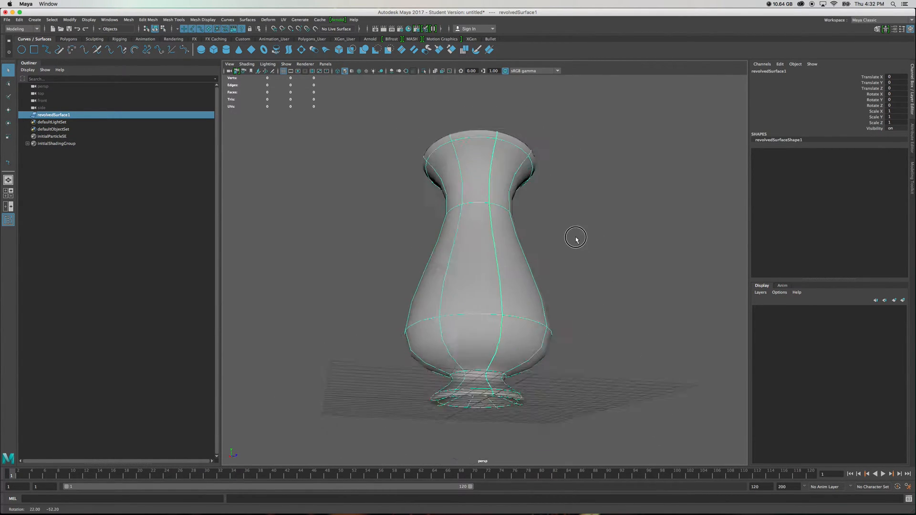
Orbit around the vase, then bring up the Surfaces > Insert Isoparms option box.
{"action": "left_click_drag", "start_coordinate": [575, 239], "coordinate": [595, 259]}
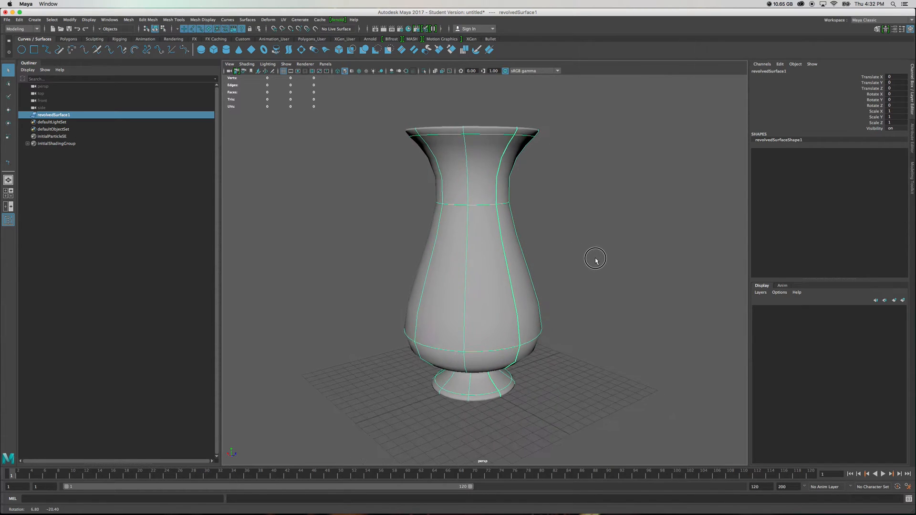
{"action": "left_click_drag", "start_coordinate": [595, 260], "coordinate": [596, 273]}
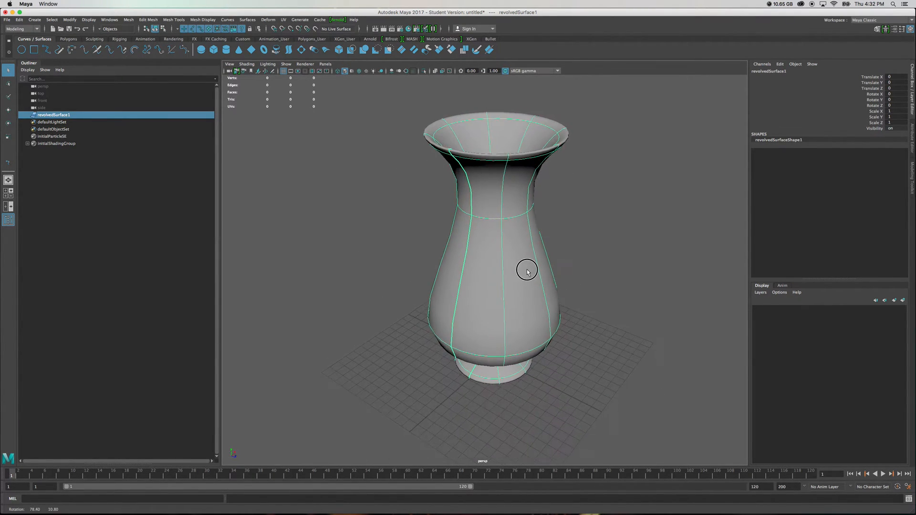
{"action": "left_click_drag", "start_coordinate": [527, 272], "coordinate": [552, 275]}
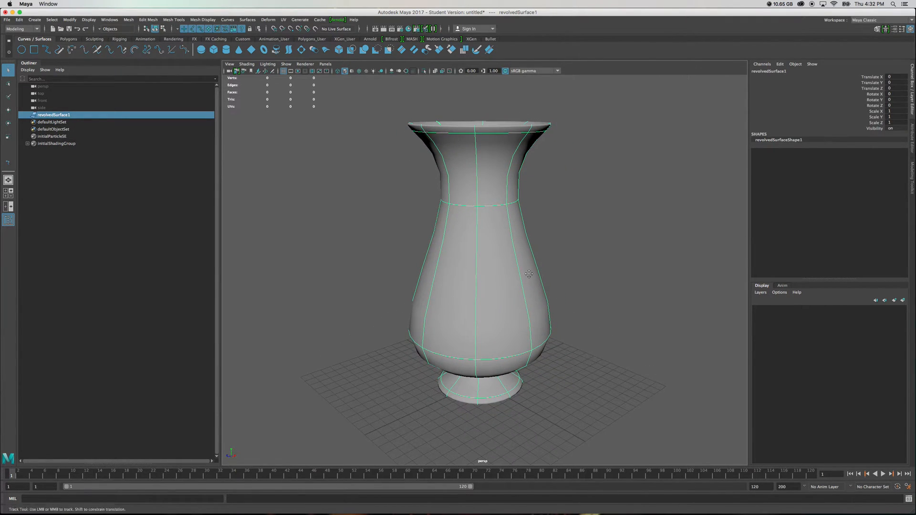
{"action": "left_click_drag", "start_coordinate": [529, 274], "coordinate": [532, 275]}
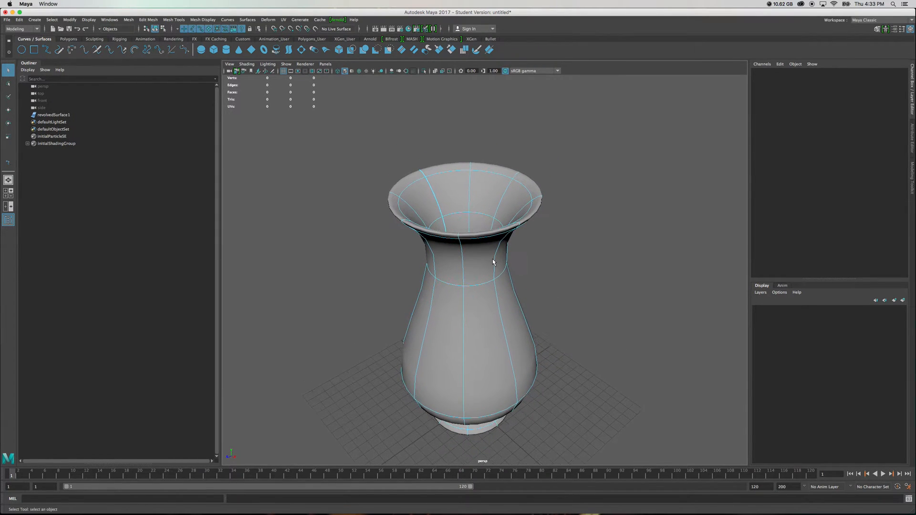
{"action": "left_click_drag", "start_coordinate": [493, 262], "coordinate": [497, 261]}
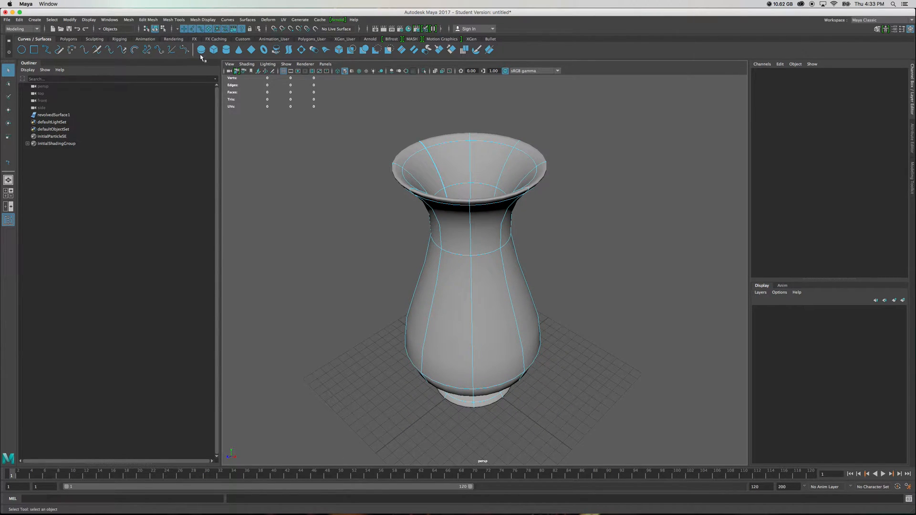
{"action": "left_click", "coordinate": [247, 20]}
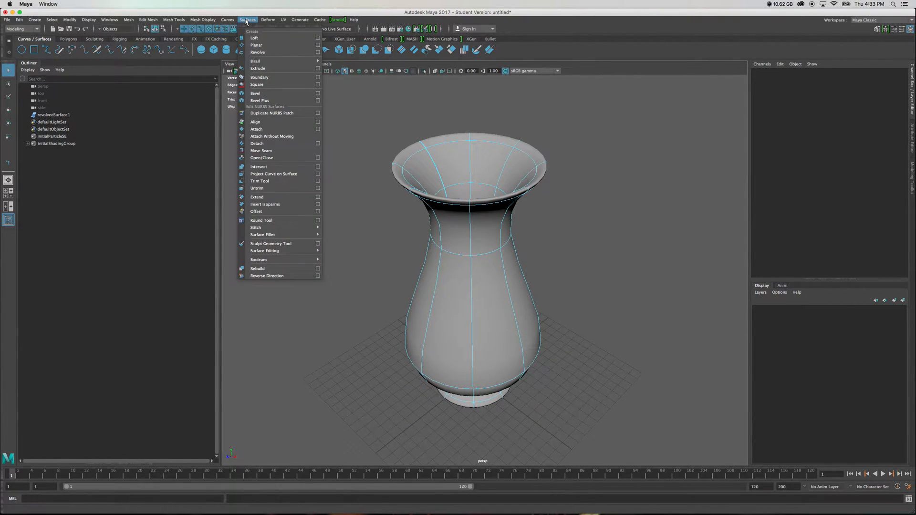
{"action": "mouse_move", "coordinate": [265, 204]}
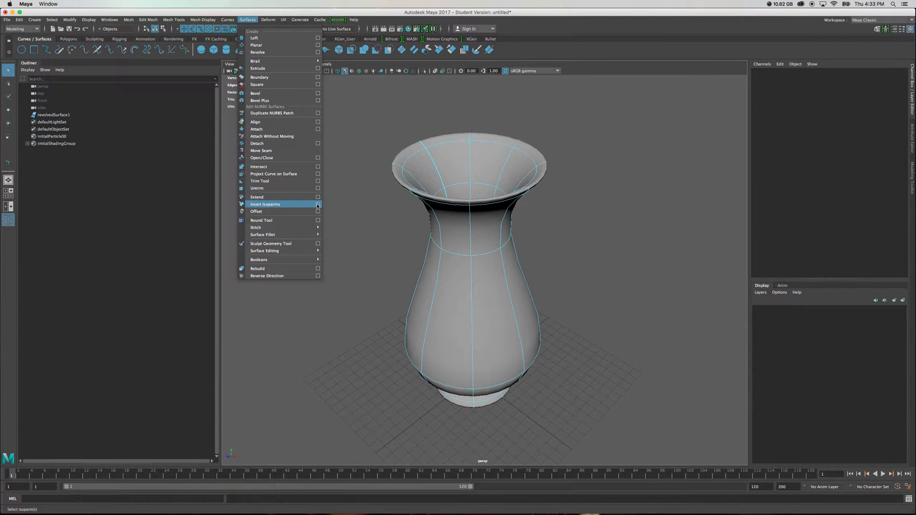
{"action": "left_click", "coordinate": [319, 204]}
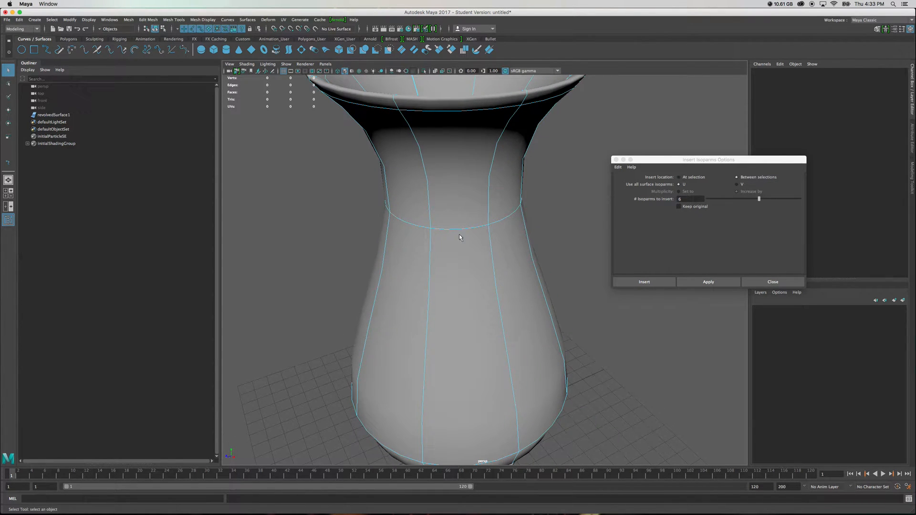
Set Insert Isoparms to Between selections with 5 isoparms to insert.
{"action": "left_click_drag", "start_coordinate": [459, 237], "coordinate": [480, 228]}
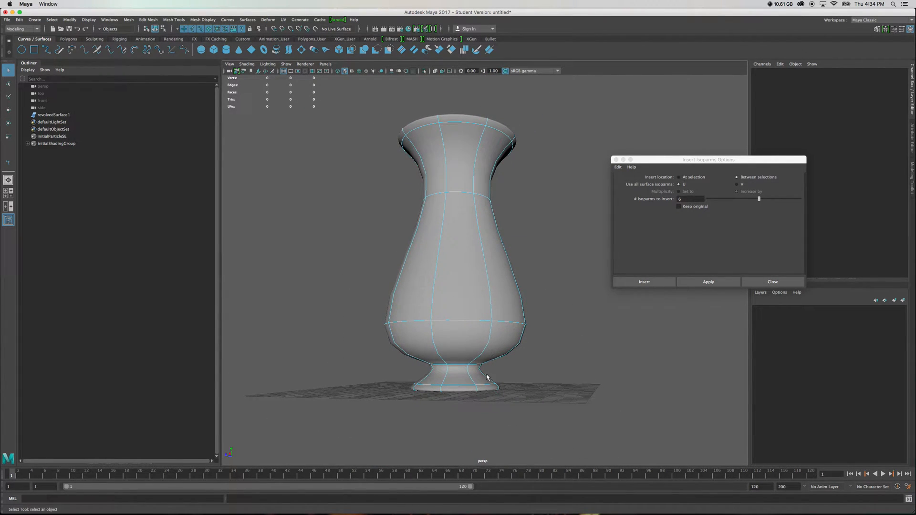
{"action": "mouse_move", "coordinate": [505, 356]}
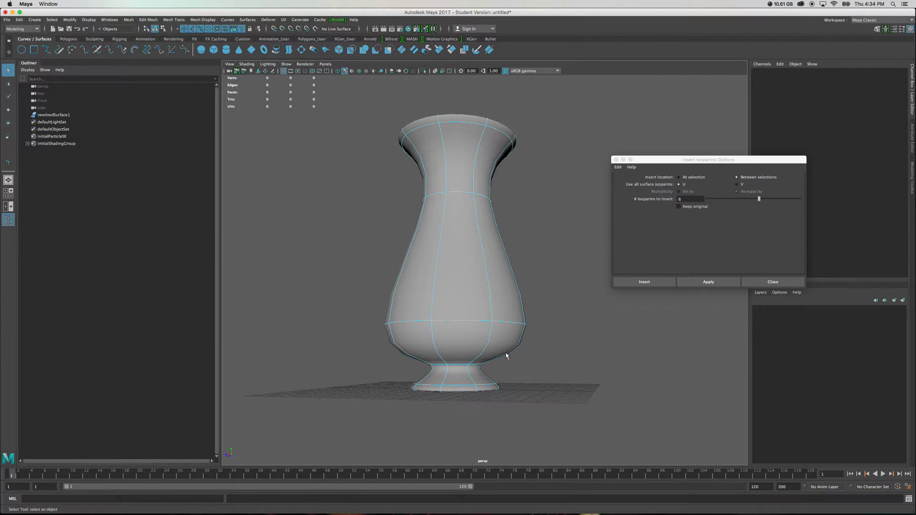
{"action": "mouse_move", "coordinate": [477, 229]}
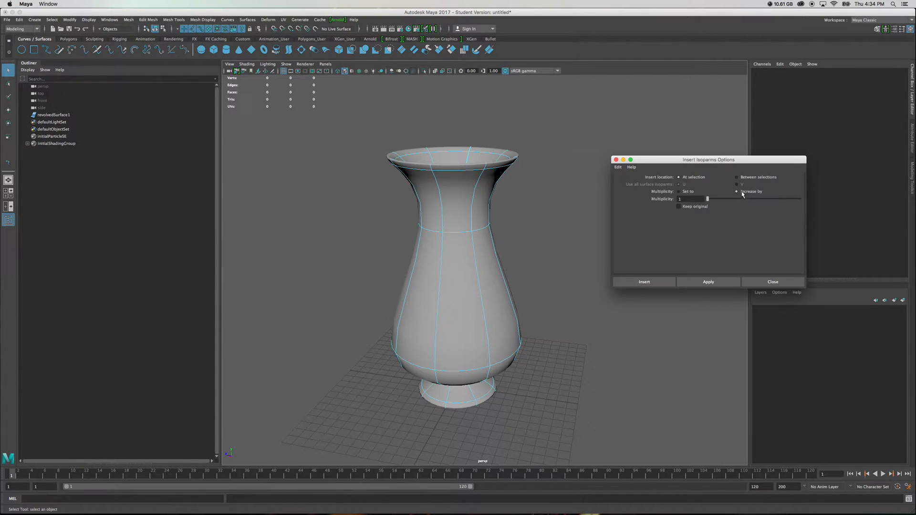
{"action": "left_click", "coordinate": [737, 191]}
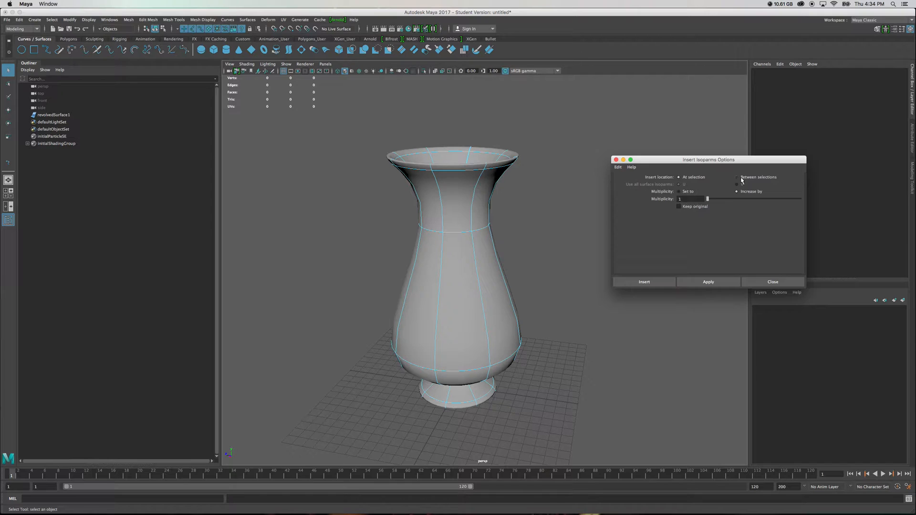
{"action": "left_click", "coordinate": [736, 177]}
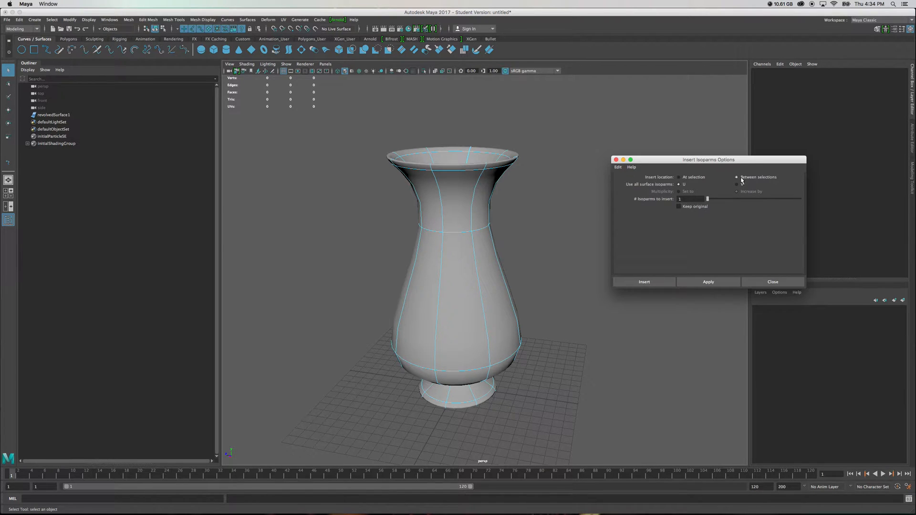
{"action": "left_click", "coordinate": [737, 184]}
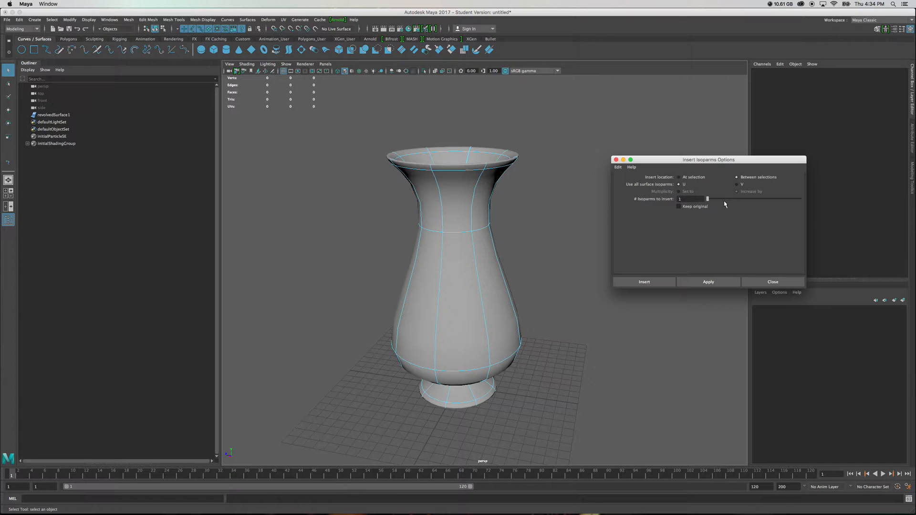
{"action": "left_click_drag", "start_coordinate": [707, 198], "coordinate": [739, 198]}
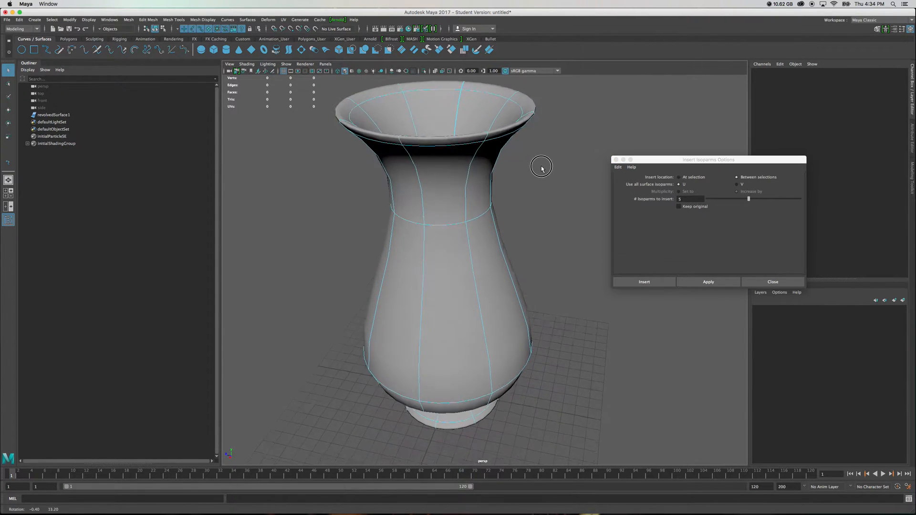
Insert five isoparms between the rim and neck isoparms, then pick the neck isoparm.
{"action": "left_click_drag", "start_coordinate": [542, 167], "coordinate": [531, 158]}
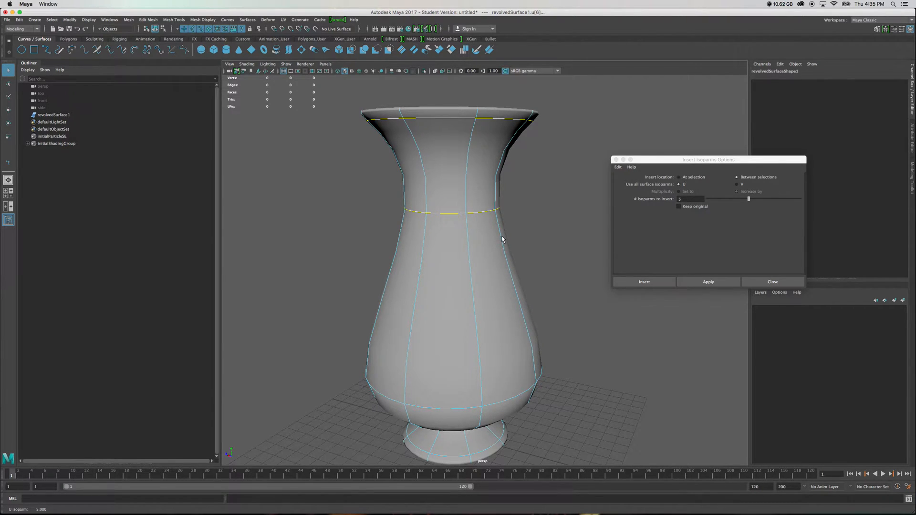
{"action": "left_click", "coordinate": [707, 281]}
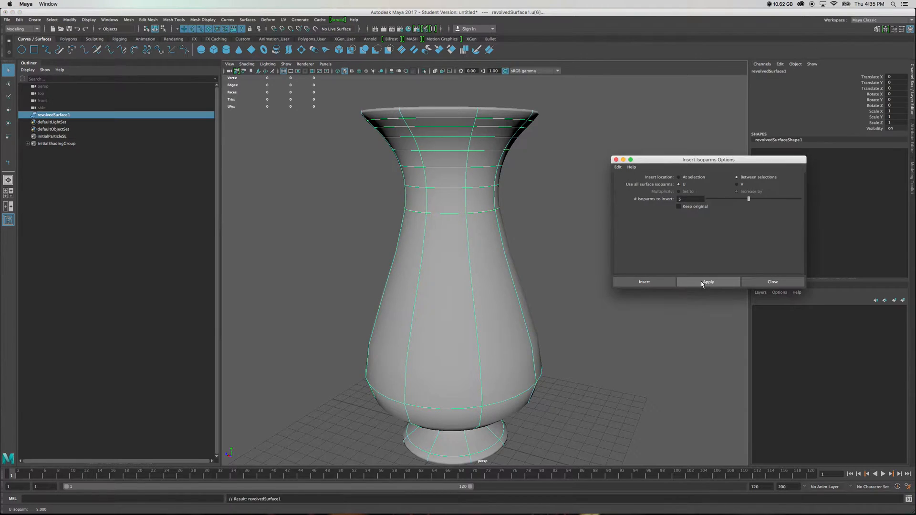
{"action": "left_click", "coordinate": [708, 282]}
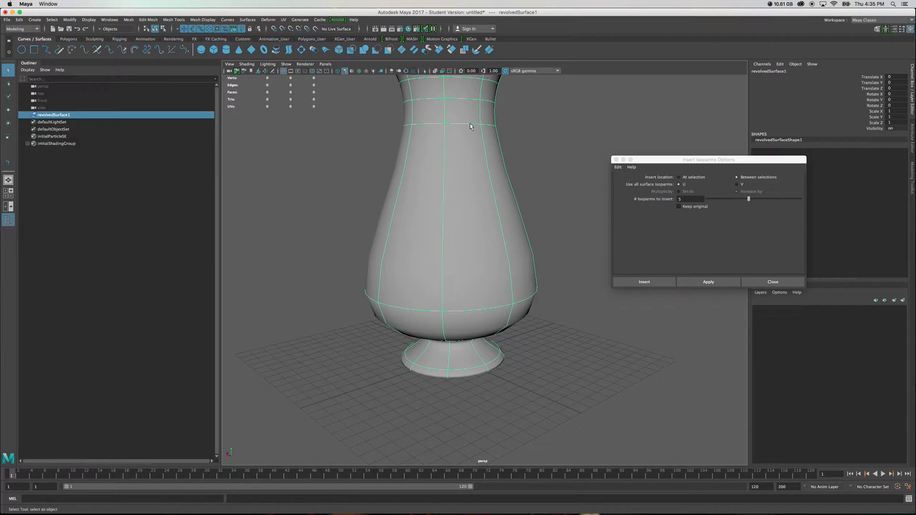
{"action": "left_click", "coordinate": [469, 125]}
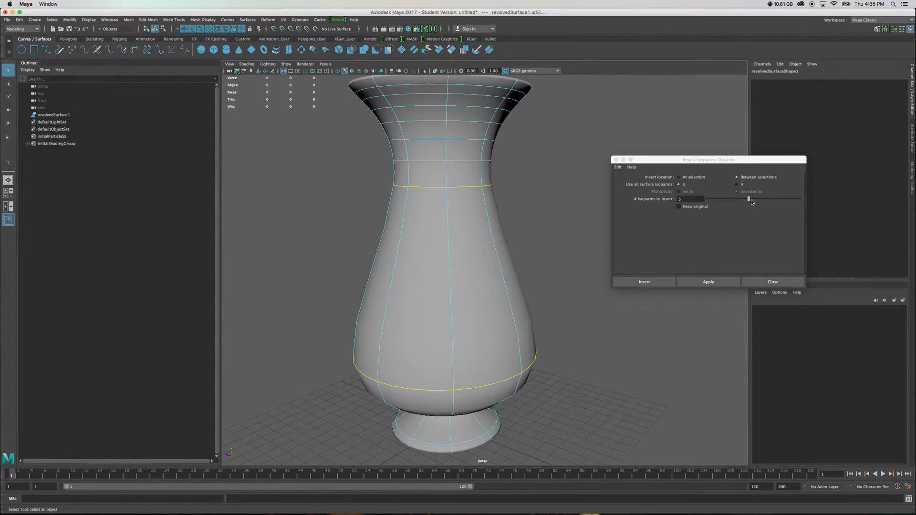
Set the count to 10, then insert single isoparms between two neighbouring neck isoparm pairs.
{"action": "left_click_drag", "start_coordinate": [750, 200], "coordinate": [782, 201]}
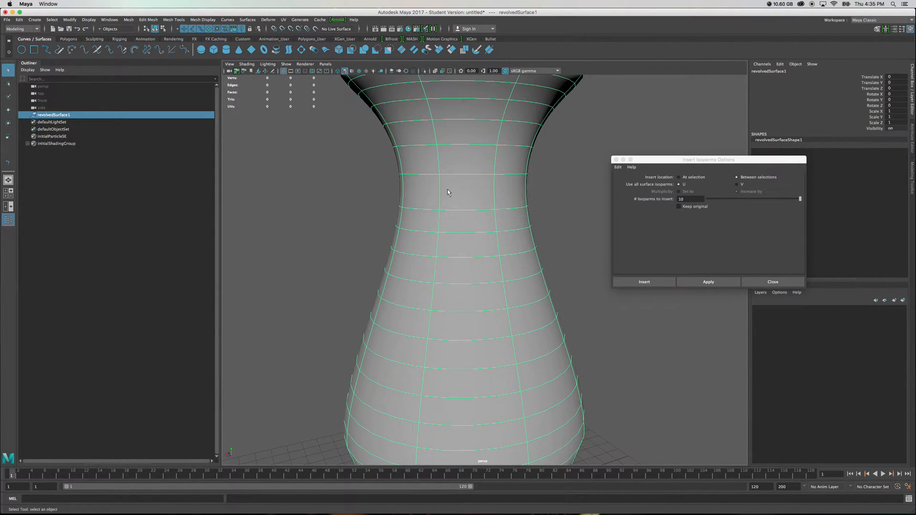
{"action": "mouse_move", "coordinate": [468, 177]}
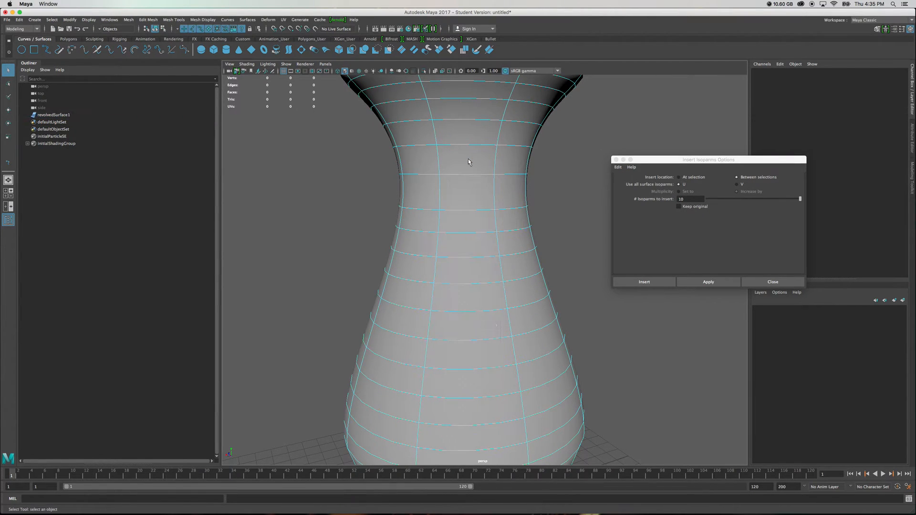
{"action": "mouse_move", "coordinate": [471, 177]}
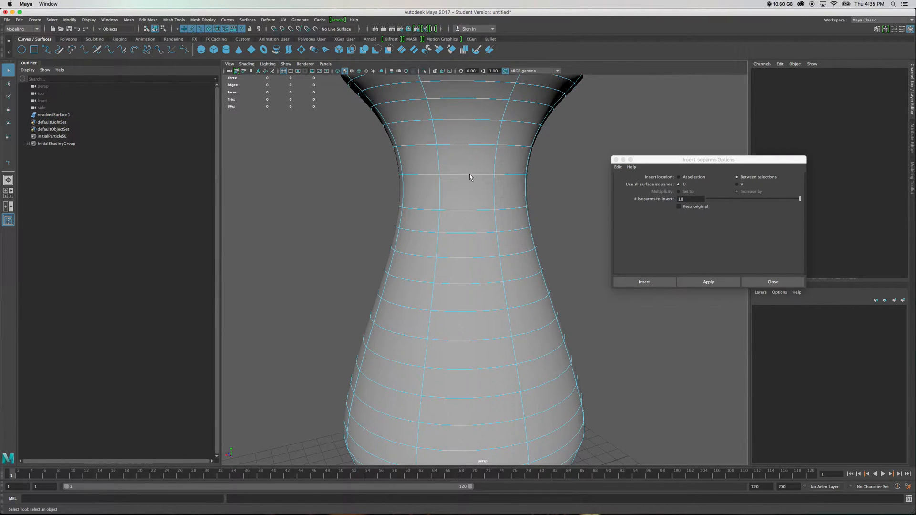
{"action": "left_click", "coordinate": [470, 176]}
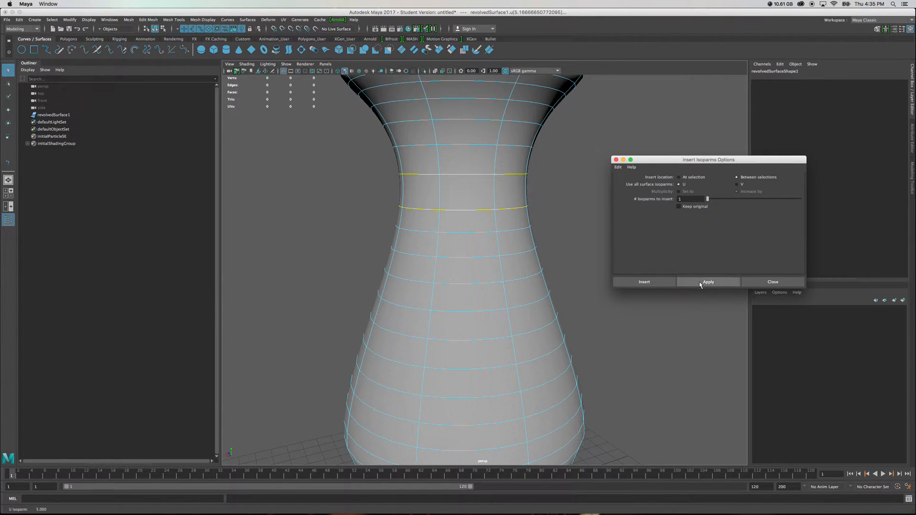
{"action": "left_click", "coordinate": [708, 281]}
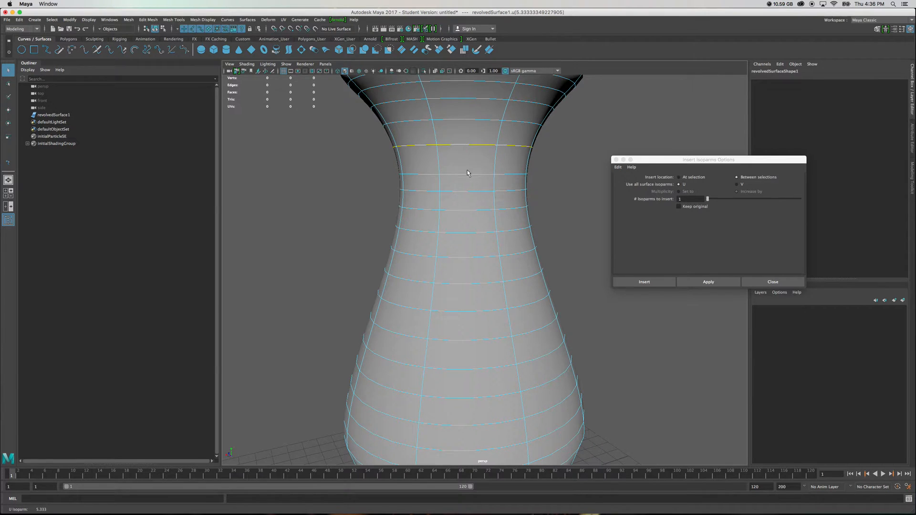
{"action": "left_click", "coordinate": [707, 282]}
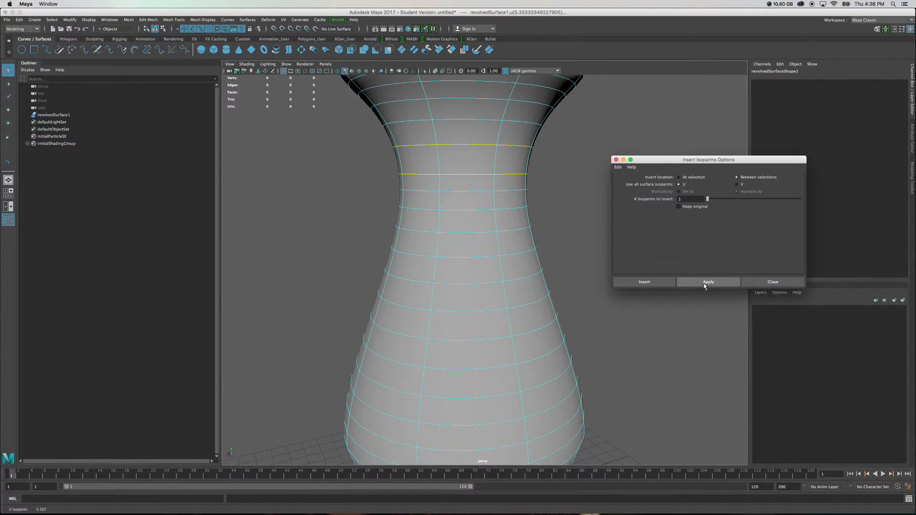
{"action": "left_click", "coordinate": [708, 282]}
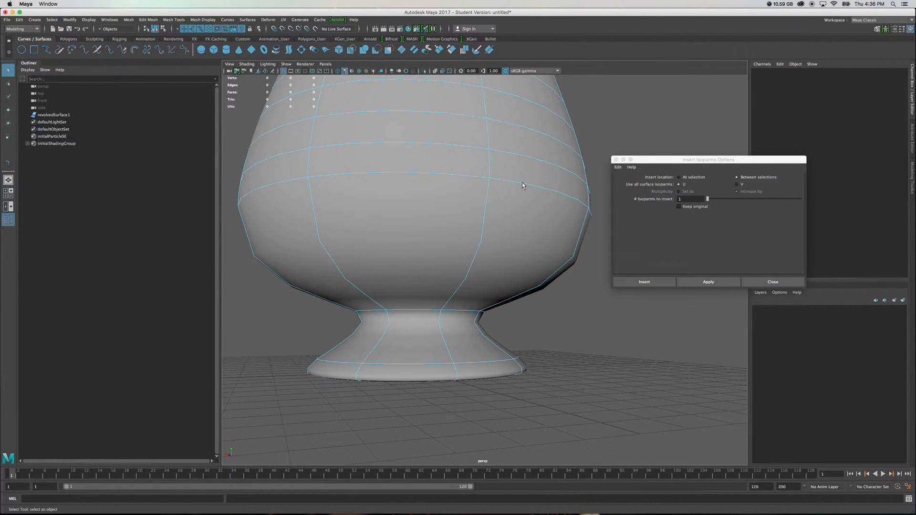
Insert ten isoparms at the span line where the bowl meets the stem.
{"action": "left_click", "coordinate": [520, 187]}
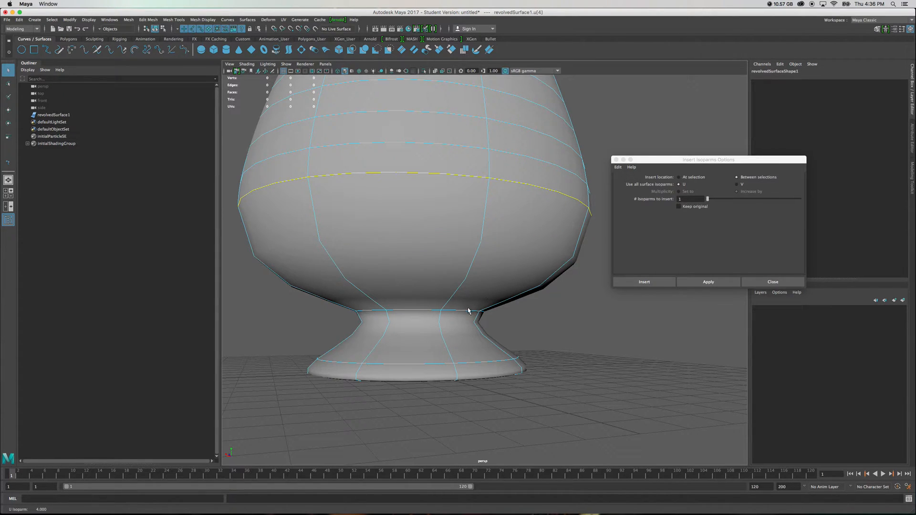
{"action": "left_click", "coordinate": [464, 311]}
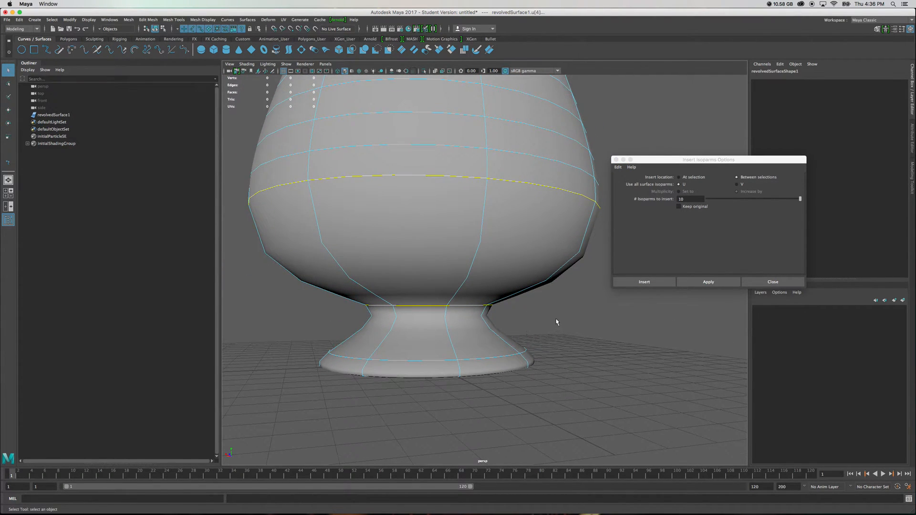
{"action": "left_click_drag", "start_coordinate": [555, 322], "coordinate": [505, 164]}
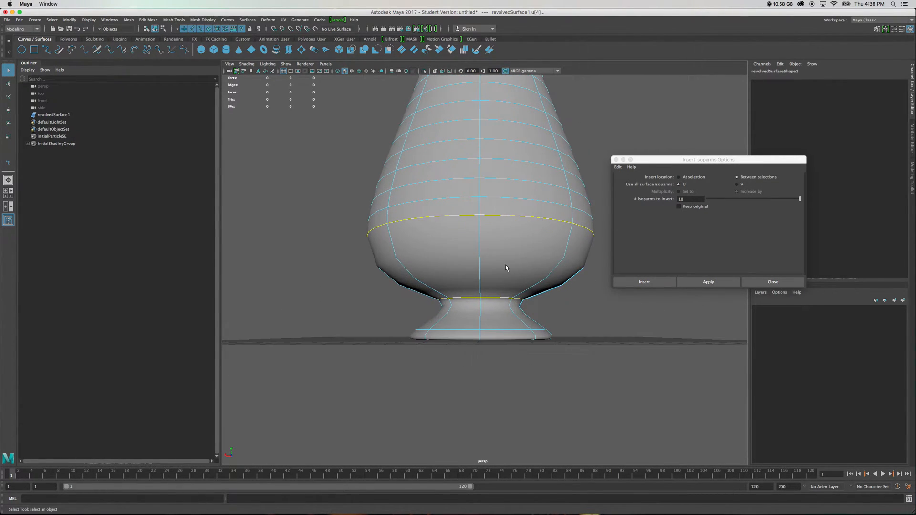
{"action": "left_click_drag", "start_coordinate": [505, 268], "coordinate": [528, 245]}
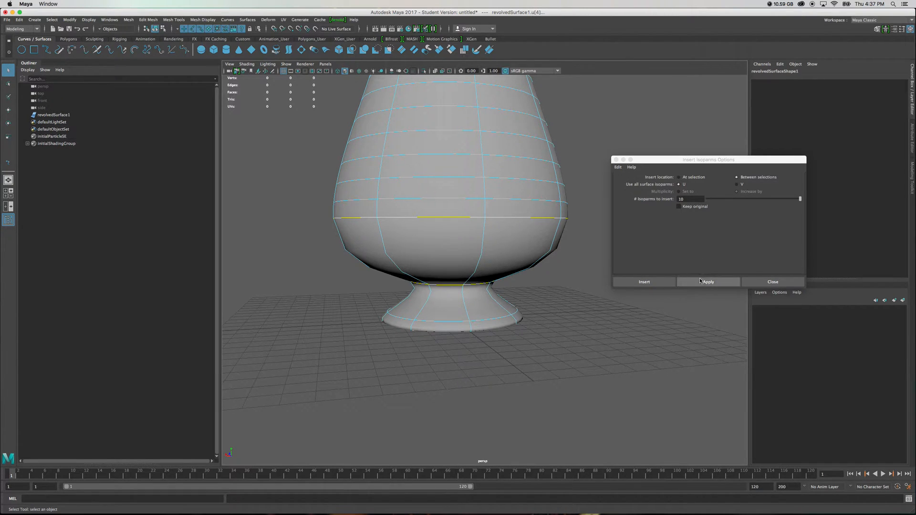
{"action": "left_click", "coordinate": [708, 281]}
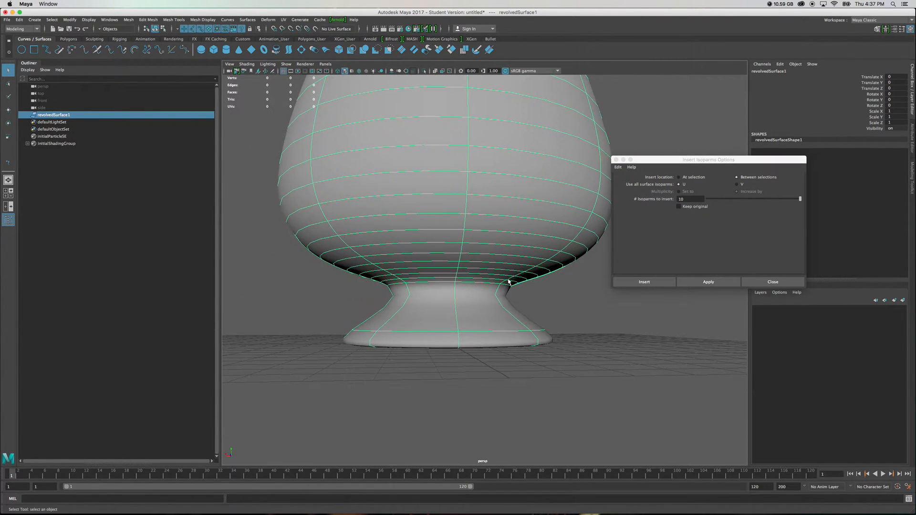
Select a span line on the vase foot and insert ten isoparms there.
{"action": "right_click", "coordinate": [482, 290]}
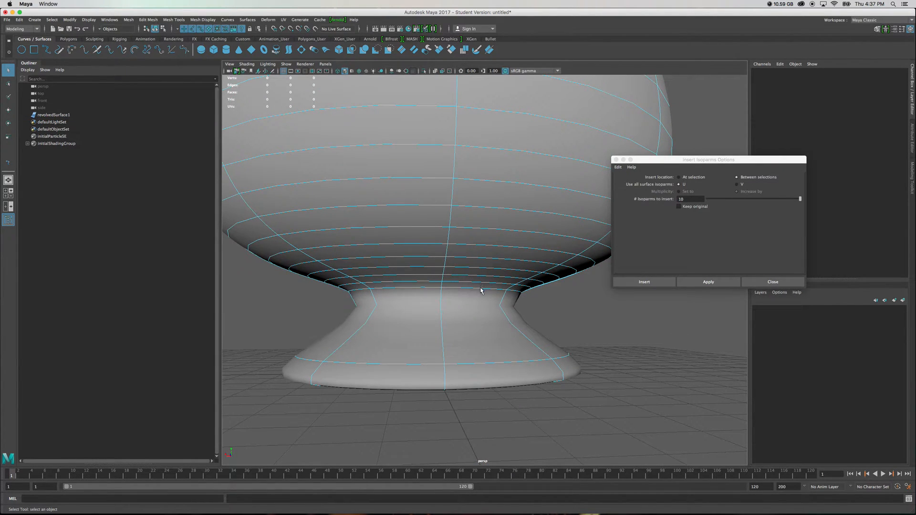
{"action": "left_click", "coordinate": [479, 292]}
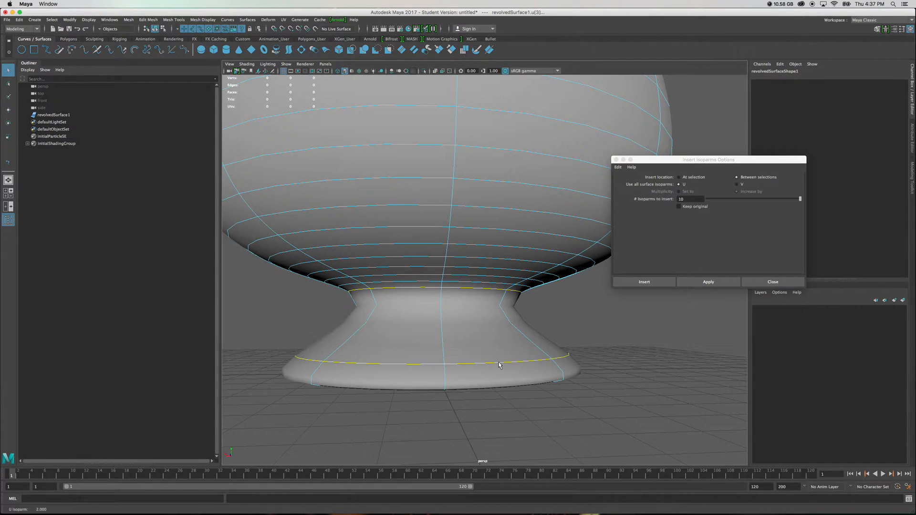
{"action": "mouse_move", "coordinate": [606, 320]}
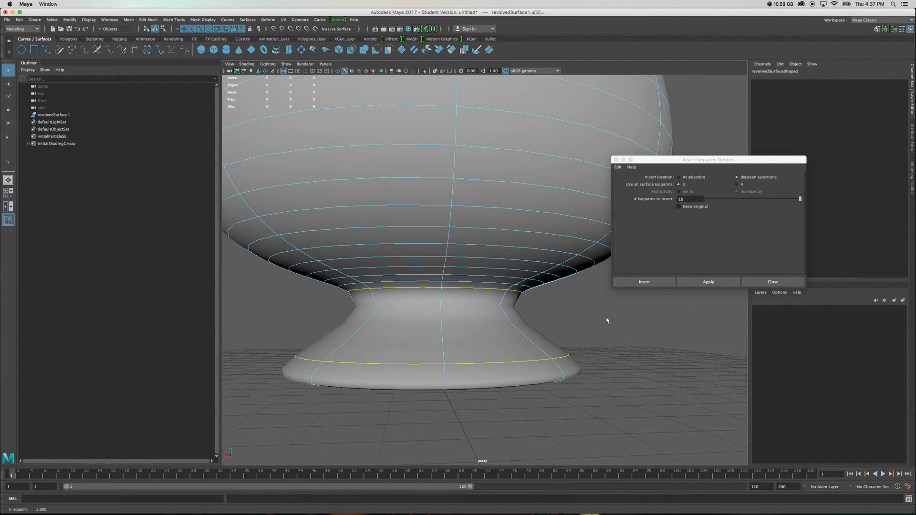
{"action": "mouse_move", "coordinate": [693, 270]}
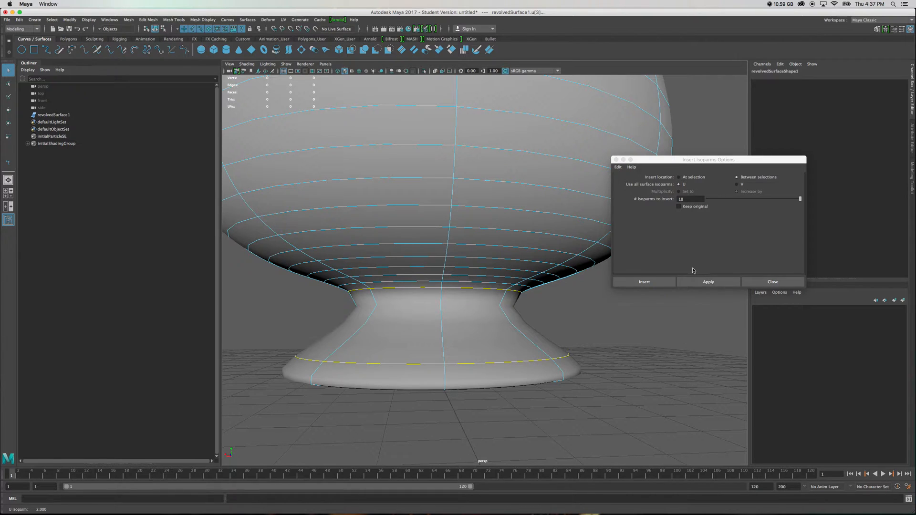
{"action": "mouse_move", "coordinate": [732, 263]}
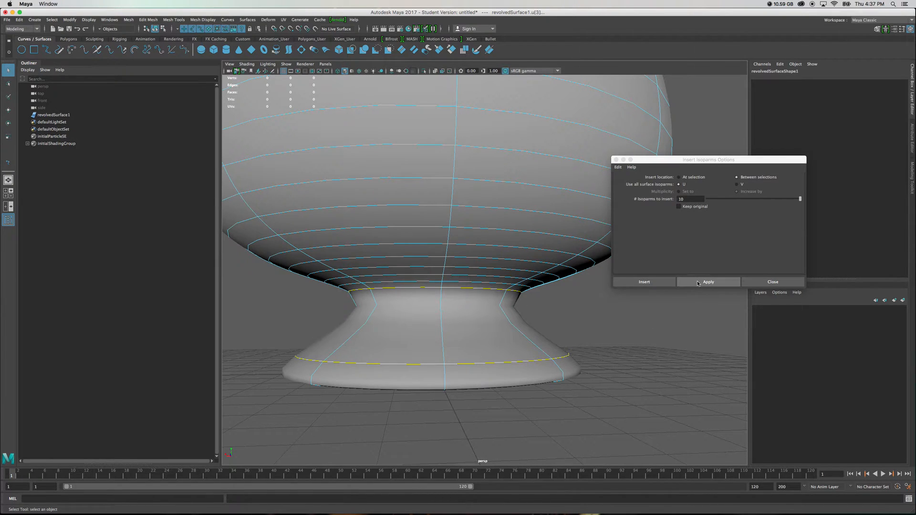
{"action": "left_click", "coordinate": [709, 282]}
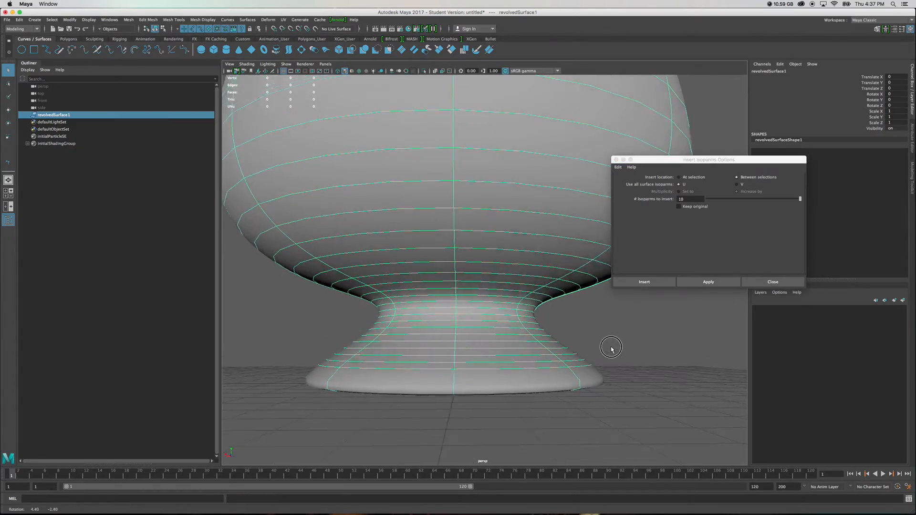
Insert eight isoparms at a selected isoparm on the foot rim.
{"action": "left_click_drag", "start_coordinate": [611, 348], "coordinate": [575, 357]}
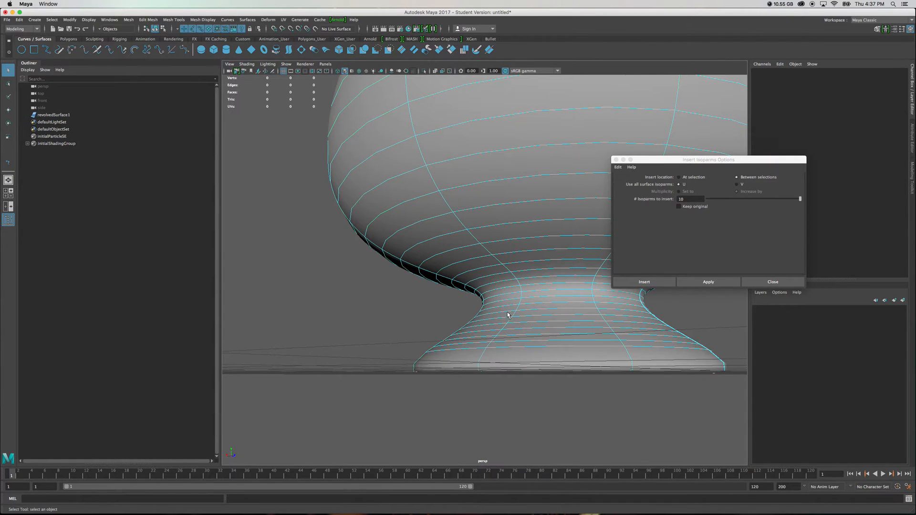
{"action": "mouse_move", "coordinate": [504, 351]}
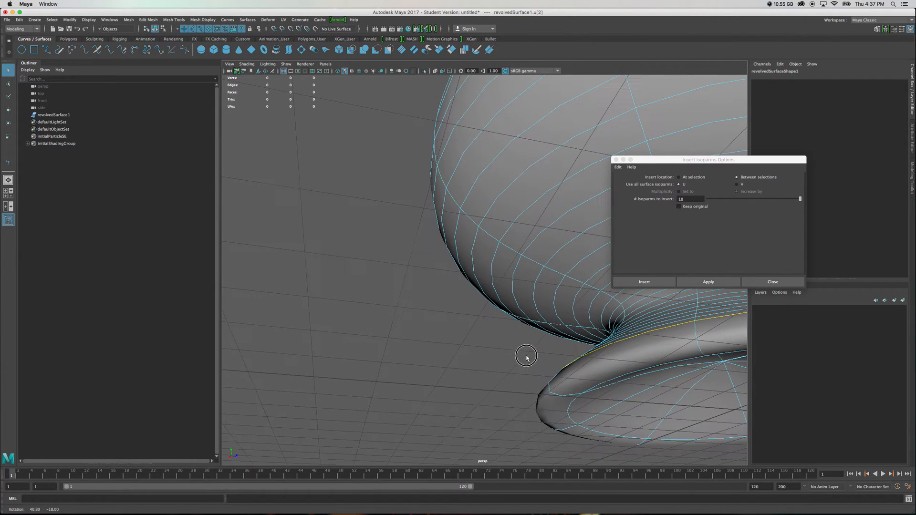
{"action": "left_click", "coordinate": [617, 381]}
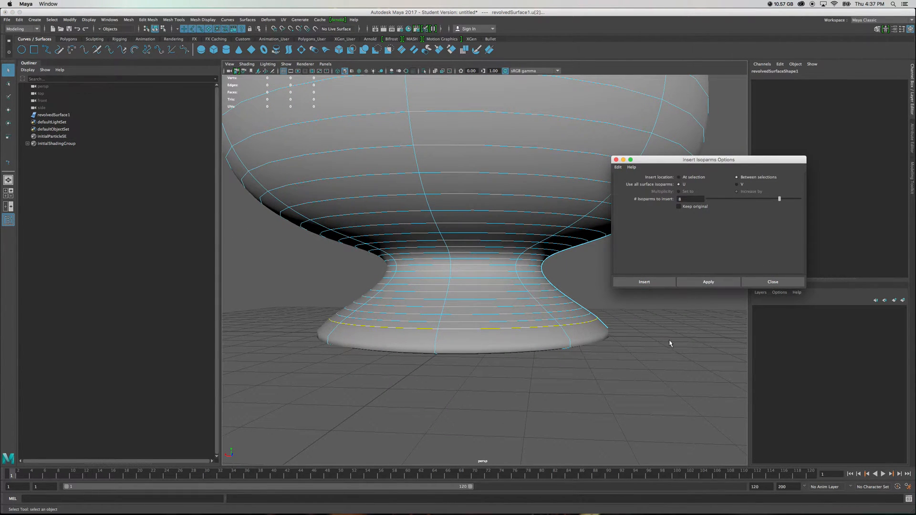
{"action": "left_click", "coordinate": [707, 281]}
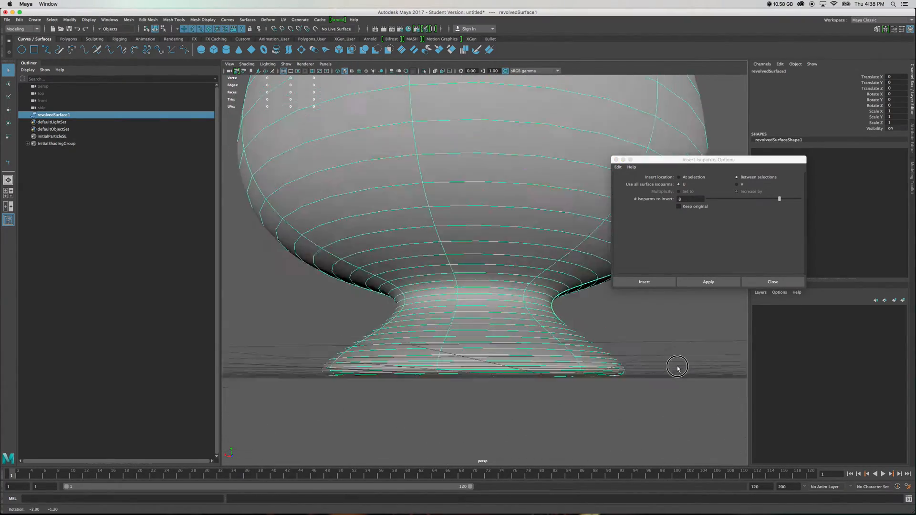
Orbit over the vase underside, neck and flared mouth to inspect the surface.
{"action": "left_click_drag", "start_coordinate": [677, 368], "coordinate": [622, 353]}
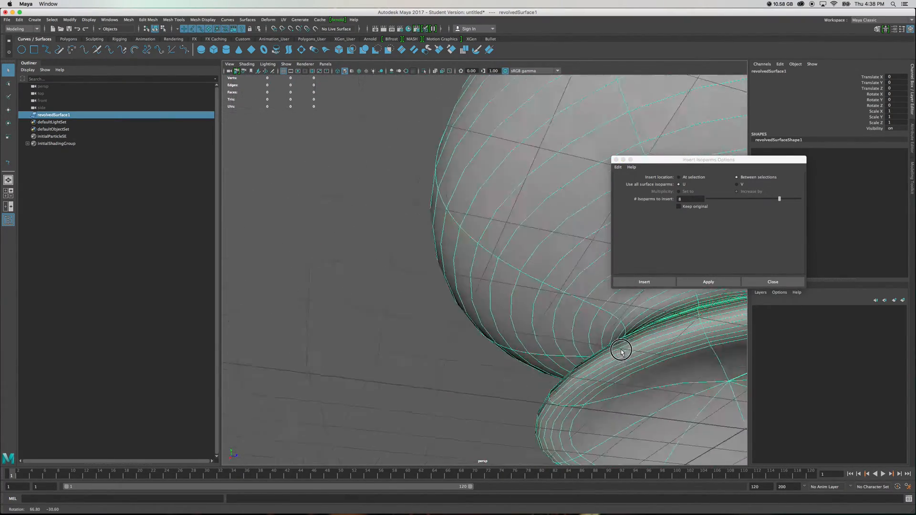
{"action": "left_click_drag", "start_coordinate": [621, 351], "coordinate": [624, 412]}
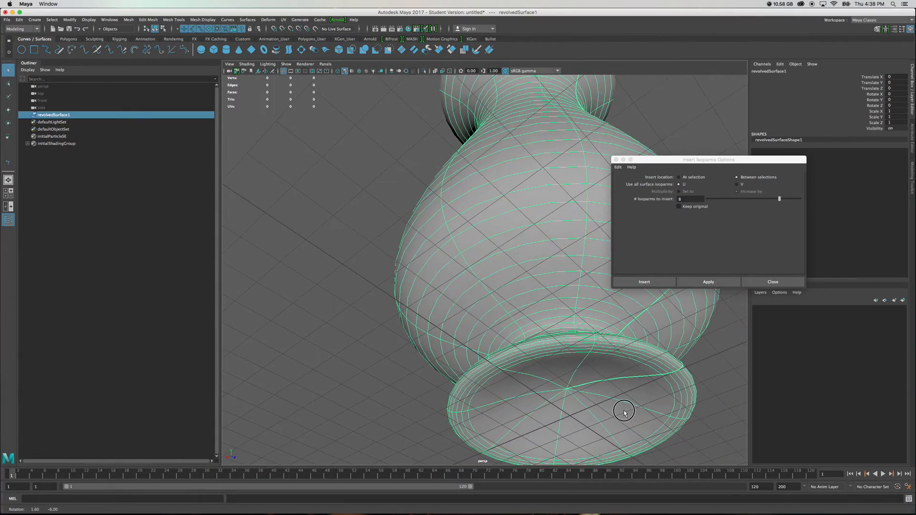
{"action": "left_click_drag", "start_coordinate": [624, 411], "coordinate": [635, 425]}
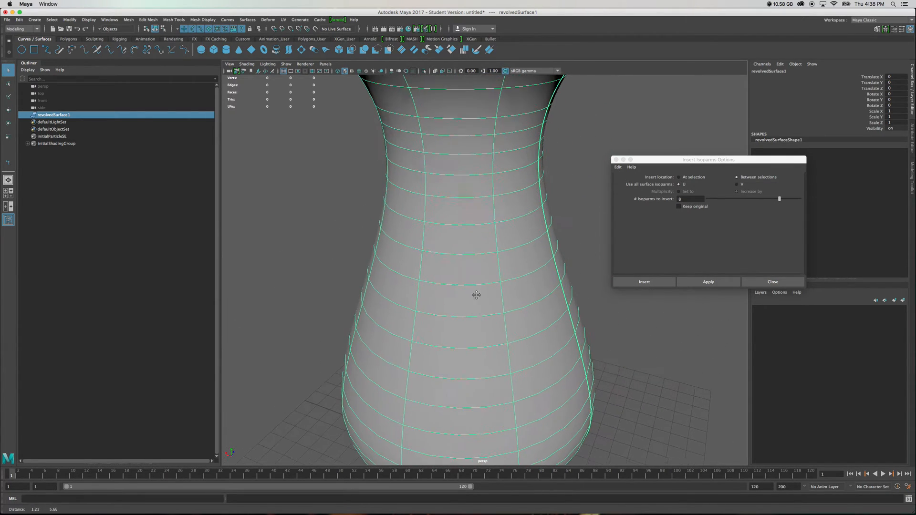
{"action": "left_click_drag", "start_coordinate": [476, 295], "coordinate": [549, 248]}
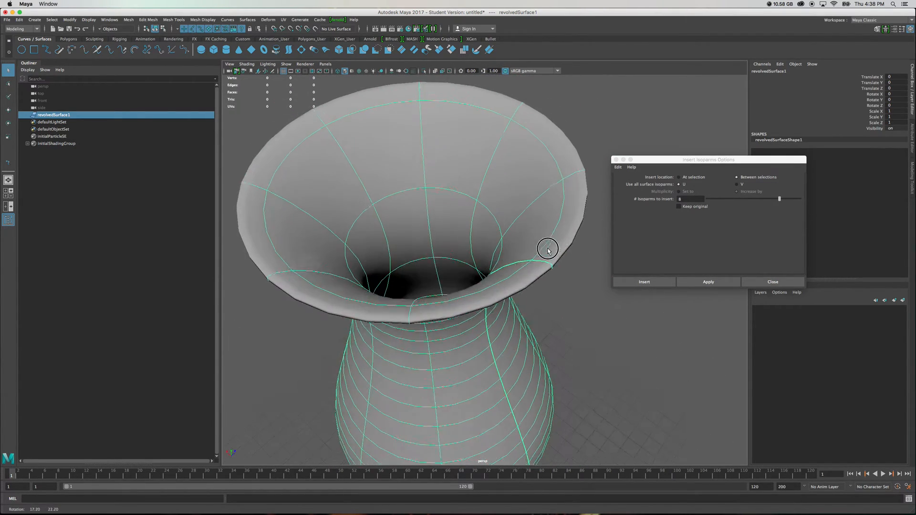
{"action": "left_click_drag", "start_coordinate": [548, 248], "coordinate": [520, 222]}
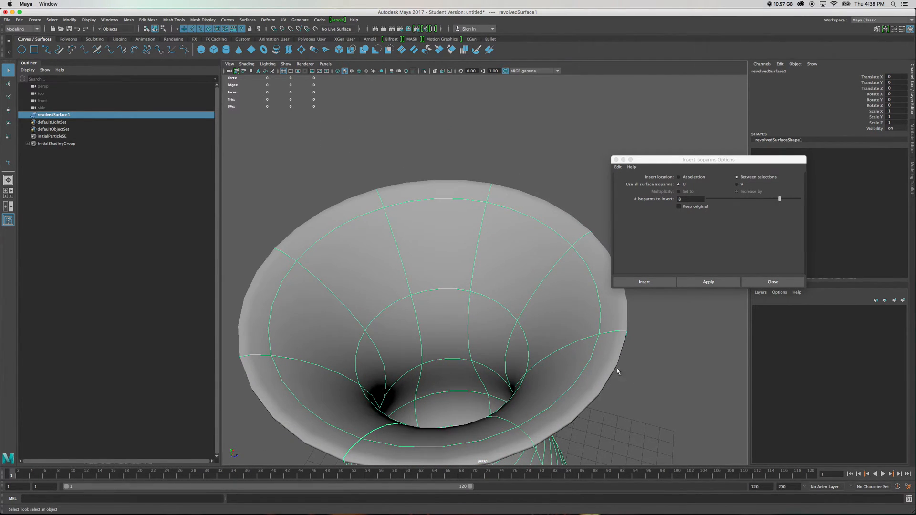
{"action": "left_click_drag", "start_coordinate": [618, 372], "coordinate": [502, 251]}
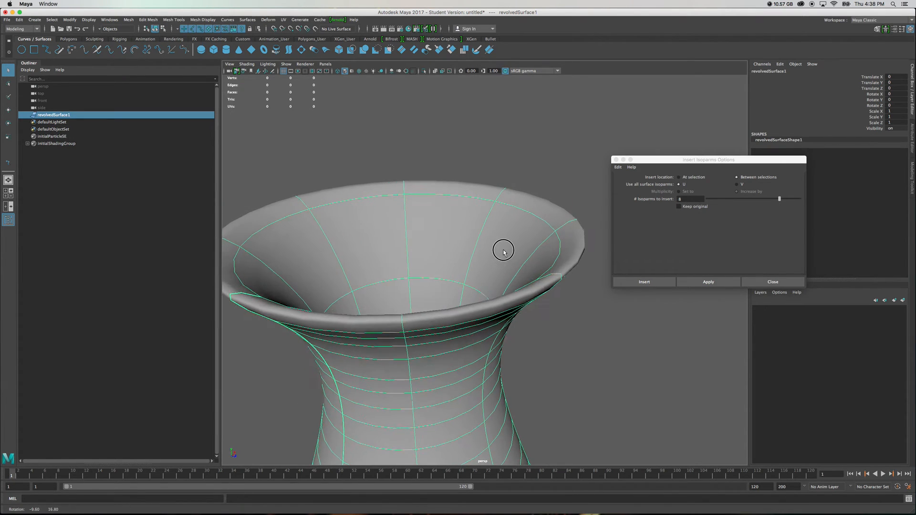
Pick an isoparm near the rim and insert ten isoparms along the lip.
{"action": "right_click", "coordinate": [504, 249]}
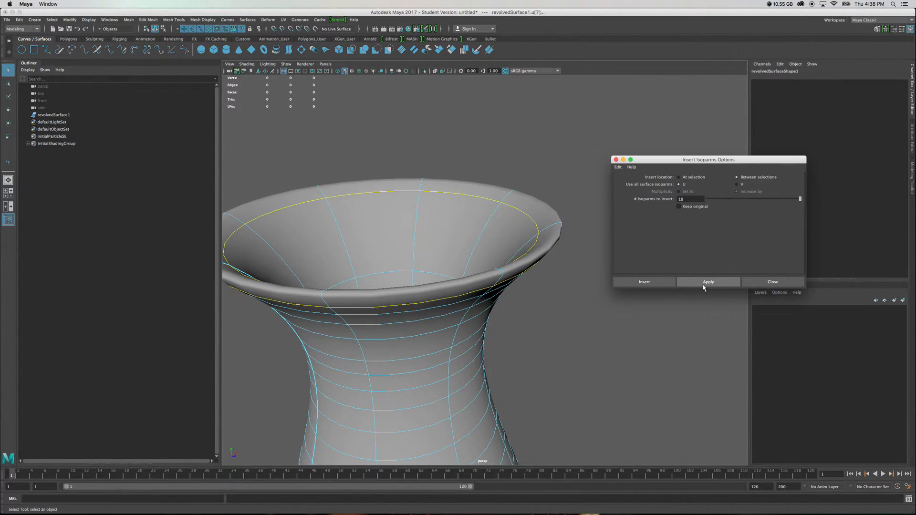
{"action": "left_click", "coordinate": [707, 281]}
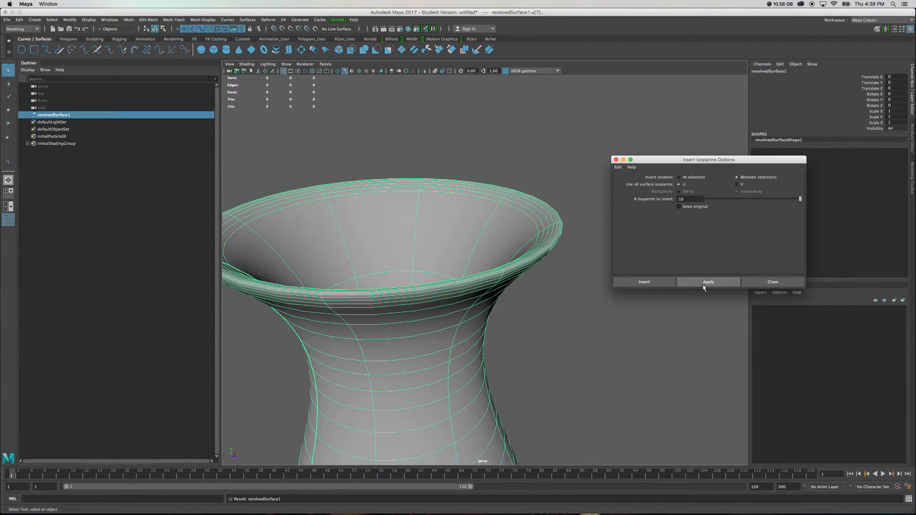
{"action": "left_click", "coordinate": [708, 282]}
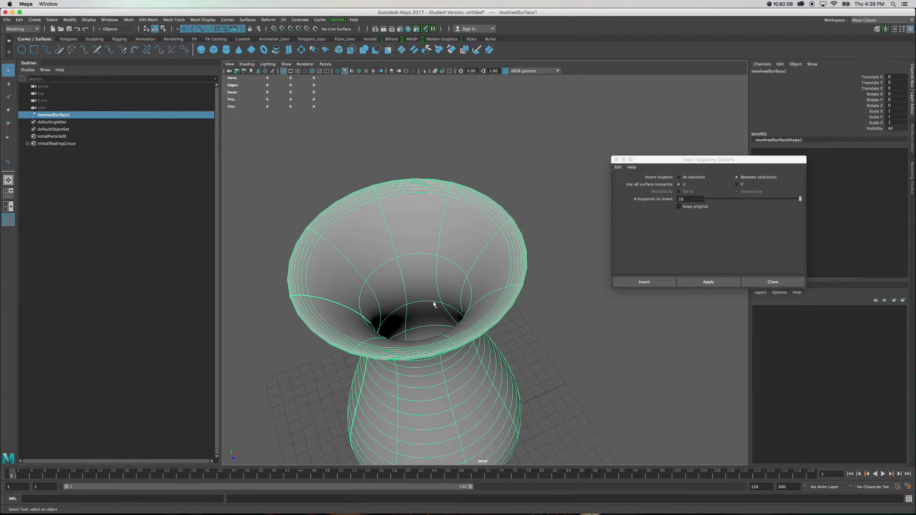
Select isoparms inside the vase mouth and along the rim.
{"action": "right_click", "coordinate": [433, 304]}
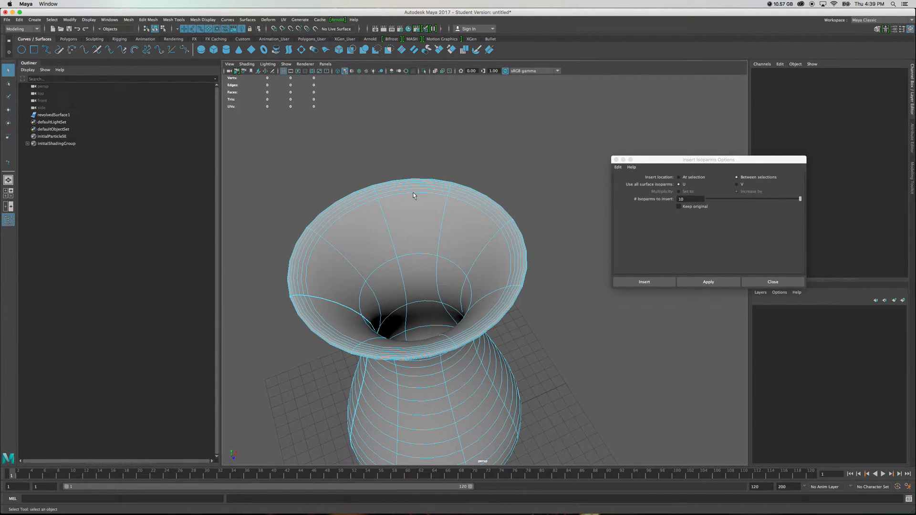
{"action": "left_click", "coordinate": [413, 195]}
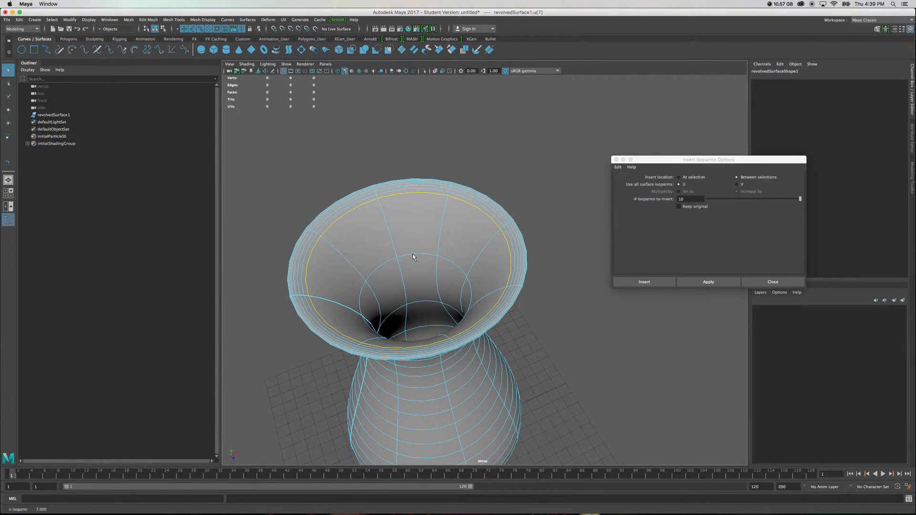
{"action": "left_click", "coordinate": [421, 303]}
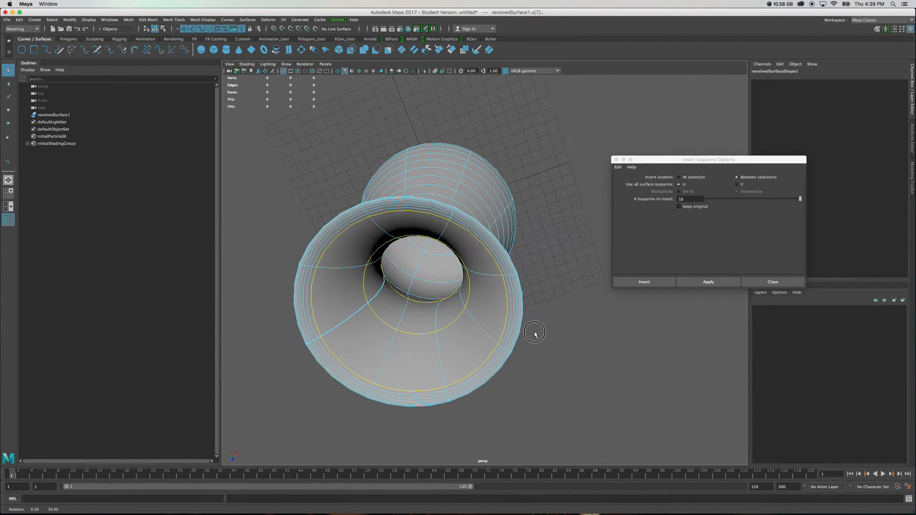
{"action": "left_click_drag", "start_coordinate": [535, 334], "coordinate": [484, 310]}
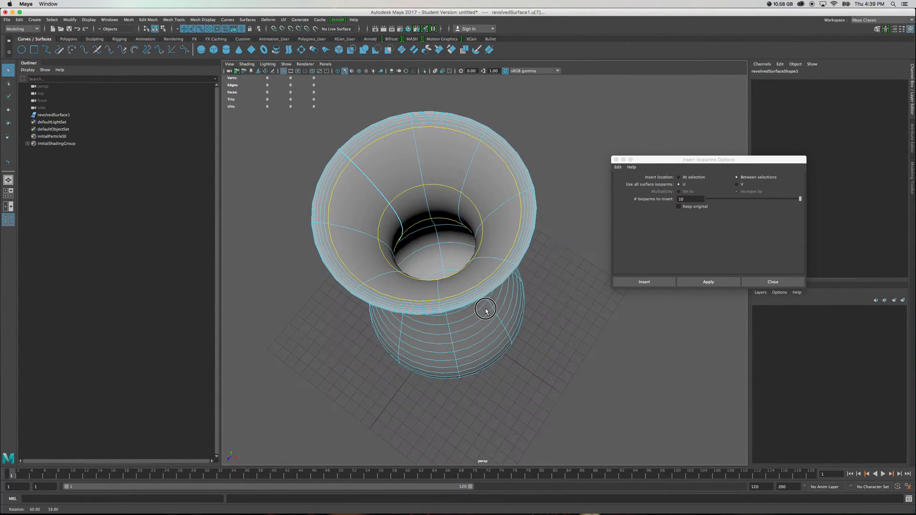
{"action": "left_click_drag", "start_coordinate": [486, 310], "coordinate": [554, 289]}
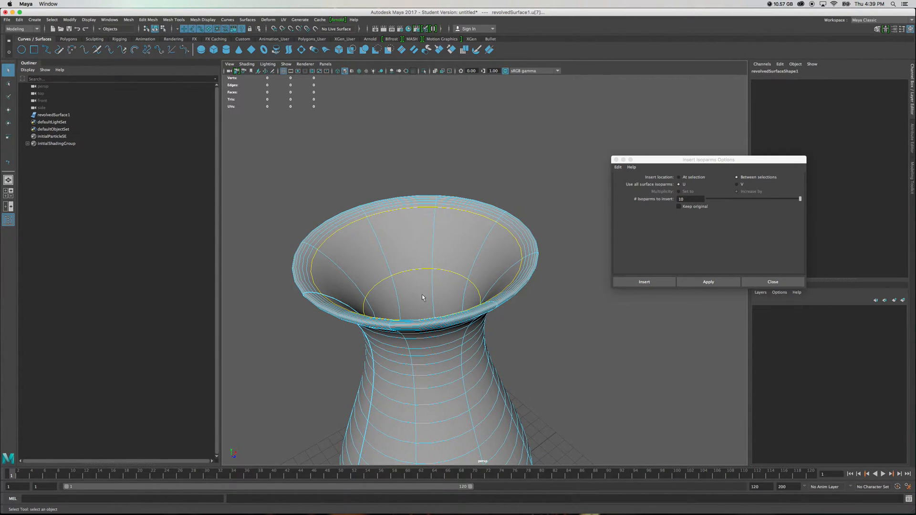
{"action": "left_click_drag", "start_coordinate": [423, 297], "coordinate": [547, 301]}
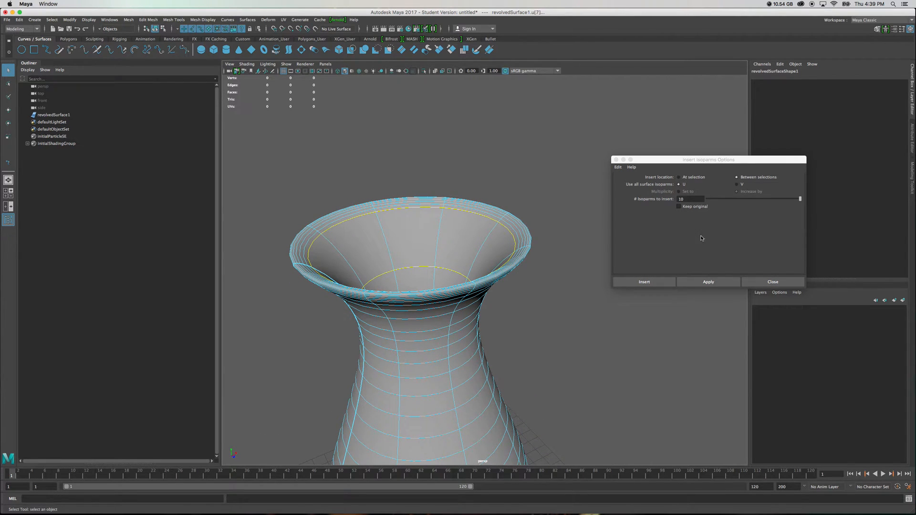
Set # Isoparms to insert to 4 and apply the insertion.
{"action": "left_click_drag", "start_coordinate": [801, 198], "coordinate": [748, 198]}
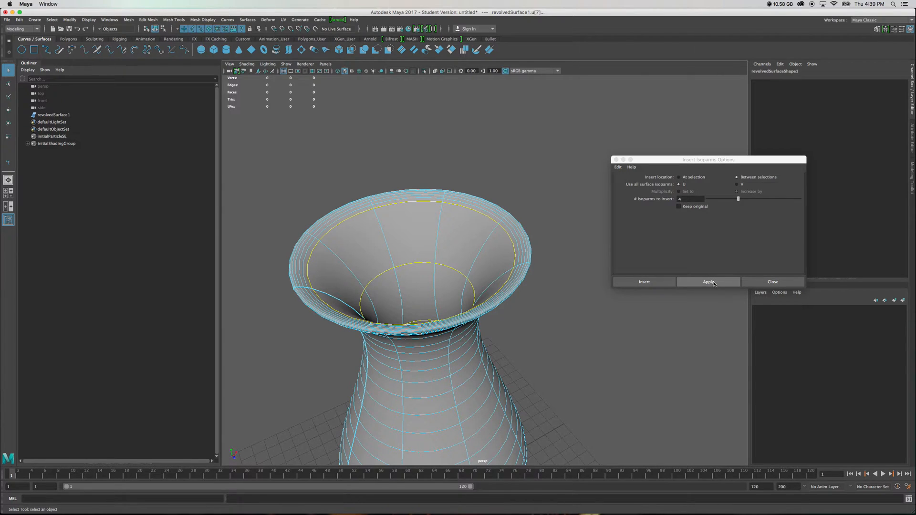
{"action": "left_click", "coordinate": [707, 282]}
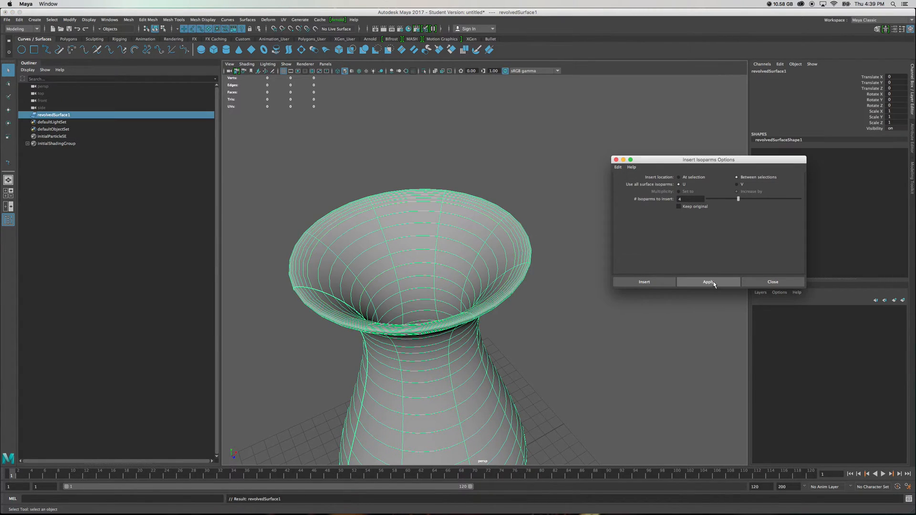
{"action": "left_click", "coordinate": [708, 282]}
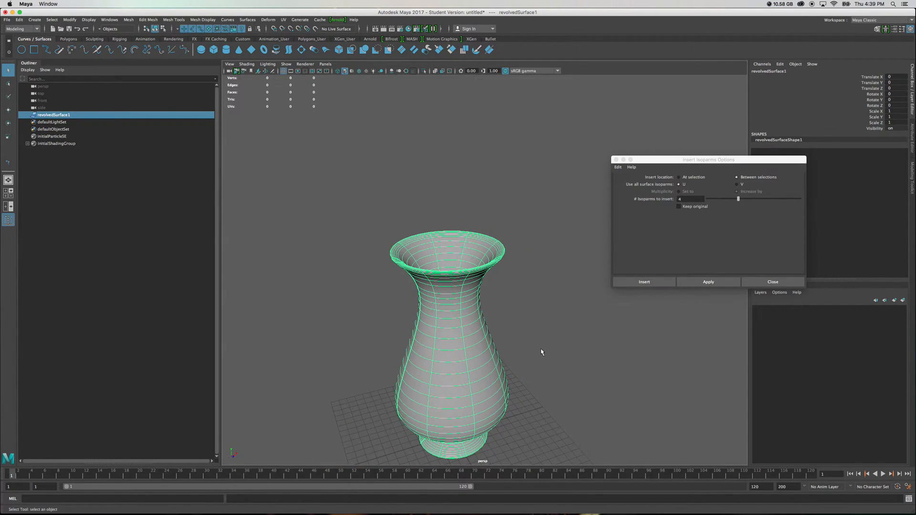
{"action": "mouse_move", "coordinate": [606, 307]}
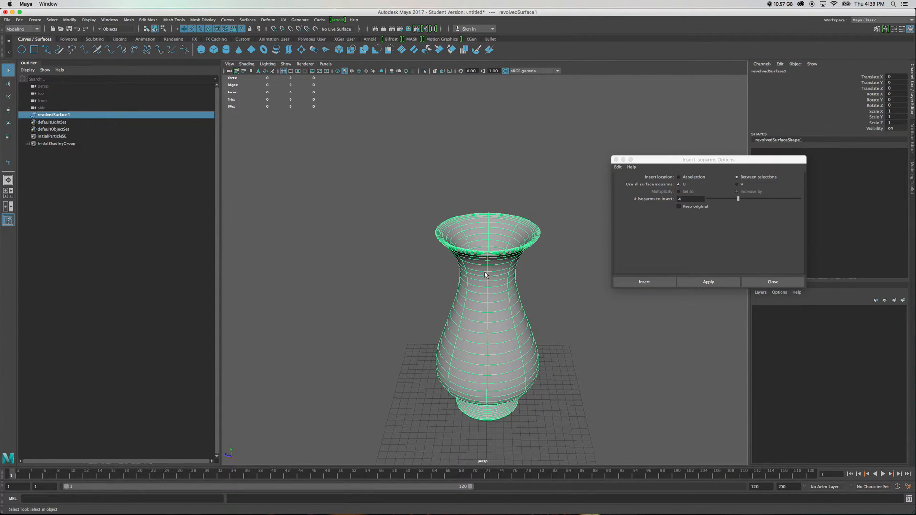
Tumble around the vase from above, into the mouth and side-on, then close Insert Isoparms Options.
{"action": "left_click_drag", "start_coordinate": [485, 275], "coordinate": [582, 312]}
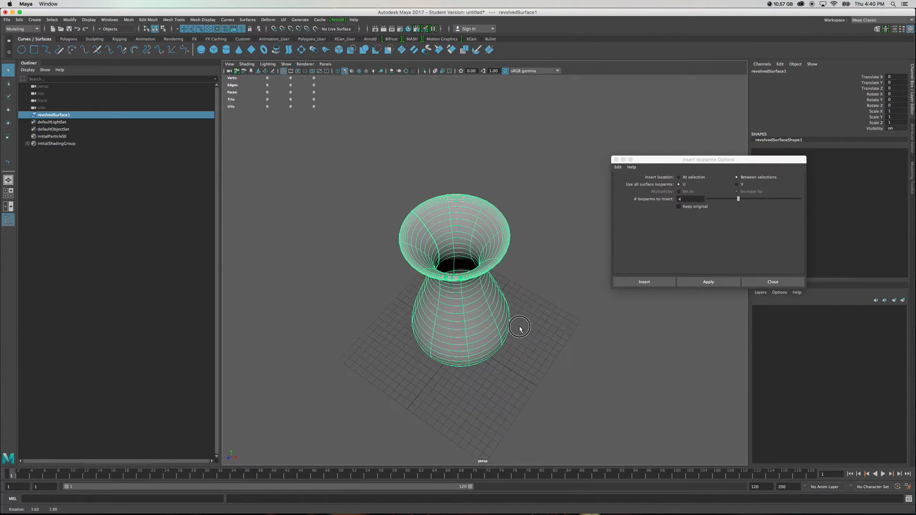
{"action": "left_click_drag", "start_coordinate": [518, 328], "coordinate": [493, 330]}
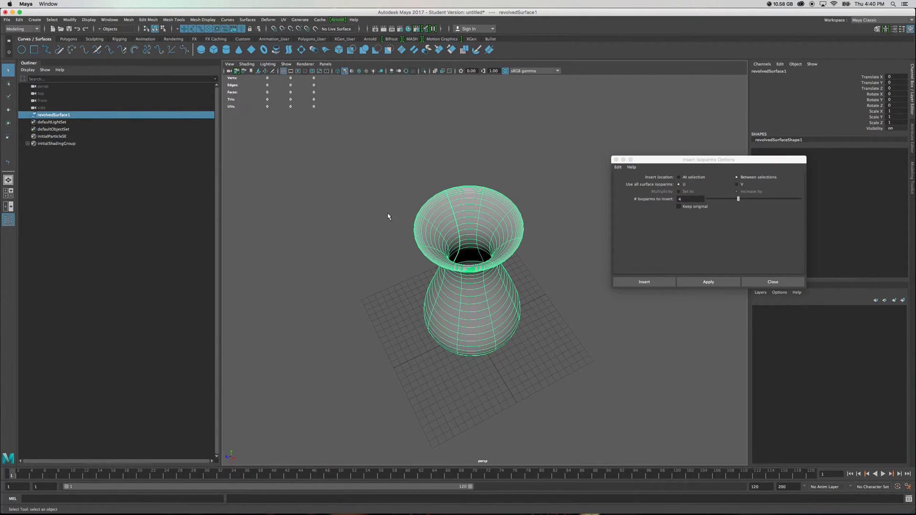
{"action": "mouse_move", "coordinate": [450, 196]}
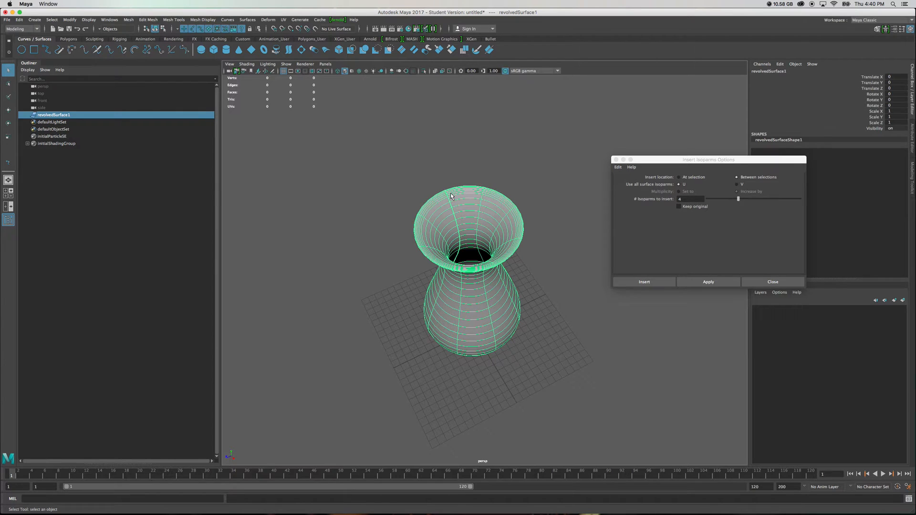
{"action": "left_click_drag", "start_coordinate": [450, 195], "coordinate": [471, 219]}
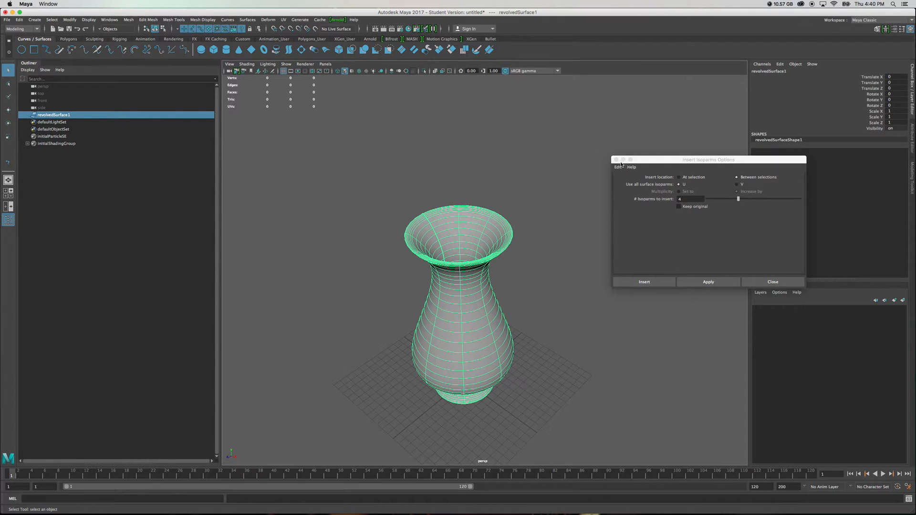
{"action": "left_click", "coordinate": [772, 281]}
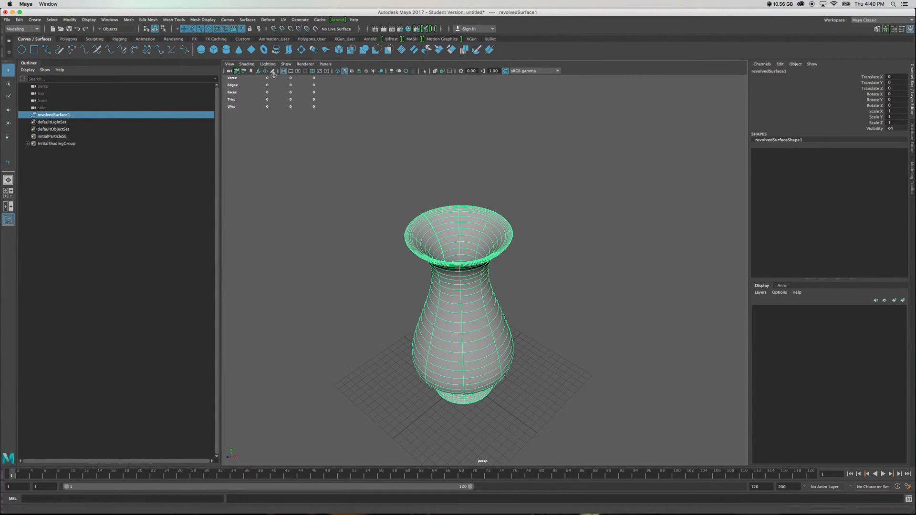
Rebuild the vase from Rebuild Surface options with 20 V spans.
{"action": "left_click", "coordinate": [247, 19]}
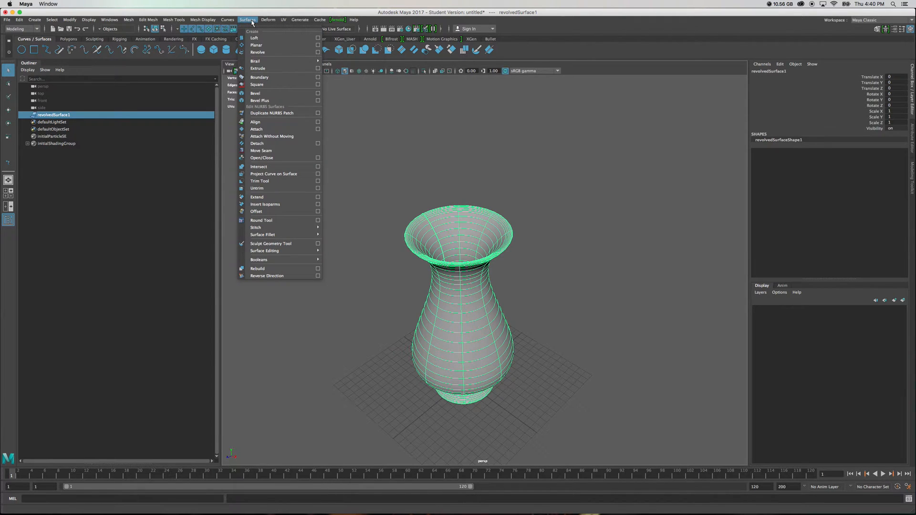
{"action": "mouse_move", "coordinate": [278, 268]}
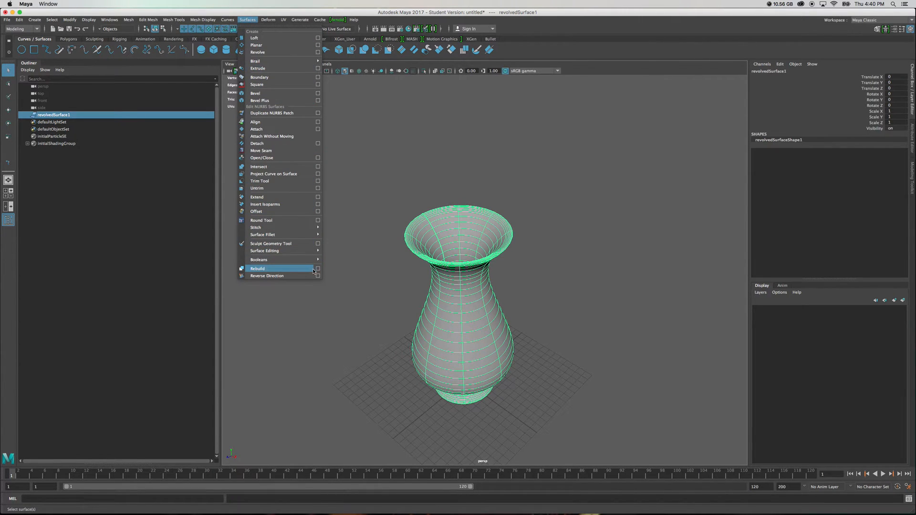
{"action": "left_click", "coordinate": [318, 269]}
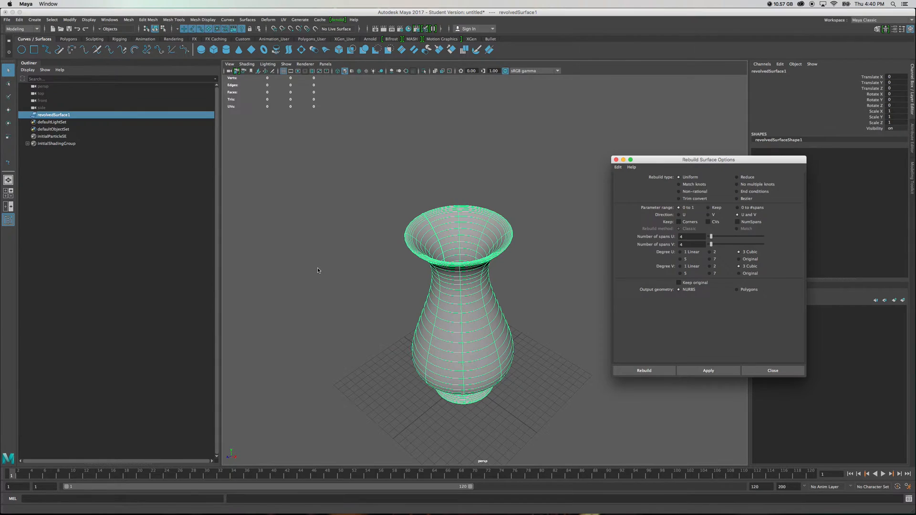
{"action": "left_click", "coordinate": [618, 167]}
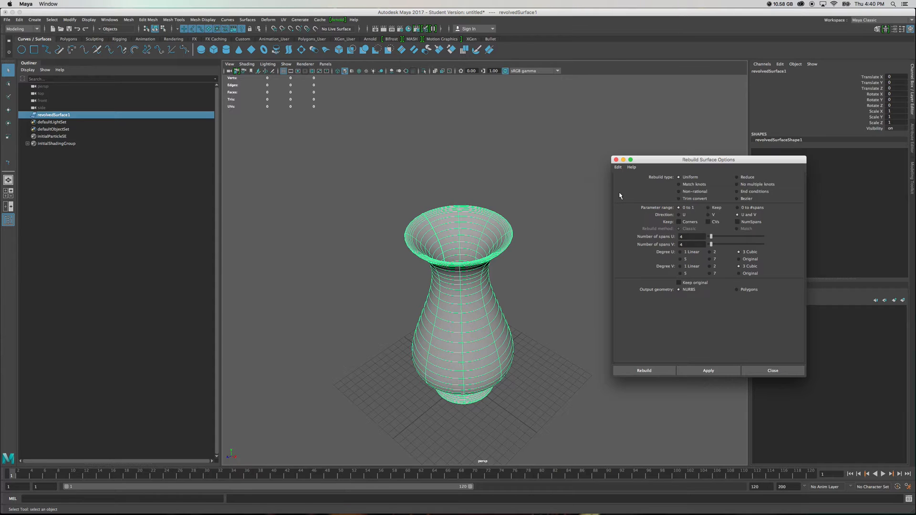
{"action": "mouse_move", "coordinate": [760, 221]}
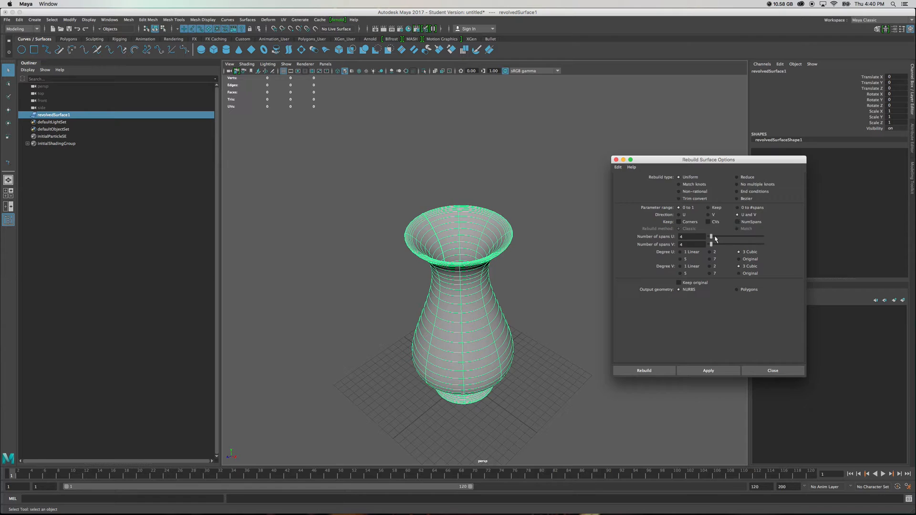
{"action": "mouse_move", "coordinate": [733, 297]}
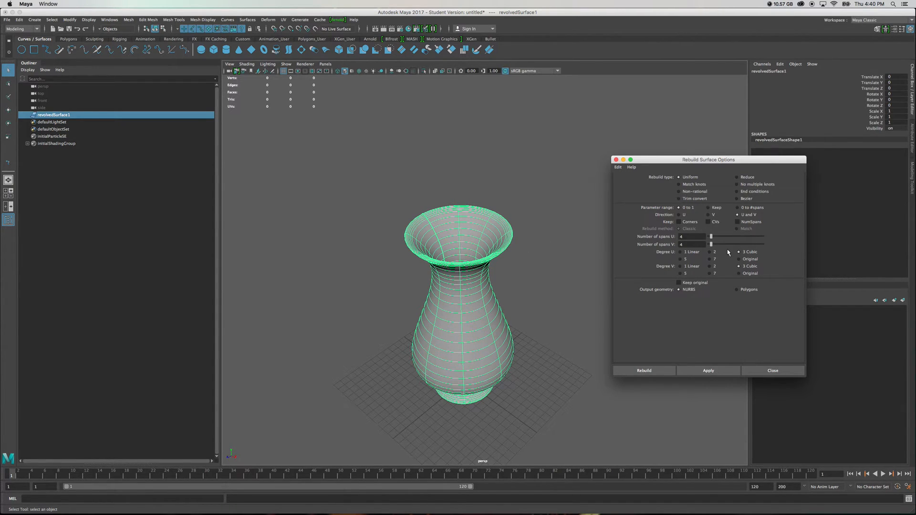
{"action": "mouse_move", "coordinate": [710, 307]}
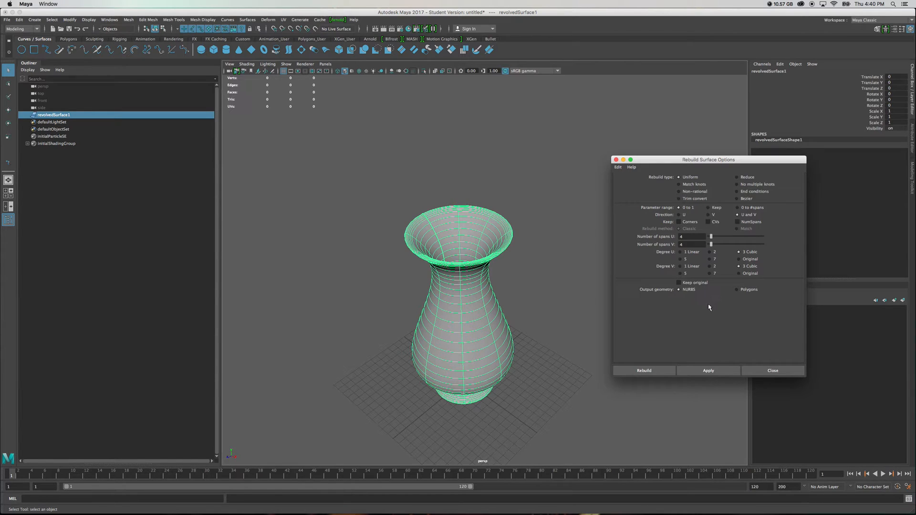
{"action": "mouse_move", "coordinate": [726, 235]}
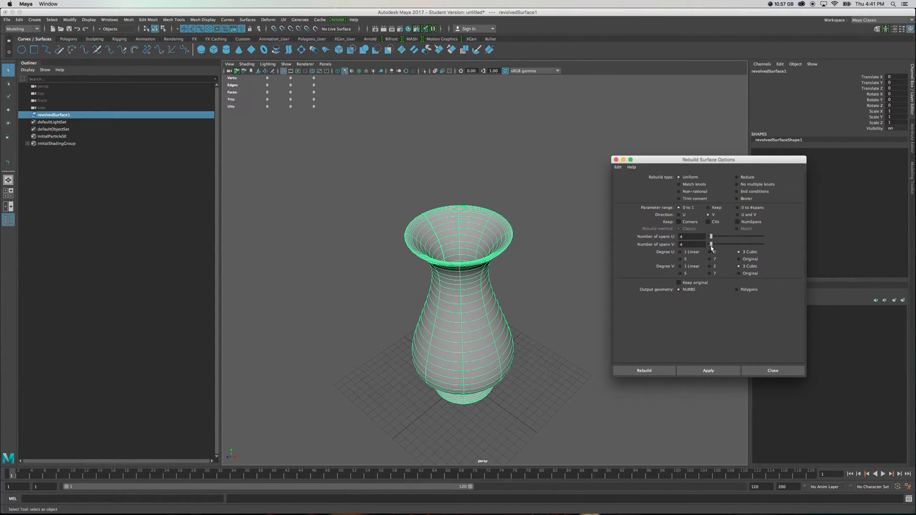
{"action": "left_click_drag", "start_coordinate": [712, 245], "coordinate": [714, 245]}
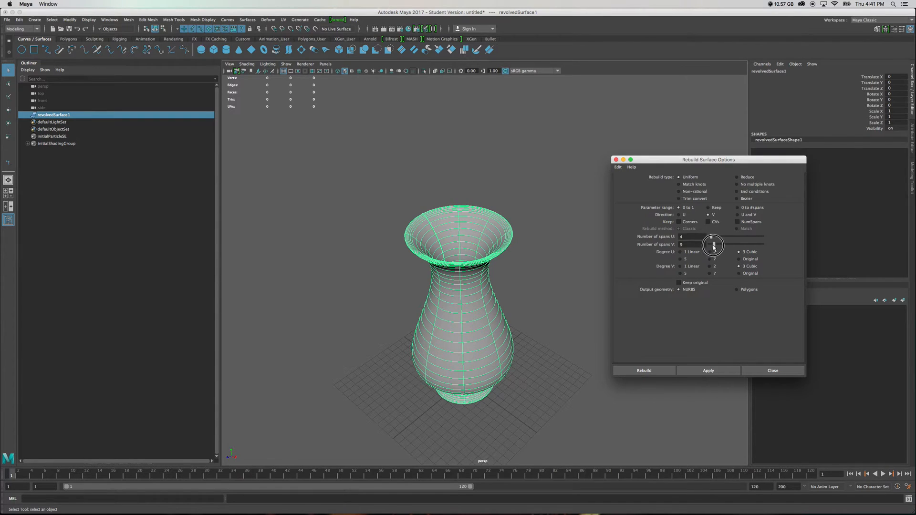
{"action": "left_click_drag", "start_coordinate": [712, 244], "coordinate": [720, 244]}
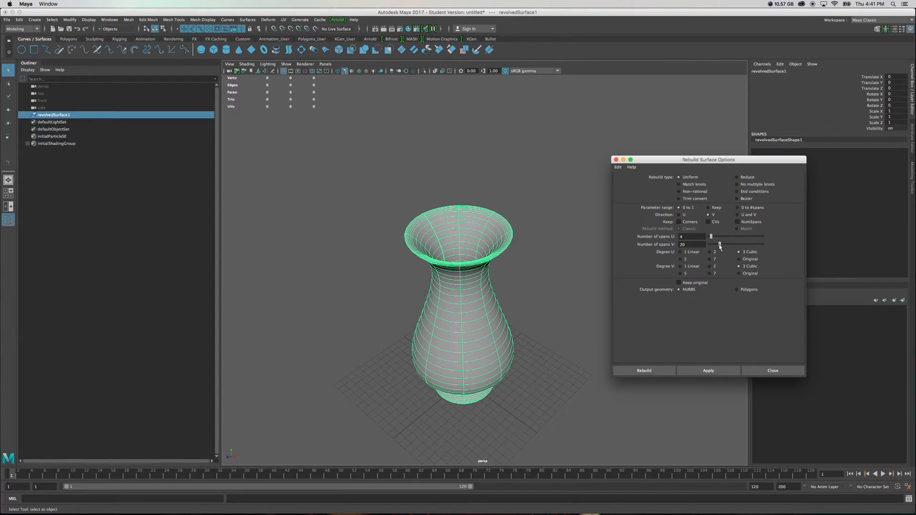
{"action": "left_click", "coordinate": [708, 370]}
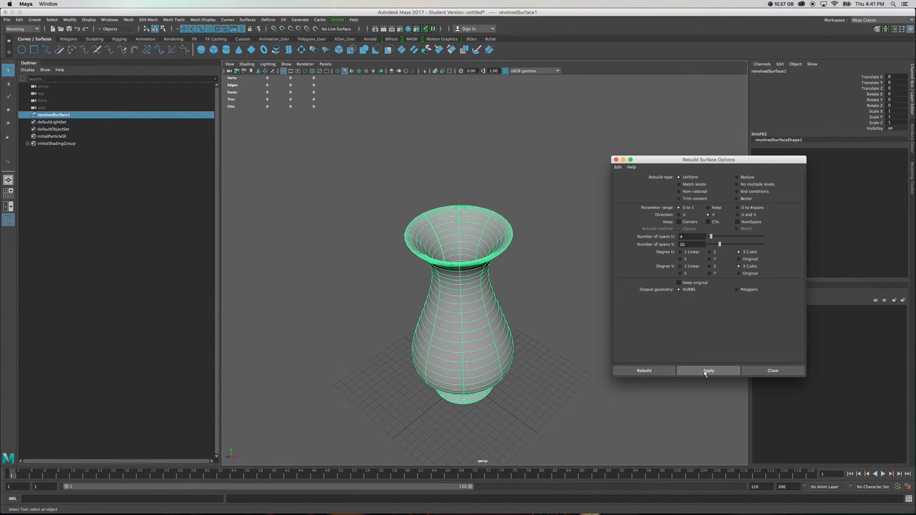
{"action": "left_click", "coordinate": [708, 370]}
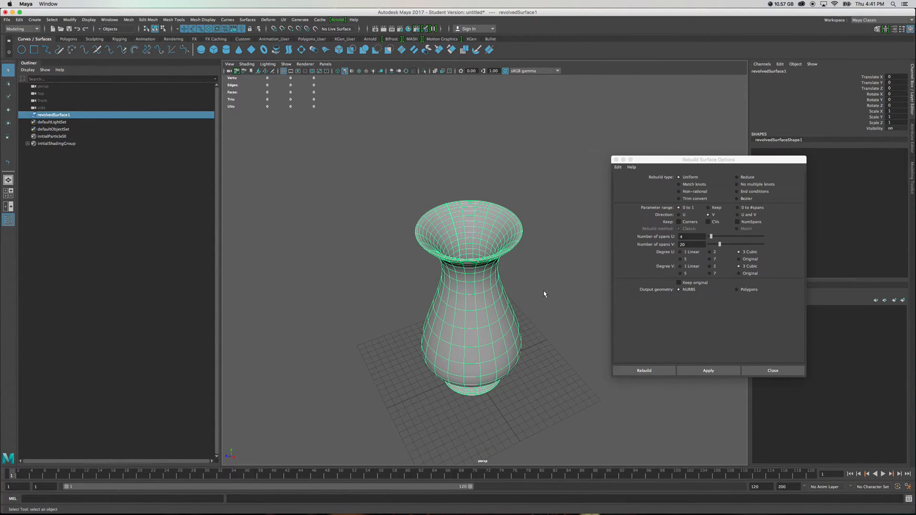
Apply the rebuild again while keeping the surface's current spans.
{"action": "left_click", "coordinate": [707, 370]}
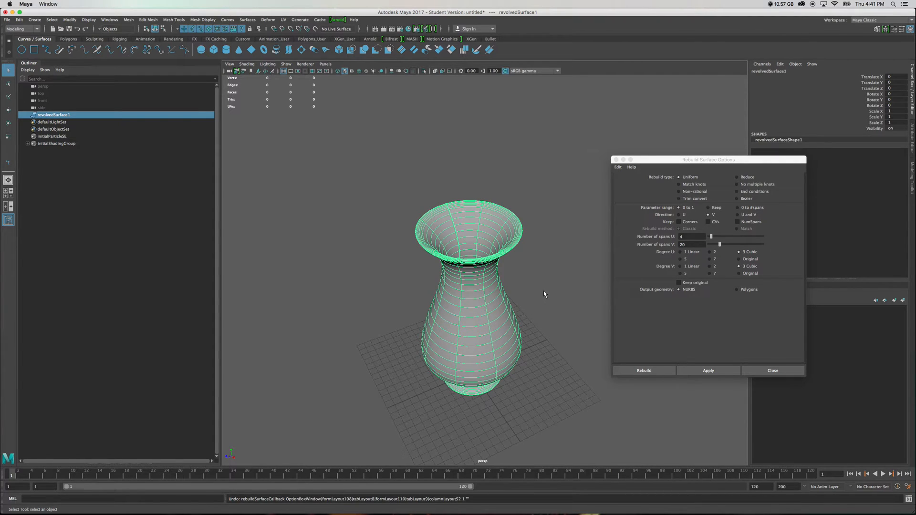
{"action": "mouse_move", "coordinate": [527, 312]}
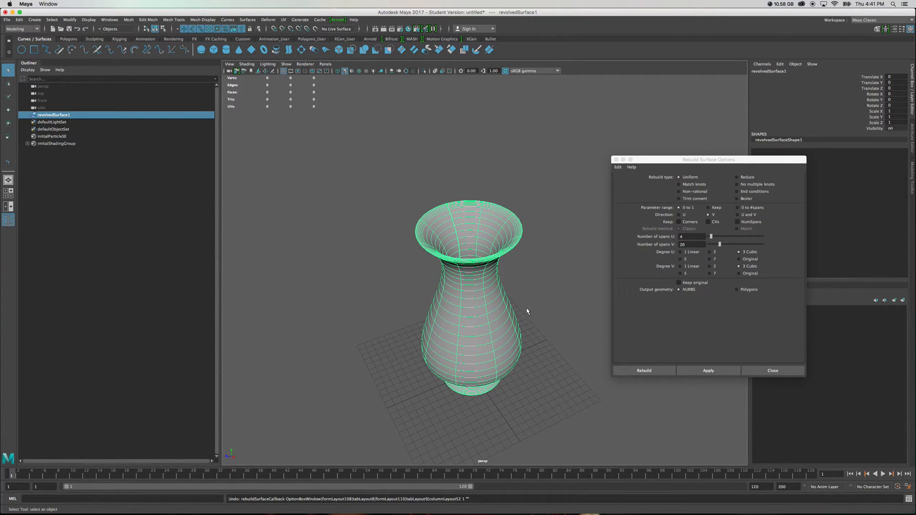
{"action": "mouse_move", "coordinate": [456, 324]}
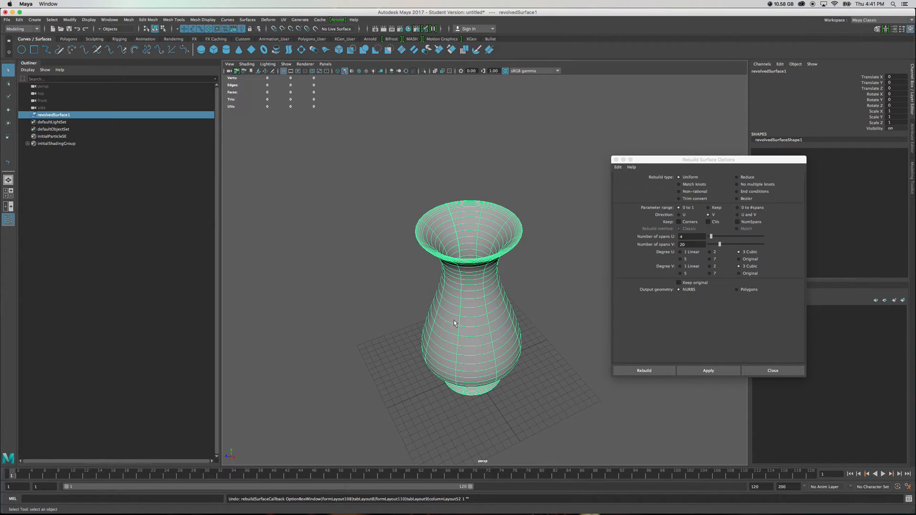
{"action": "mouse_move", "coordinate": [815, 320]}
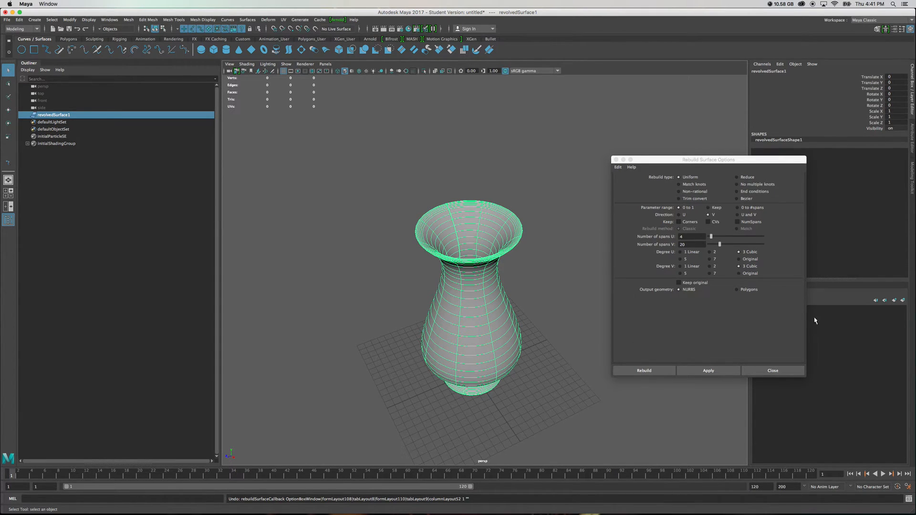
{"action": "left_click", "coordinate": [737, 222]}
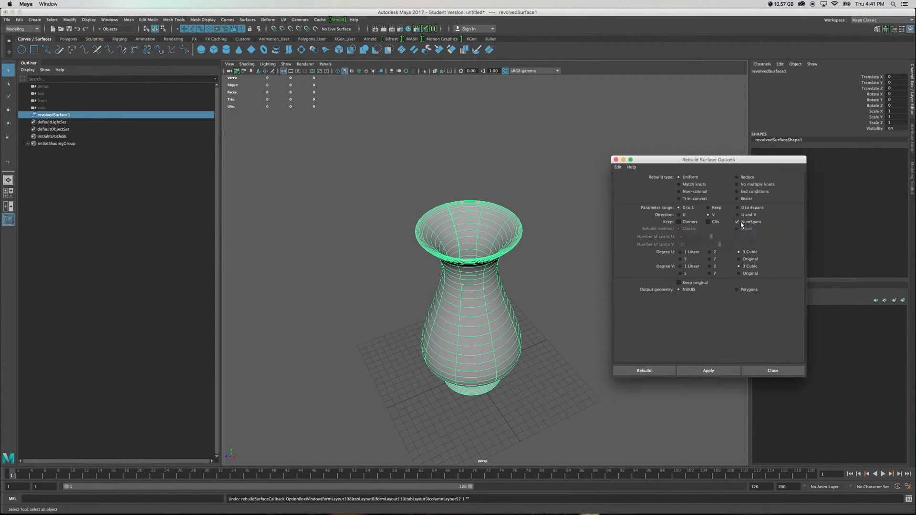
{"action": "left_click", "coordinate": [707, 370]}
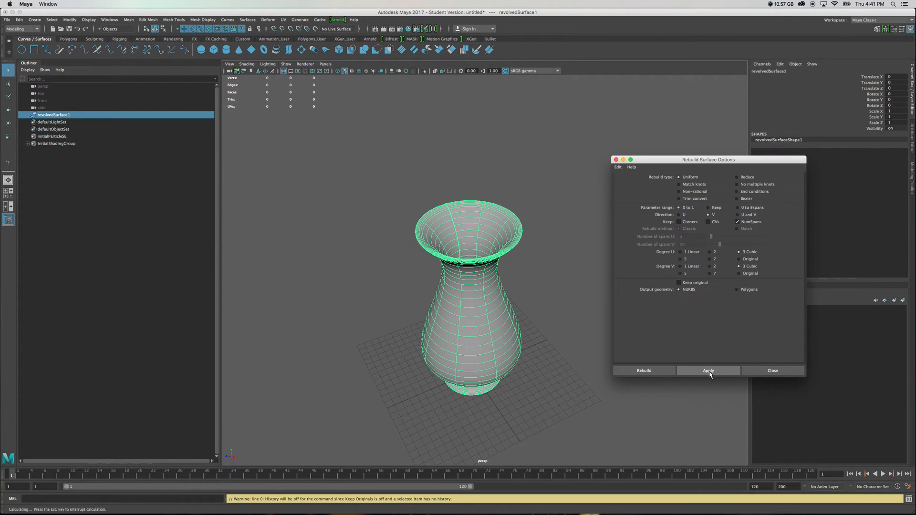
{"action": "left_click", "coordinate": [708, 371]}
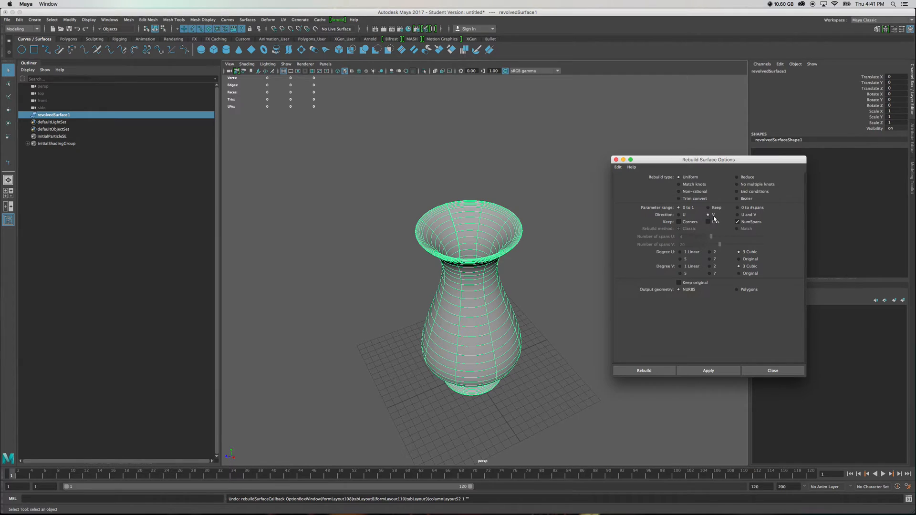
Set Direction to U and V and U spans to 50, then apply the rebuild.
{"action": "left_click", "coordinate": [708, 222]}
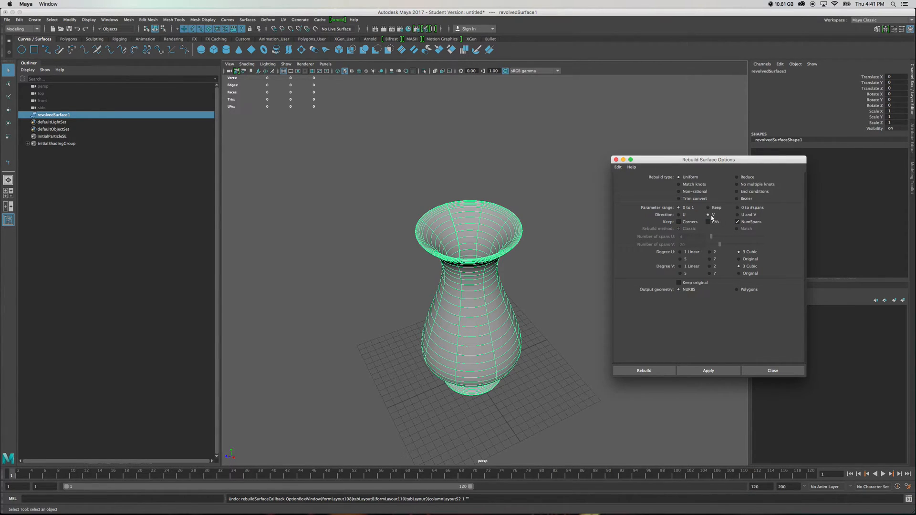
{"action": "left_click", "coordinate": [708, 215]}
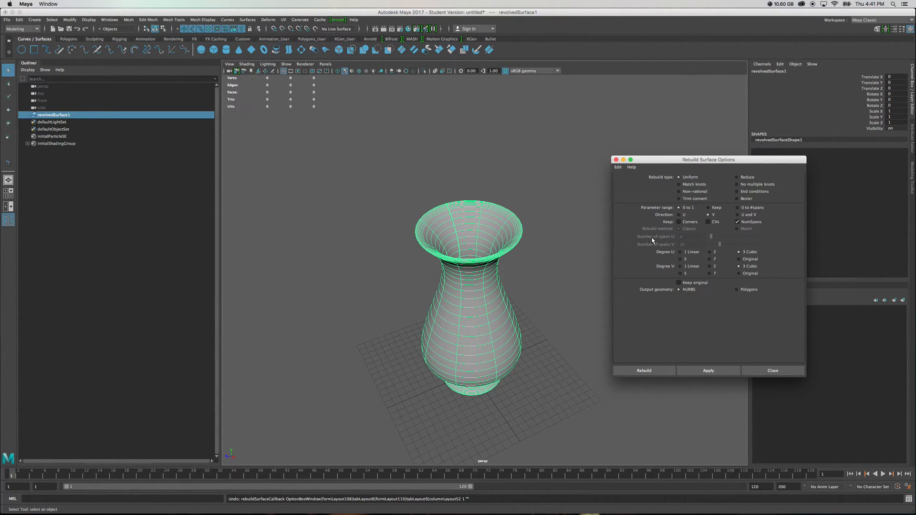
{"action": "left_click", "coordinate": [737, 214]}
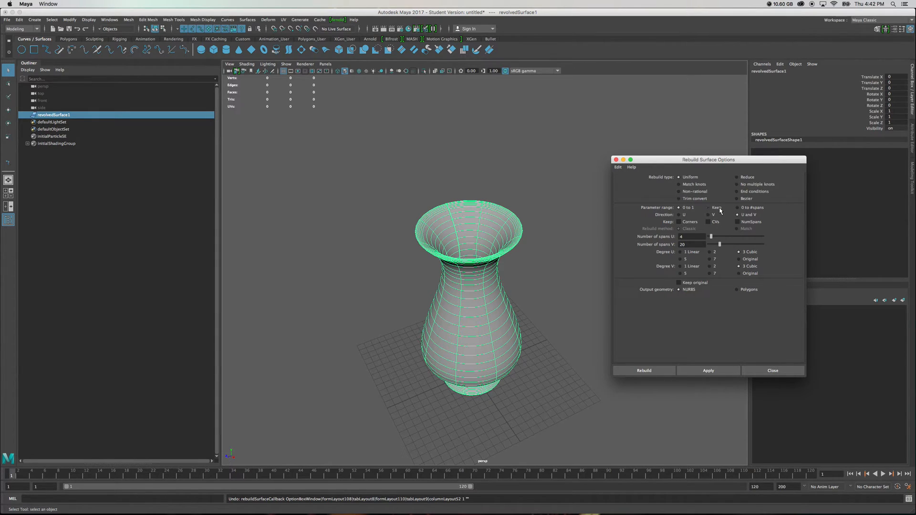
{"action": "mouse_move", "coordinate": [714, 211]}
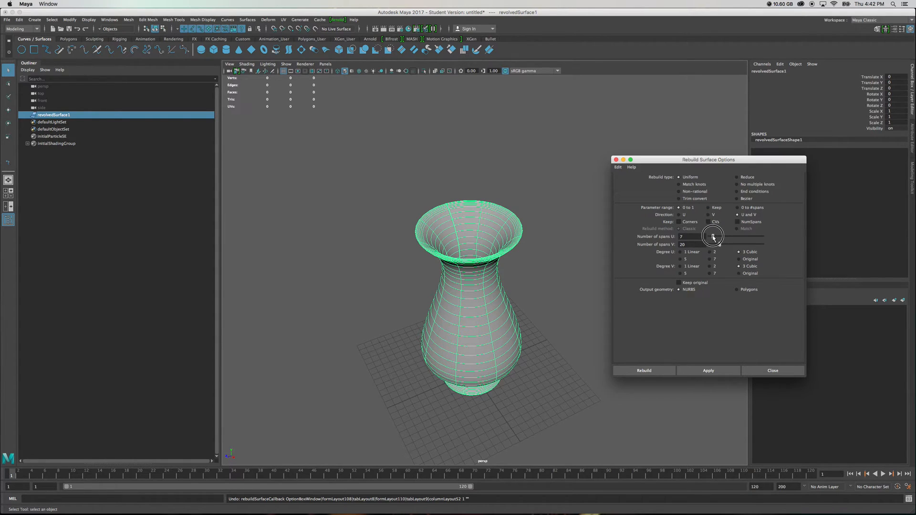
{"action": "left_click_drag", "start_coordinate": [713, 237], "coordinate": [731, 237]}
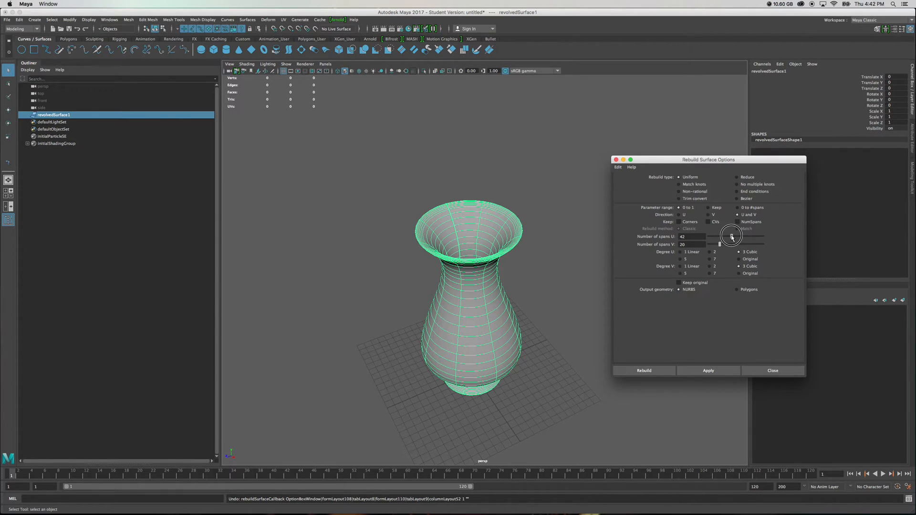
{"action": "left_click_drag", "start_coordinate": [731, 237], "coordinate": [735, 237]}
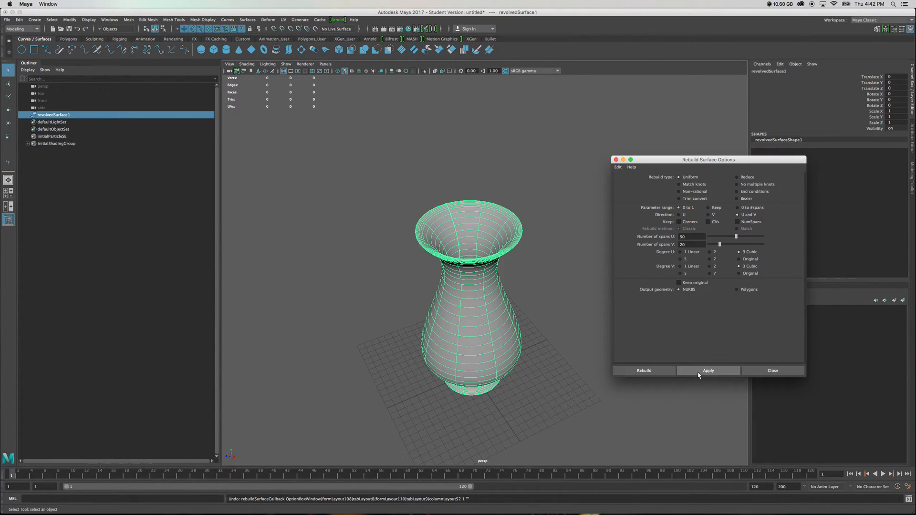
{"action": "left_click", "coordinate": [707, 370]}
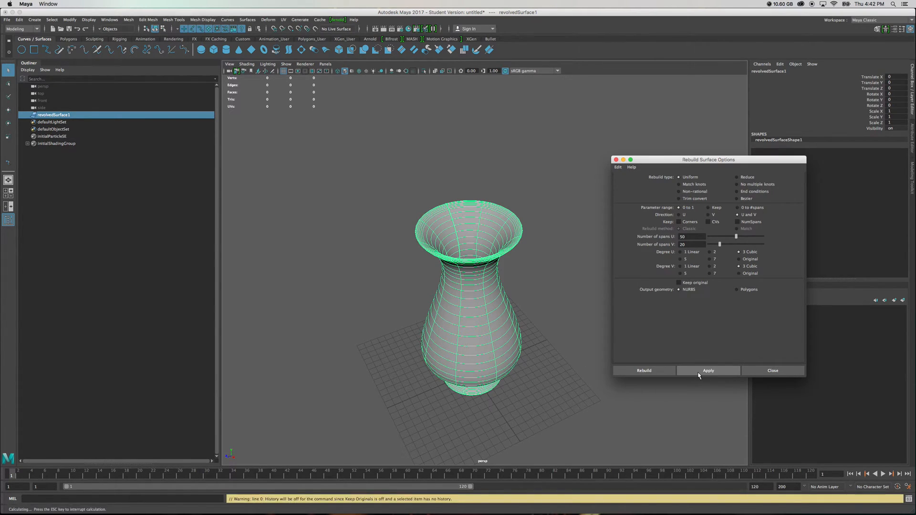
{"action": "left_click", "coordinate": [707, 371]}
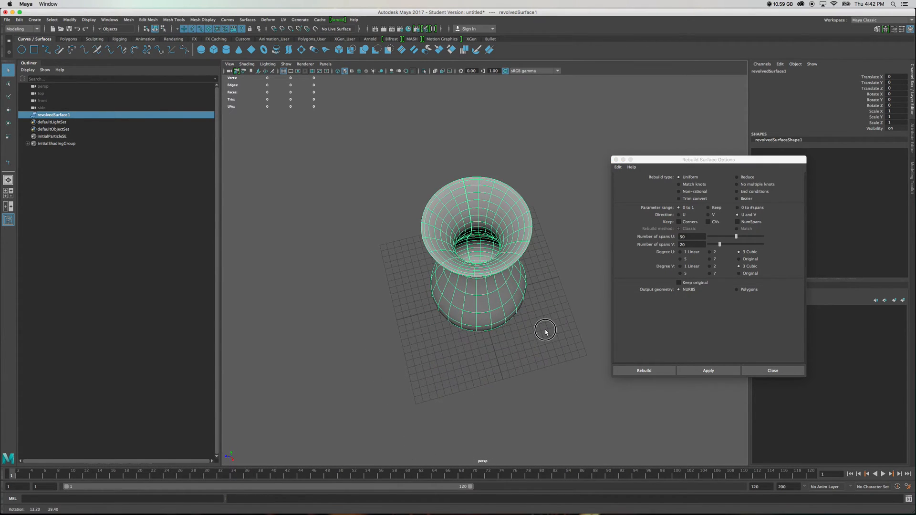
Switch the rebuild output geometry to Polygons, then orbit into and around the vase.
{"action": "left_click", "coordinate": [707, 370]}
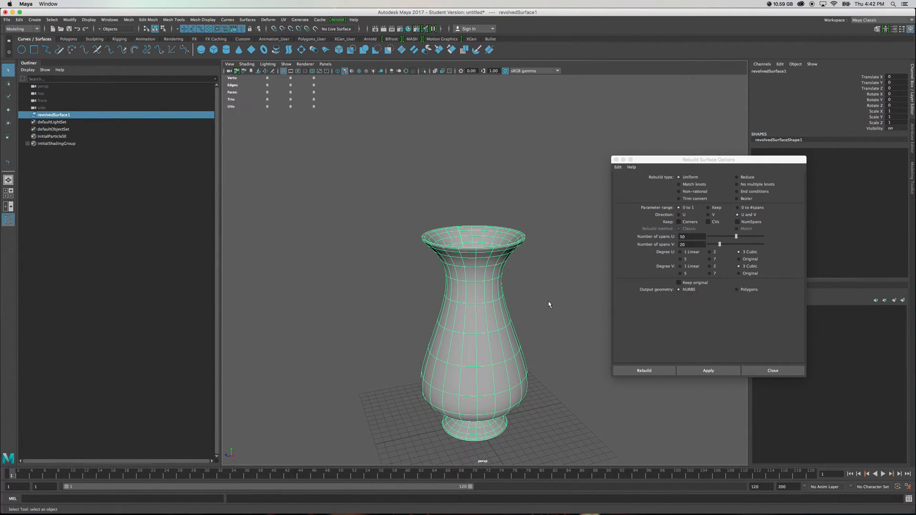
{"action": "mouse_move", "coordinate": [499, 293]}
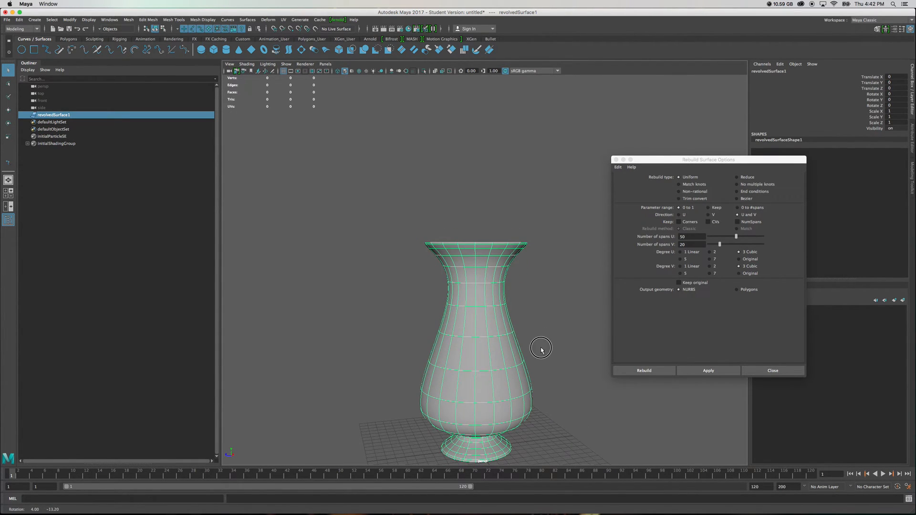
{"action": "mouse_move", "coordinate": [534, 300]}
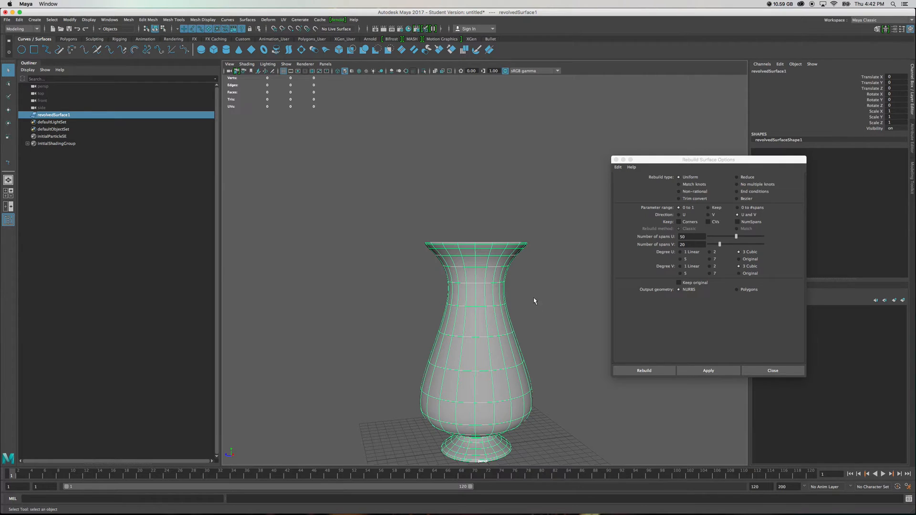
{"action": "left_click", "coordinate": [708, 370]}
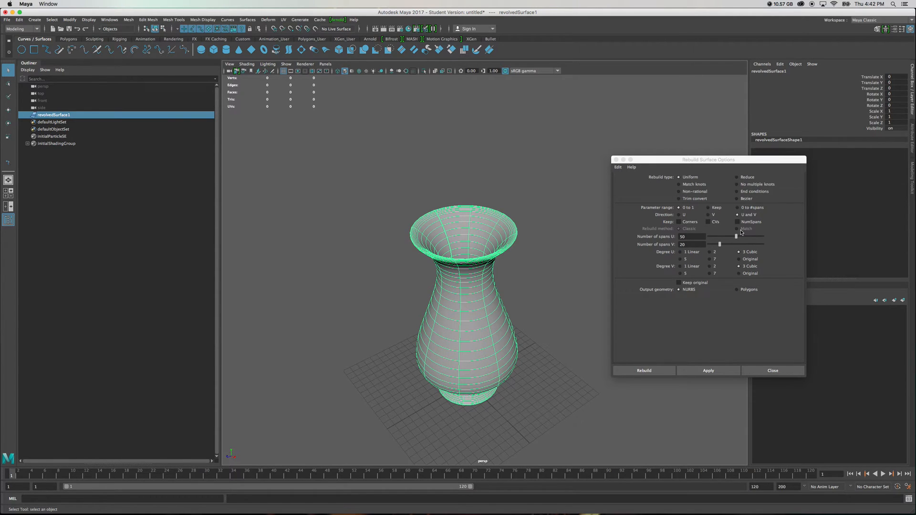
{"action": "mouse_move", "coordinate": [749, 319]}
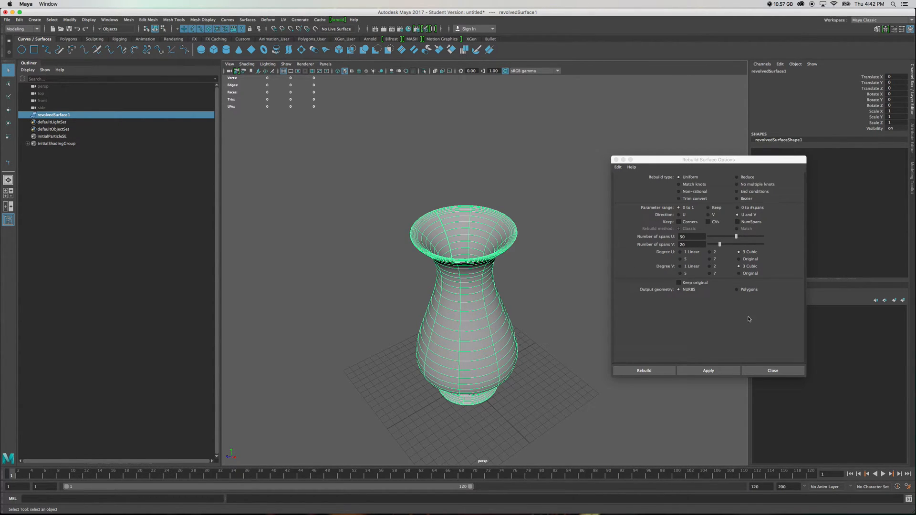
{"action": "left_click", "coordinate": [738, 289]}
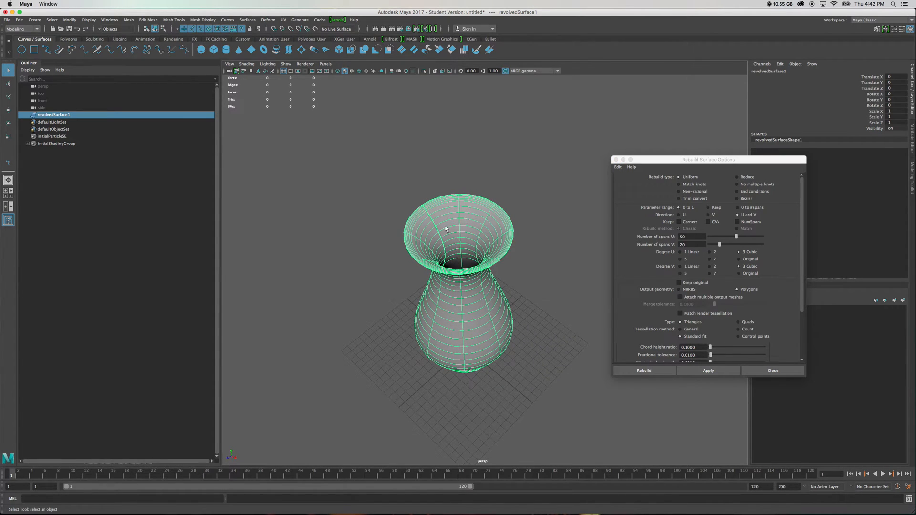
{"action": "left_click_drag", "start_coordinate": [445, 228], "coordinate": [497, 274]}
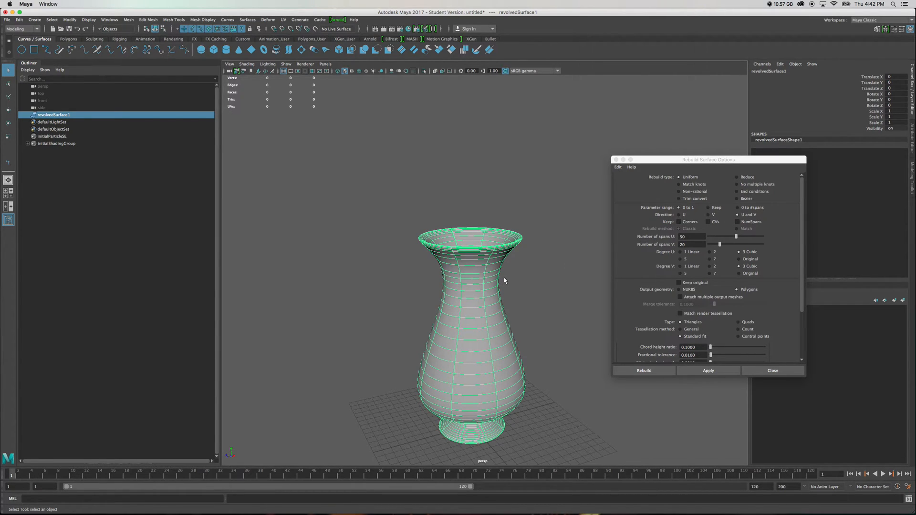
{"action": "left_click_drag", "start_coordinate": [504, 281], "coordinate": [557, 299]}
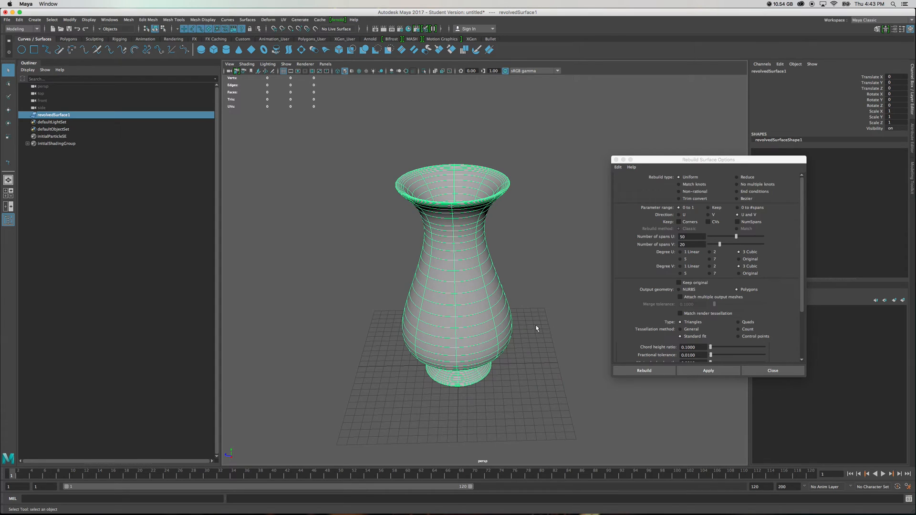
{"action": "mouse_move", "coordinate": [541, 189]}
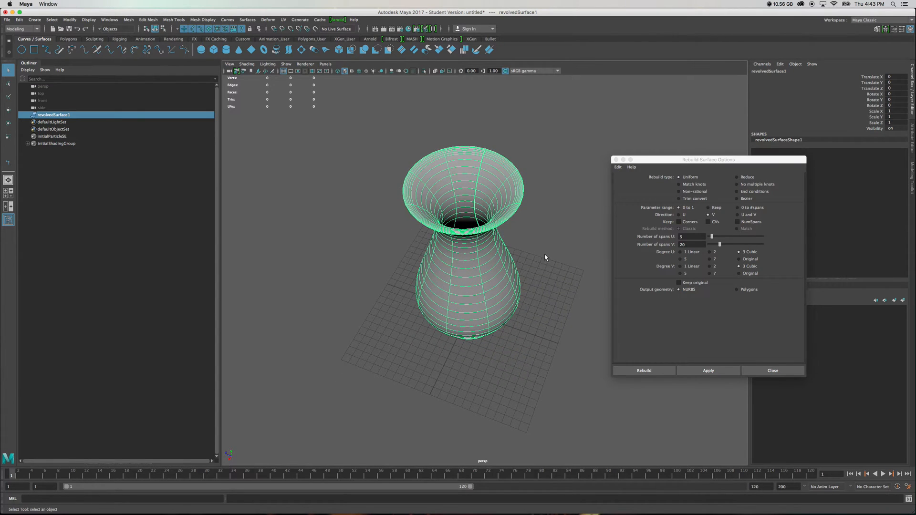
Apply the V-direction rebuild to the vase surface.
{"action": "left_click", "coordinate": [708, 370]}
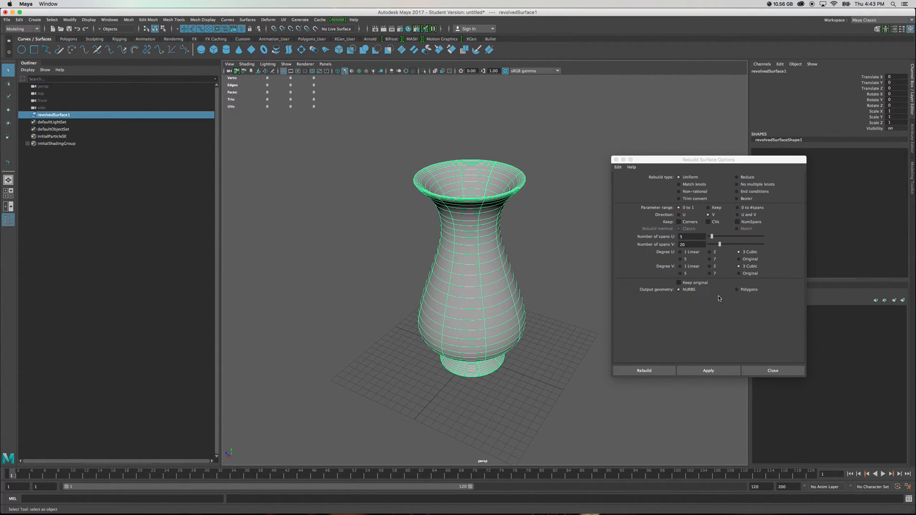
{"action": "left_click", "coordinate": [708, 371]}
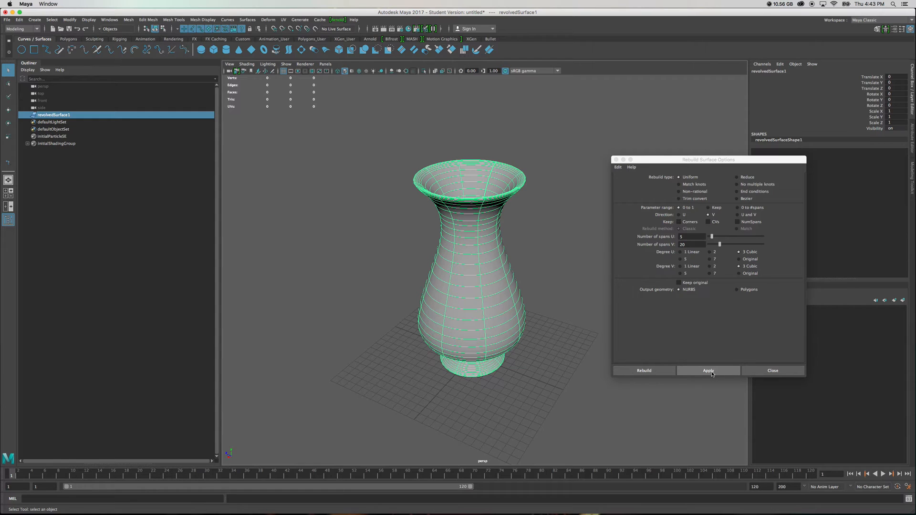
{"action": "left_click", "coordinate": [707, 370]}
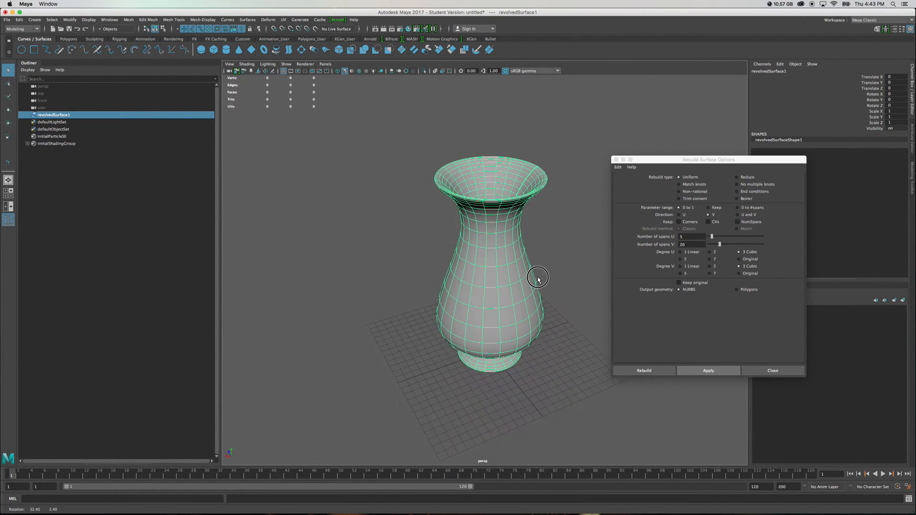
Raise Number of spans U to 50 and rebuild the vase.
{"action": "left_click_drag", "start_coordinate": [711, 236], "coordinate": [713, 237]}
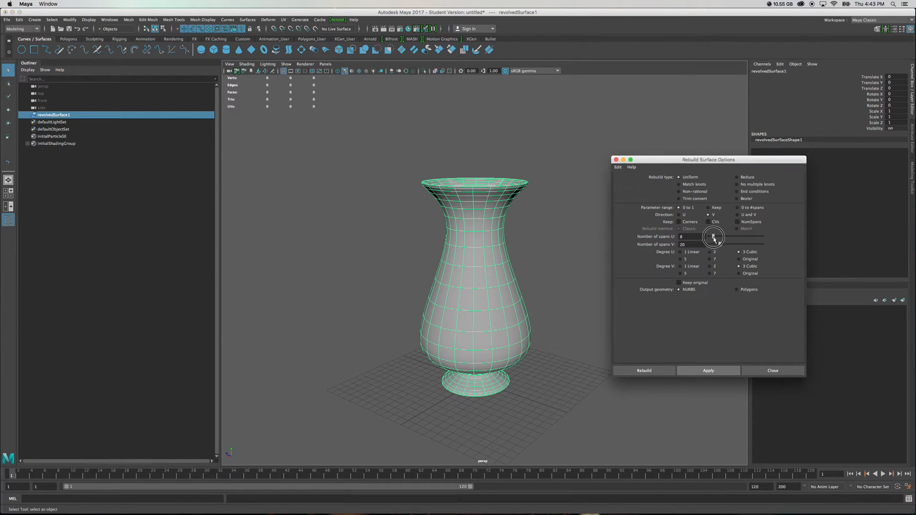
{"action": "left_click_drag", "start_coordinate": [714, 237], "coordinate": [720, 236]}
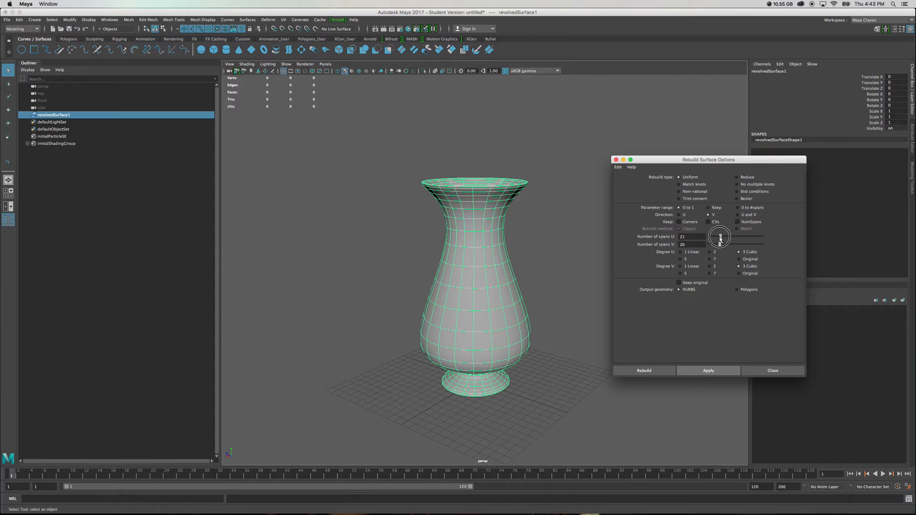
{"action": "left_click_drag", "start_coordinate": [721, 237], "coordinate": [735, 238]}
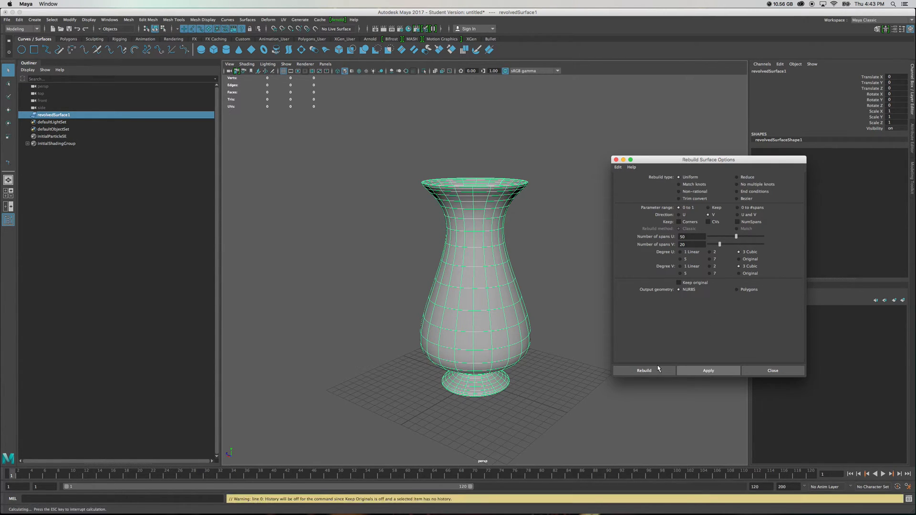
{"action": "left_click", "coordinate": [708, 370]}
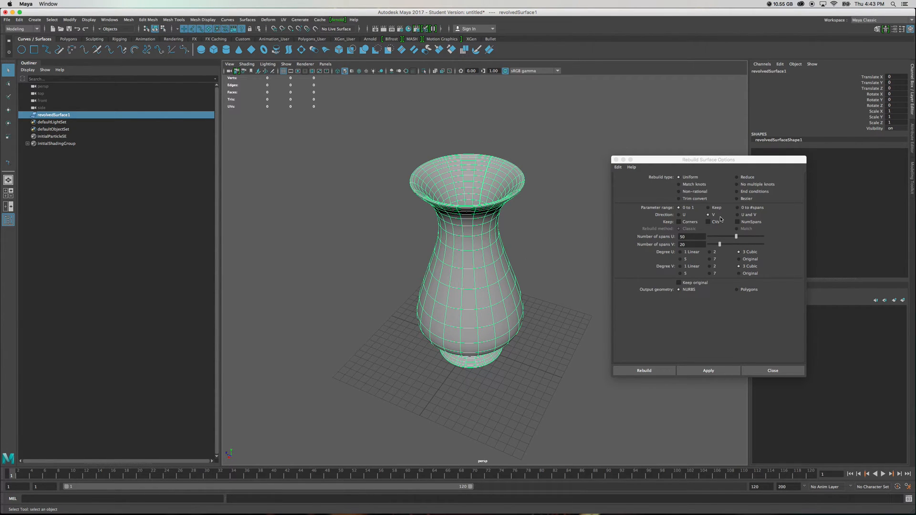
{"action": "mouse_move", "coordinate": [588, 289]}
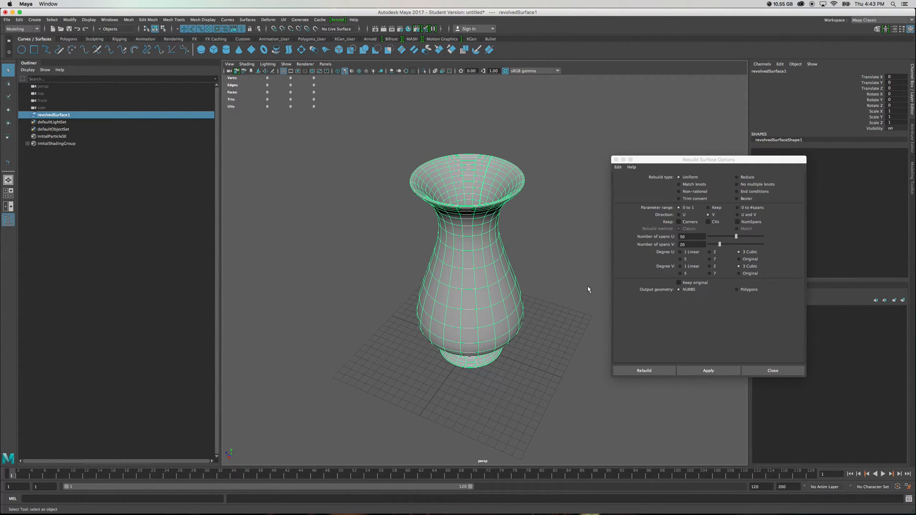
{"action": "left_click_drag", "start_coordinate": [589, 289], "coordinate": [458, 288]}
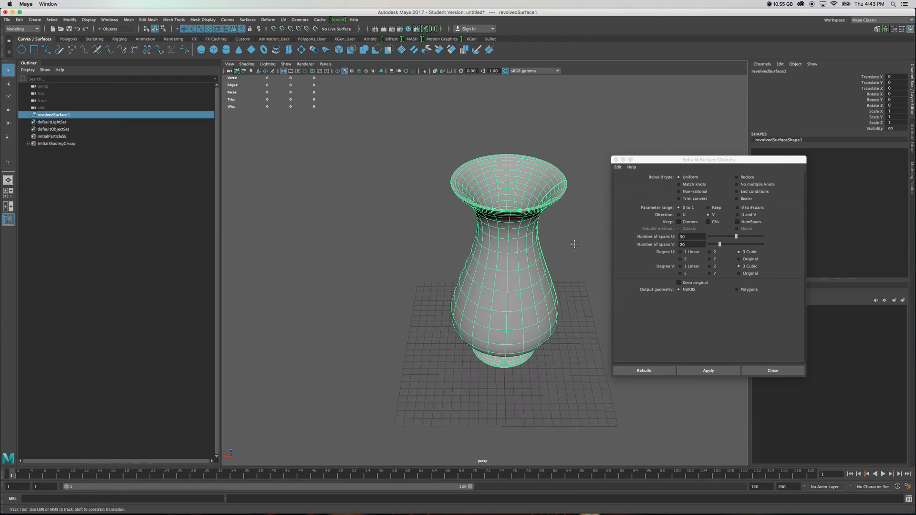
{"action": "left_click_drag", "start_coordinate": [574, 244], "coordinate": [560, 260]}
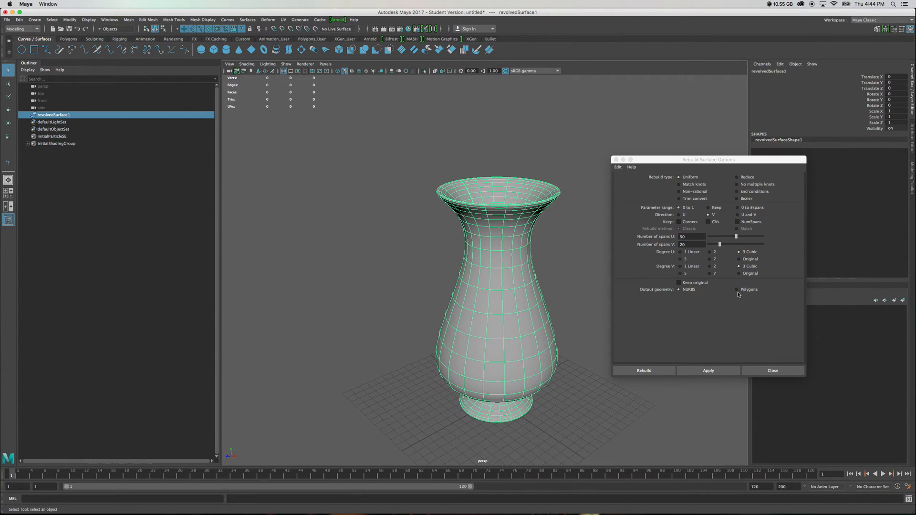
Set output to Polygons with Match render tessellation checked, and apply to the vase.
{"action": "left_click", "coordinate": [738, 290]}
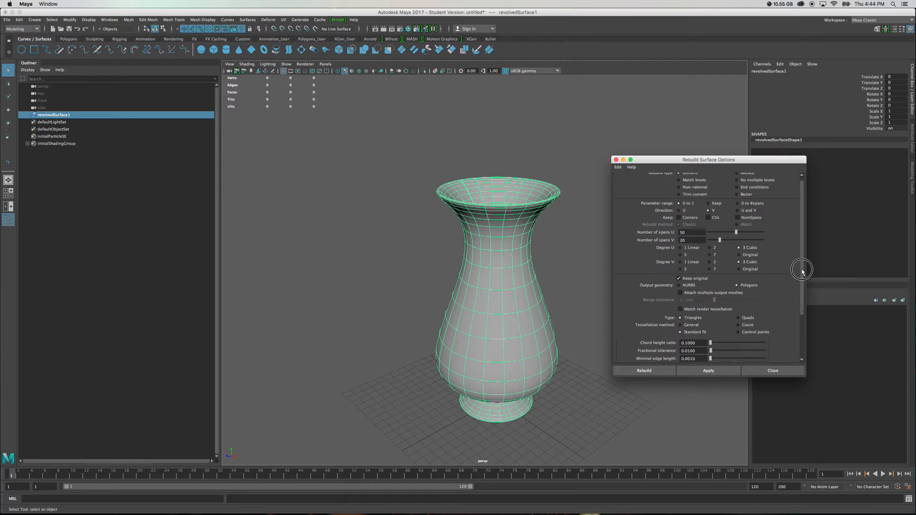
{"action": "mouse_move", "coordinate": [478, 241]}
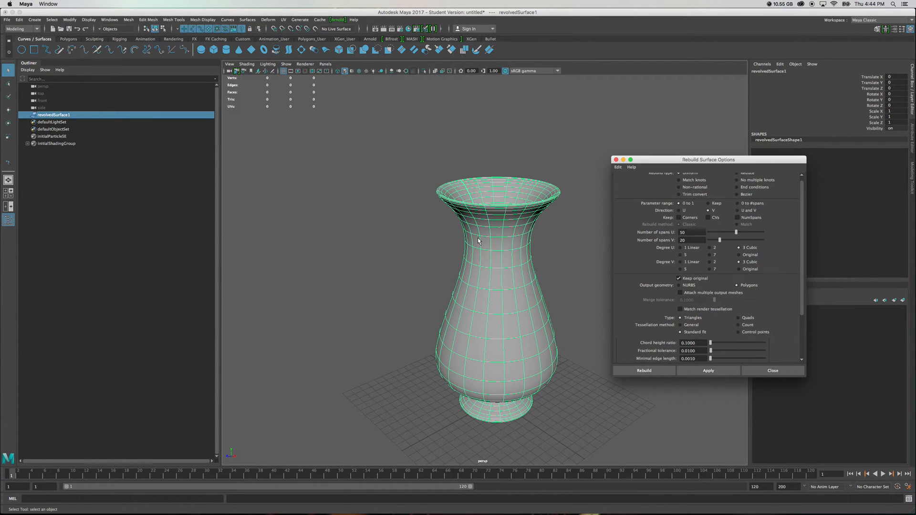
{"action": "mouse_move", "coordinate": [499, 284]}
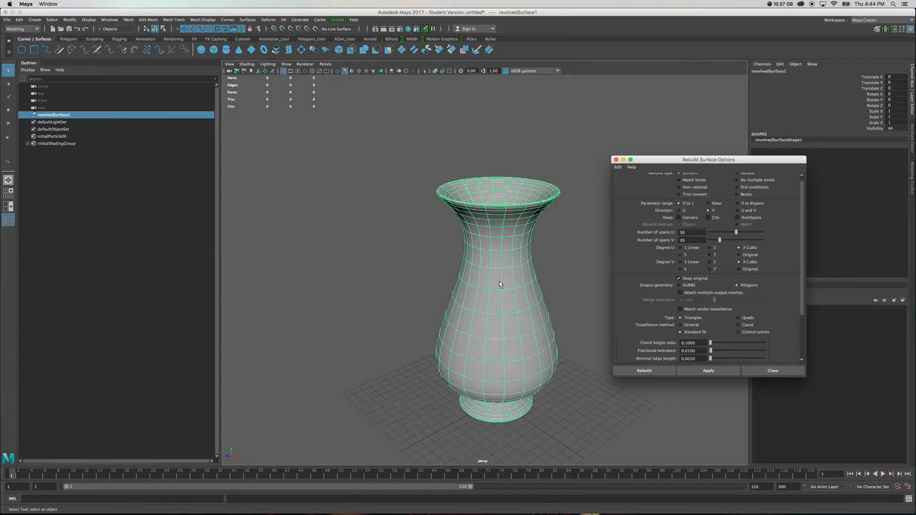
{"action": "mouse_move", "coordinate": [785, 258]}
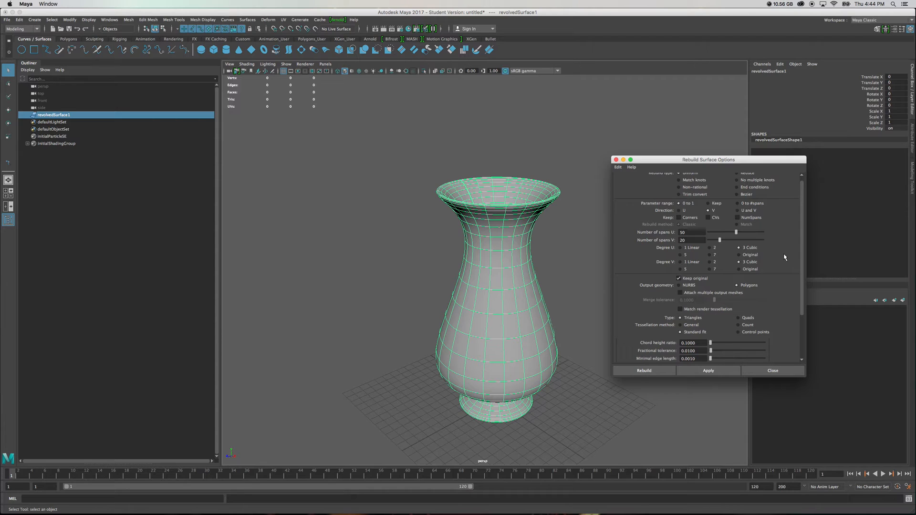
{"action": "scroll", "scroll_direction": "down", "scroll_amount": 3}
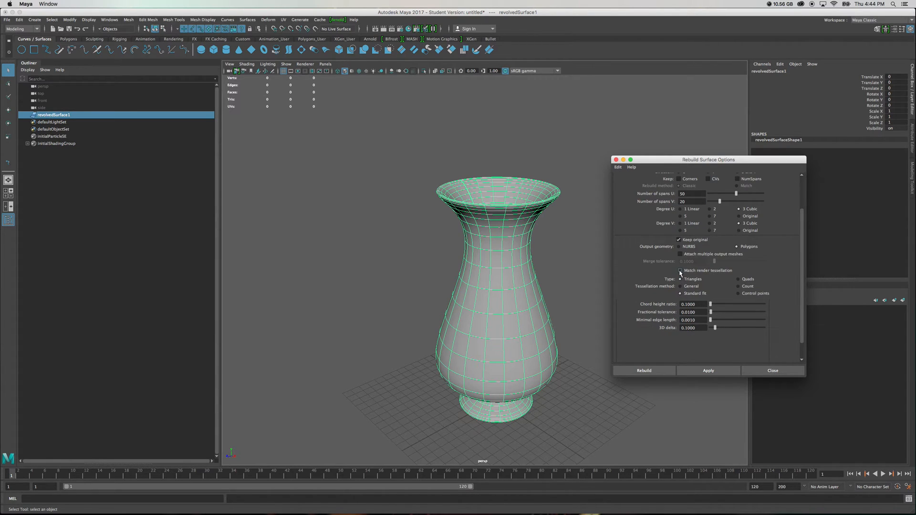
{"action": "left_click", "coordinate": [680, 271]}
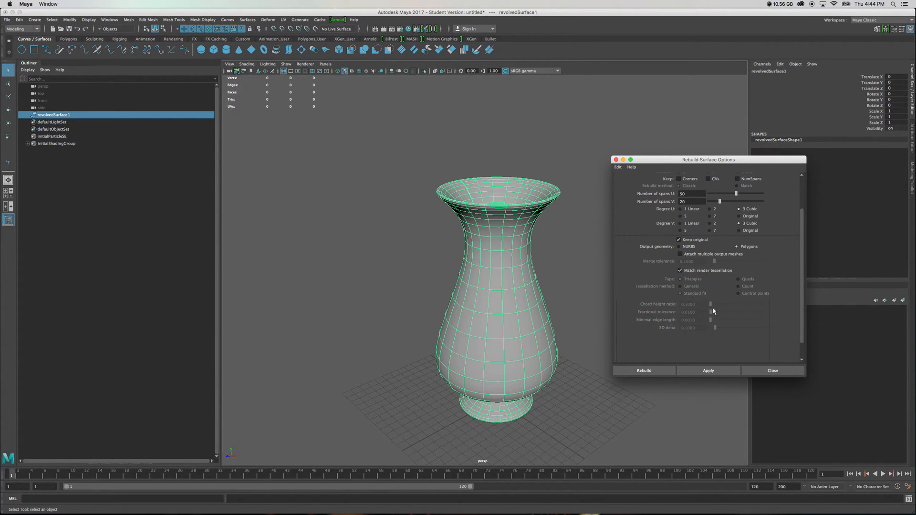
{"action": "mouse_move", "coordinate": [515, 269]}
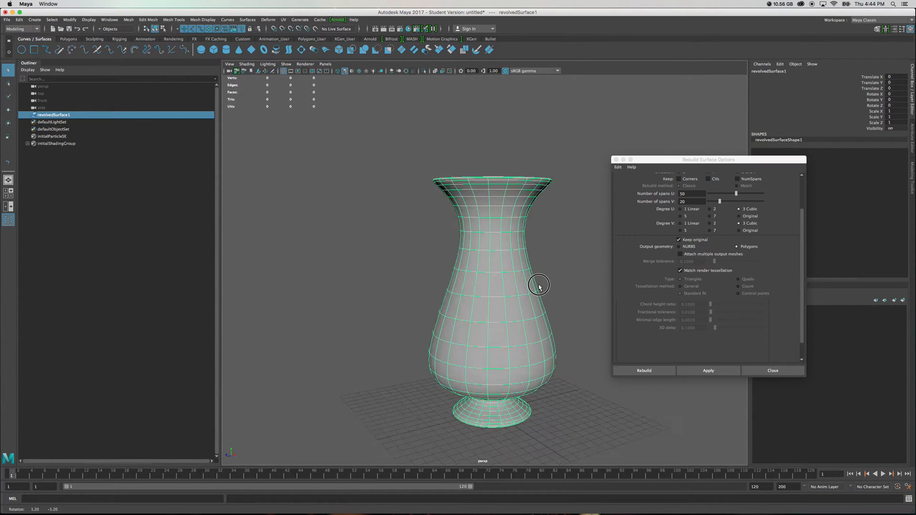
{"action": "left_click_drag", "start_coordinate": [539, 286], "coordinate": [478, 308]}
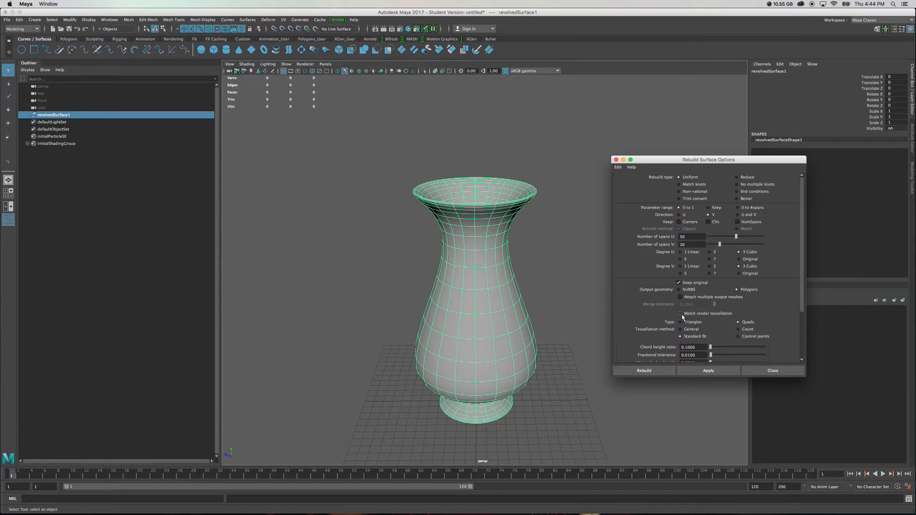
{"action": "scroll", "scroll_direction": "down", "scroll_amount": 3}
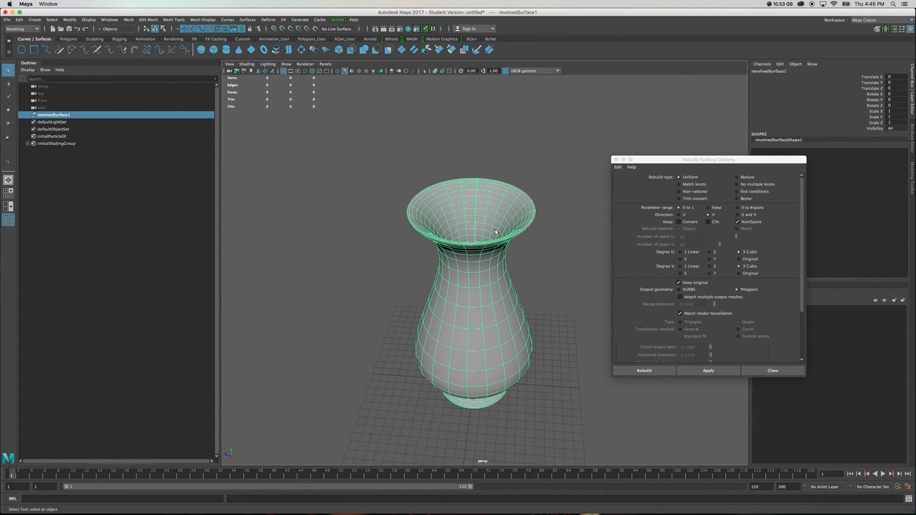
{"action": "mouse_move", "coordinate": [607, 252]}
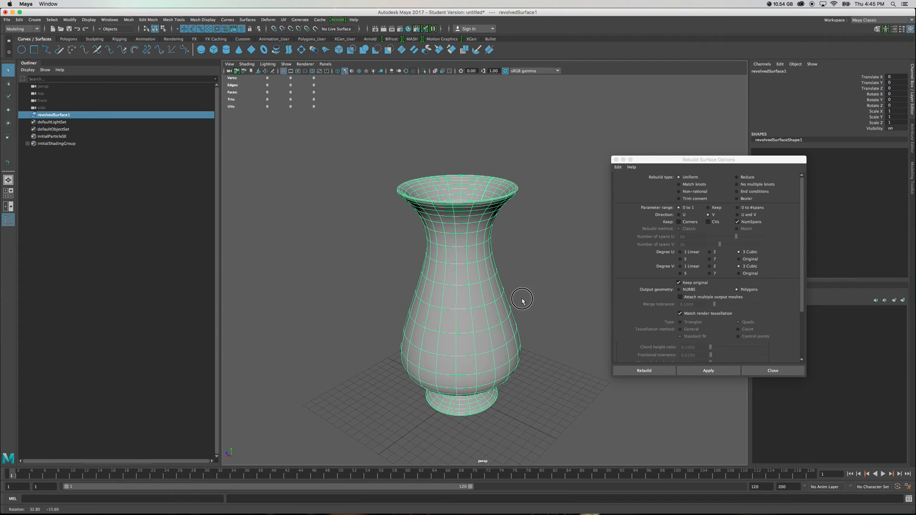
{"action": "left_click", "coordinate": [708, 371]}
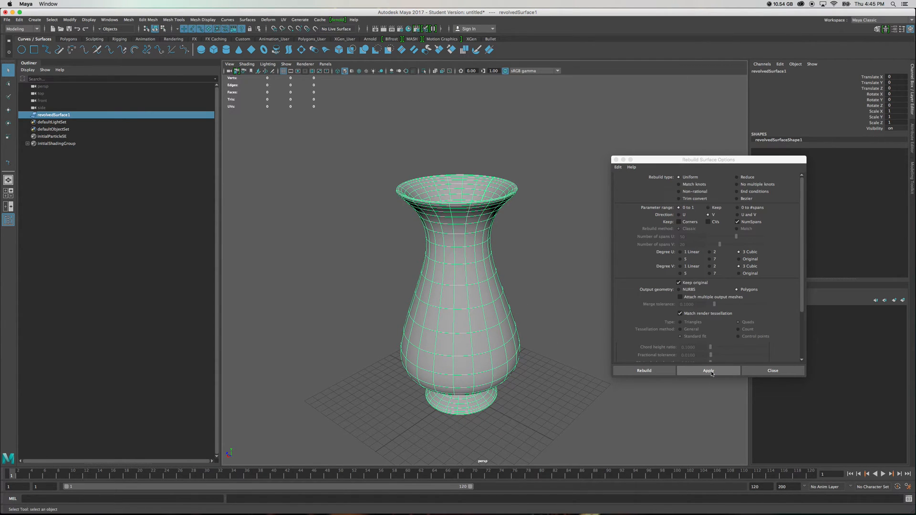
Generate the polygon vase copy and orbit to look into both vases.
{"action": "left_click", "coordinate": [708, 370]}
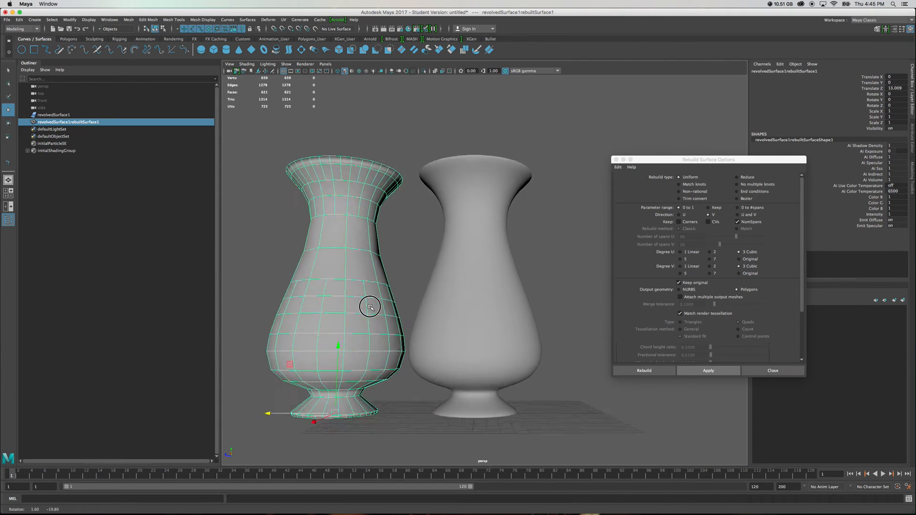
{"action": "left_click_drag", "start_coordinate": [370, 307], "coordinate": [359, 351]}
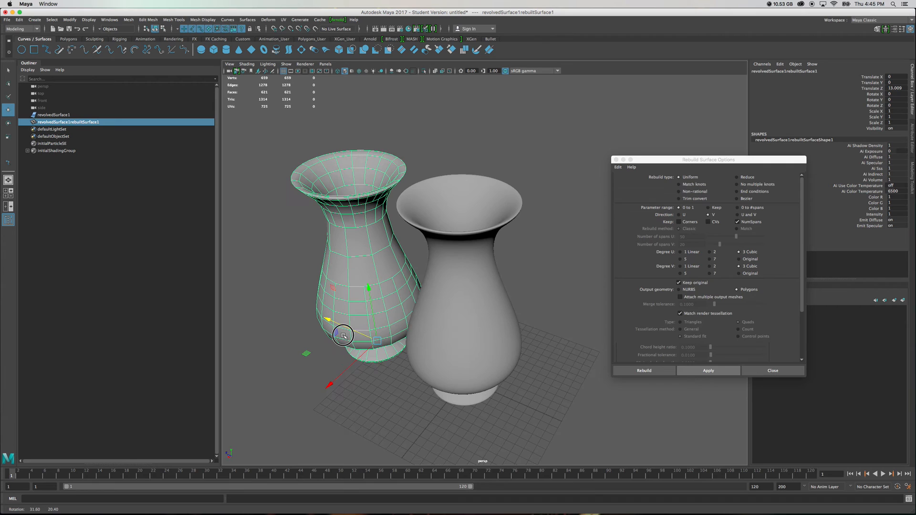
{"action": "left_click_drag", "start_coordinate": [344, 335], "coordinate": [374, 326]}
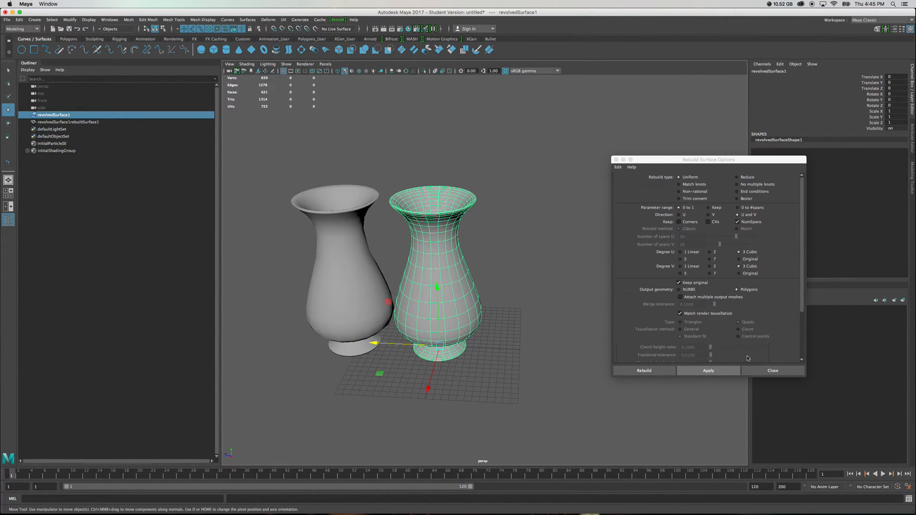
Rebuild the original vase in U and V with control-point tessellation, keeping NumSpans.
{"action": "left_click", "coordinate": [707, 370]}
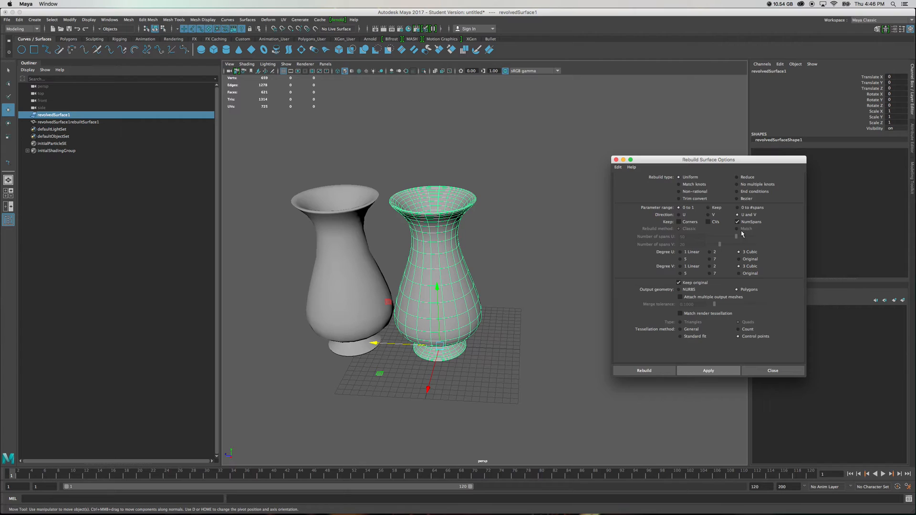
{"action": "left_click", "coordinate": [708, 370]}
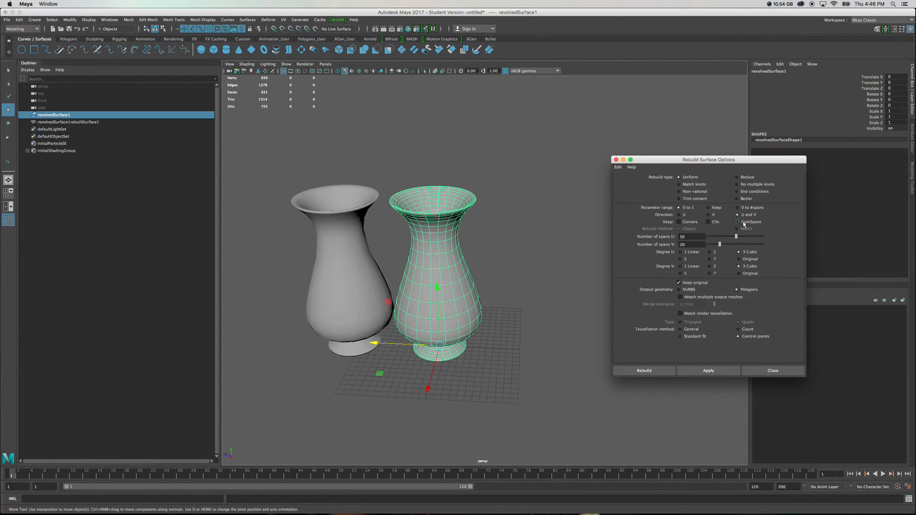
{"action": "left_click", "coordinate": [741, 222]}
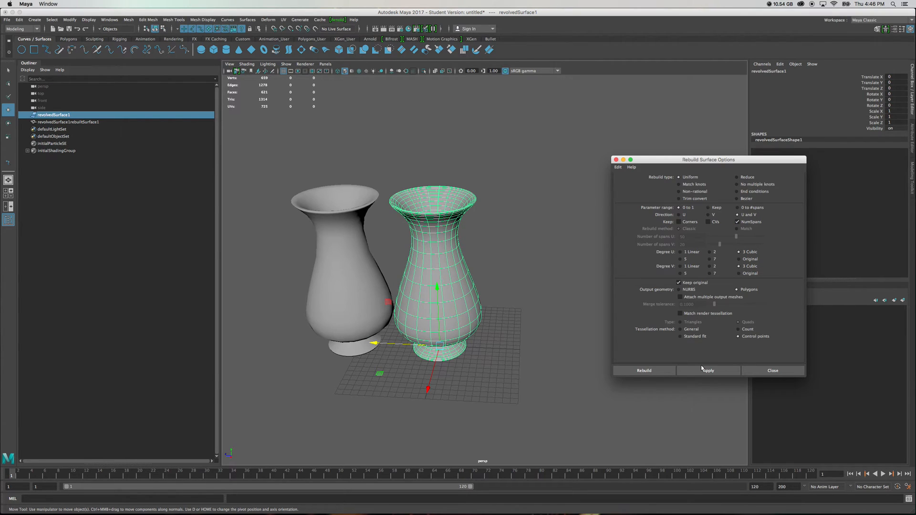
{"action": "left_click", "coordinate": [707, 370]}
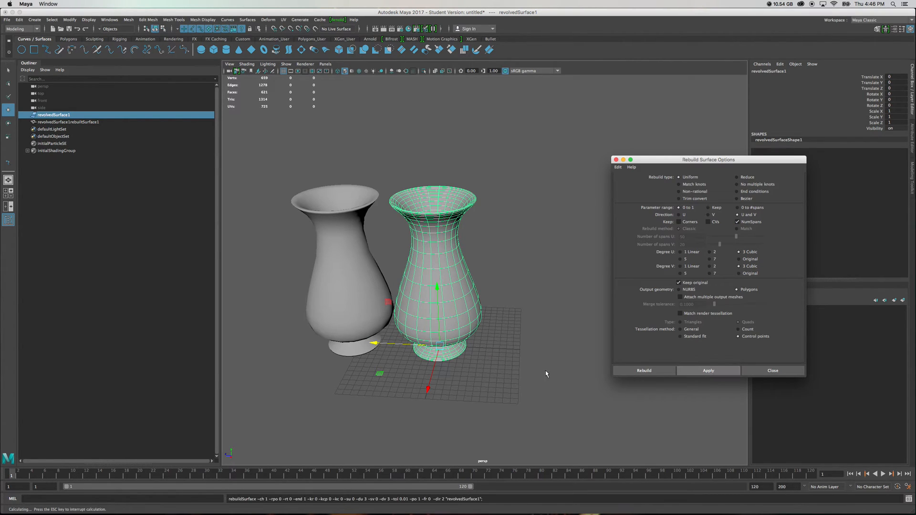
{"action": "left_click", "coordinate": [707, 371]}
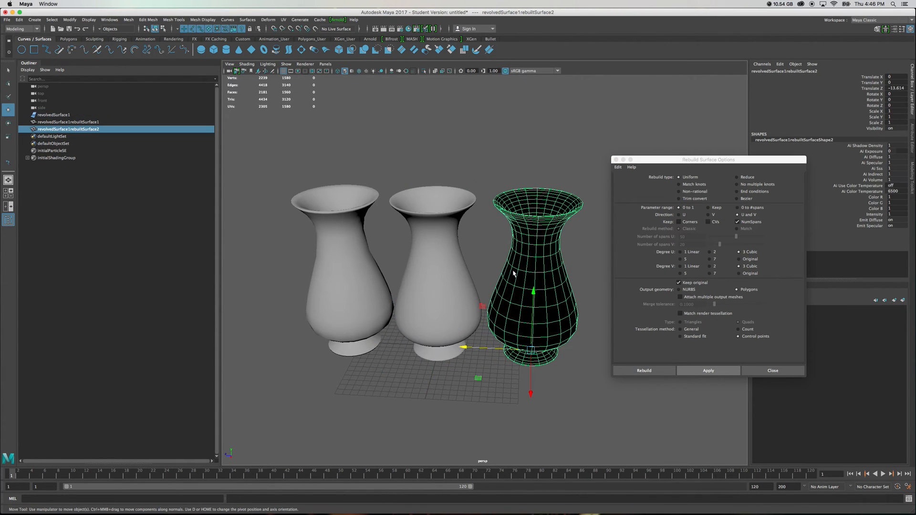
{"action": "mouse_move", "coordinate": [517, 267]}
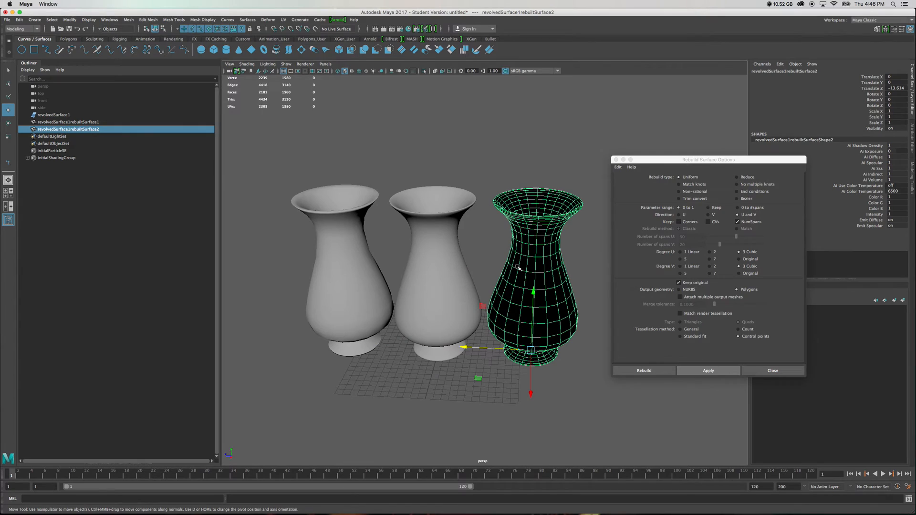
Select the new vase's faces and reverse their normals with Mesh Display > Reverse.
{"action": "left_click_drag", "start_coordinate": [517, 268], "coordinate": [549, 222]}
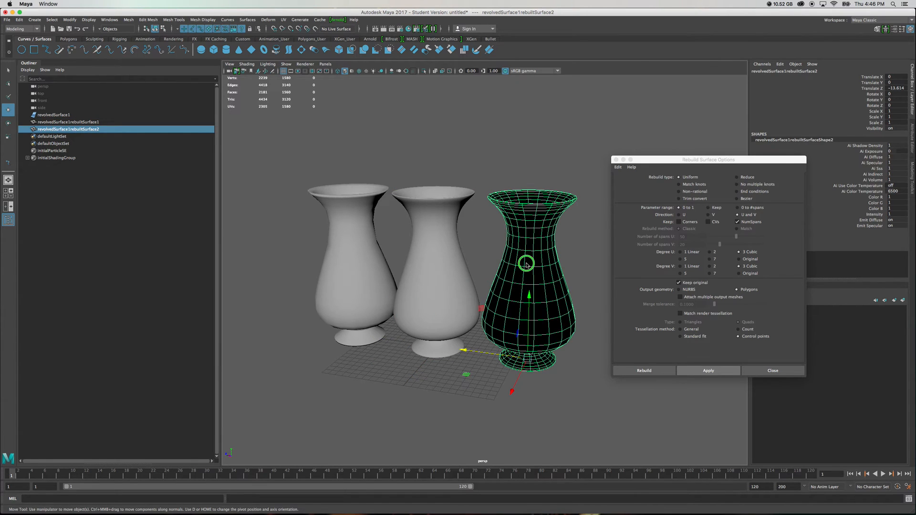
{"action": "right_click", "coordinate": [528, 262]}
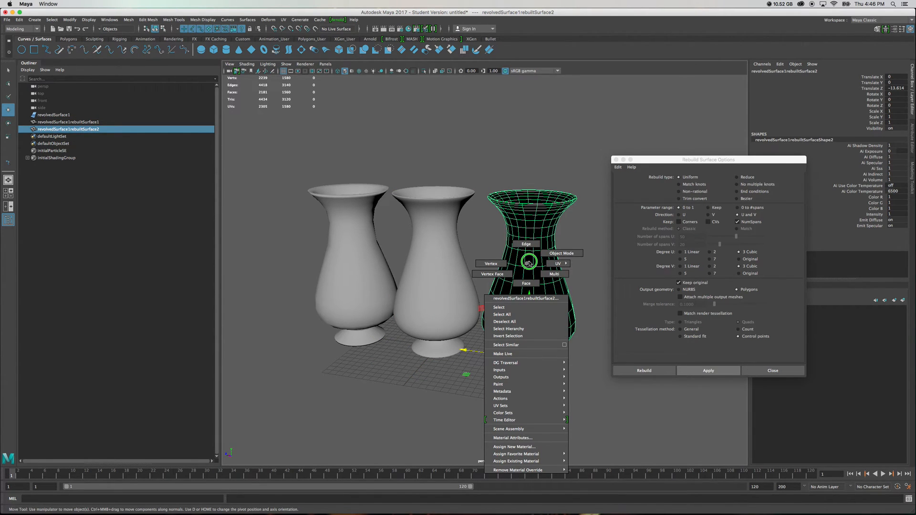
{"action": "mouse_move", "coordinate": [547, 253]}
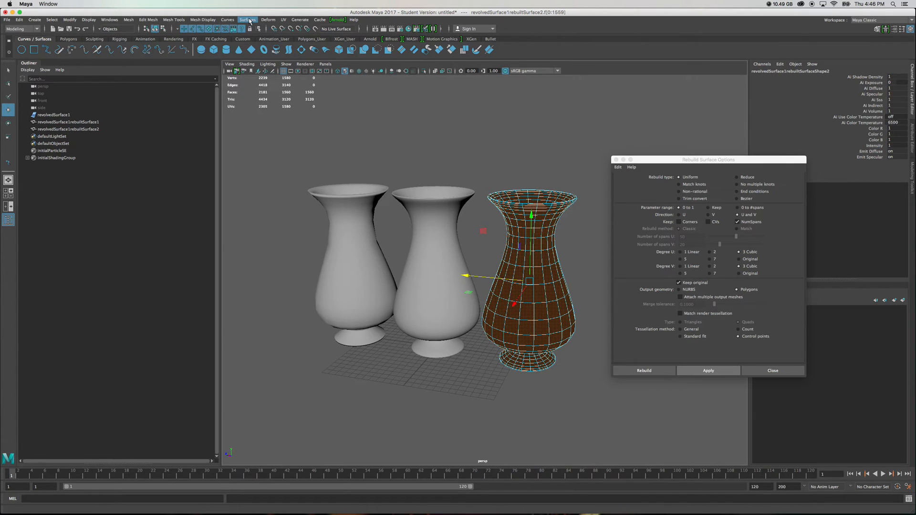
{"action": "left_click", "coordinate": [203, 19]}
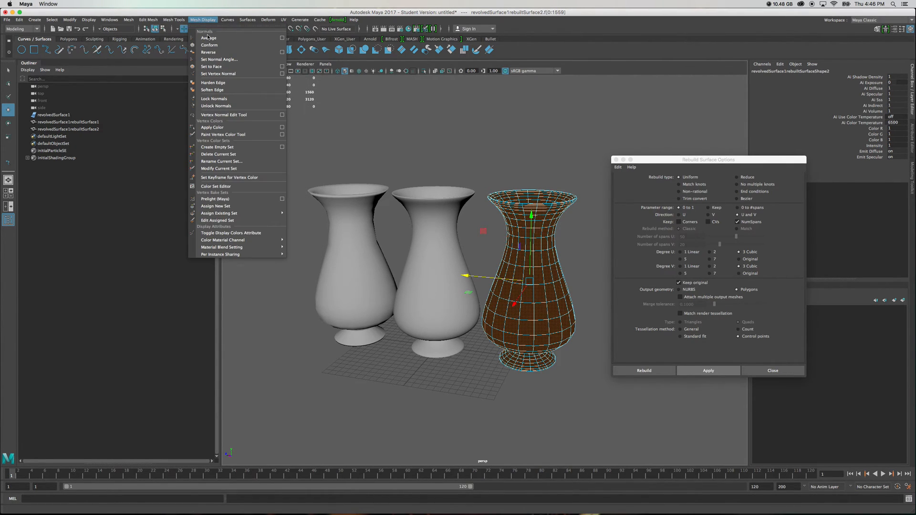
{"action": "left_click", "coordinate": [208, 45]}
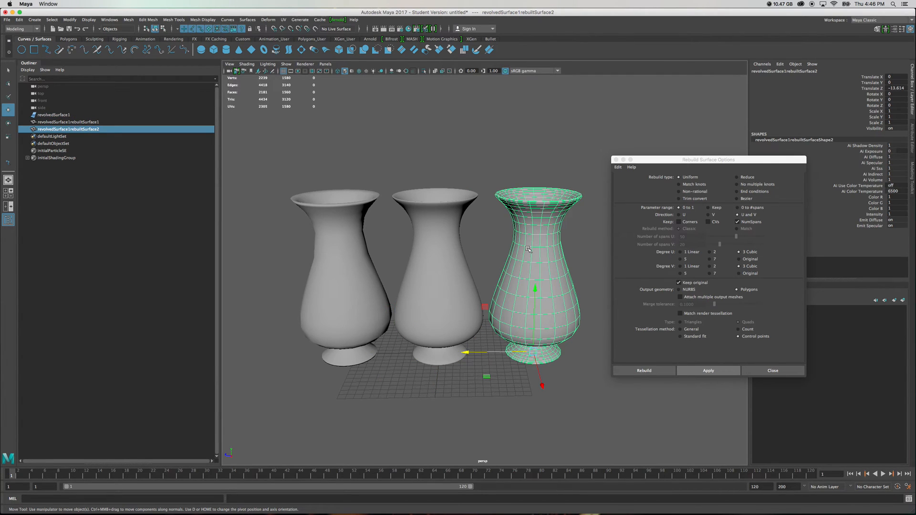
{"action": "left_click", "coordinate": [67, 121]}
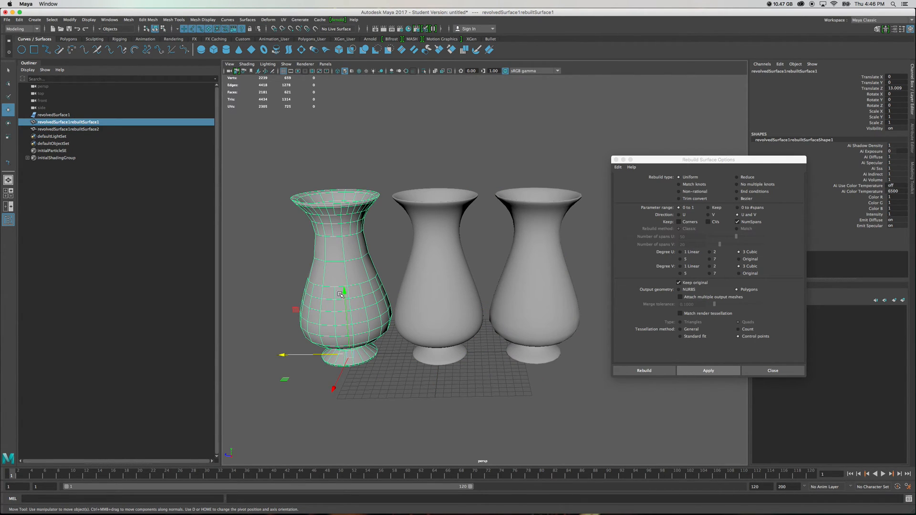
{"action": "left_click_drag", "start_coordinate": [341, 294], "coordinate": [398, 252]}
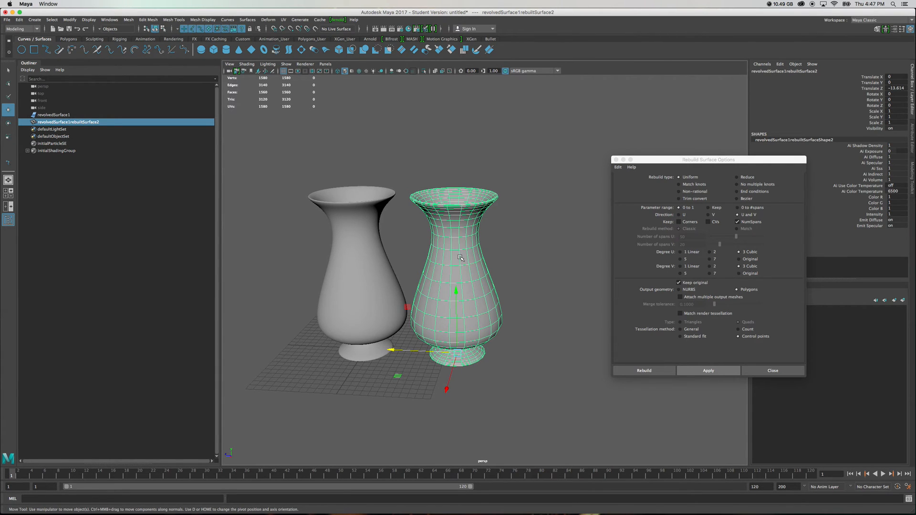
{"action": "left_click_drag", "start_coordinate": [455, 258], "coordinate": [438, 292]}
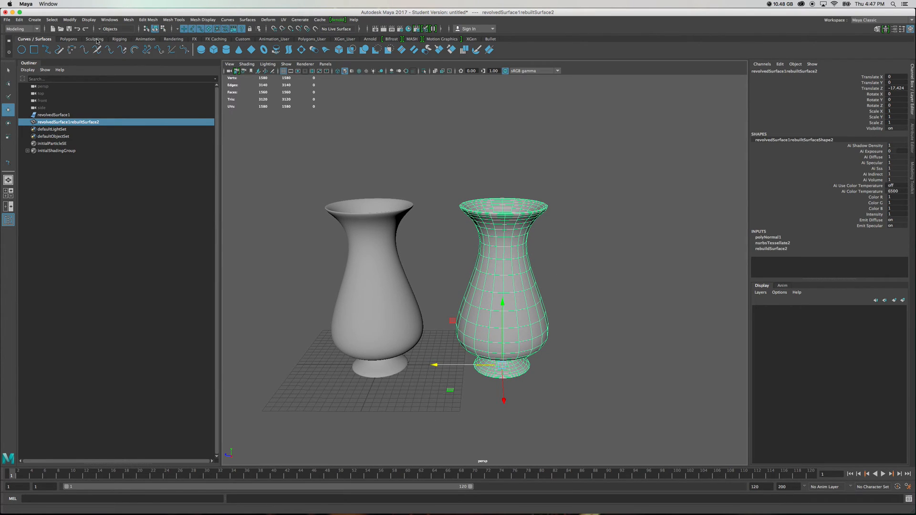
Show the Polygons shelf, browse Edit Mesh and Mesh menus, and view Mesh > Smooth options.
{"action": "left_click", "coordinate": [69, 39]}
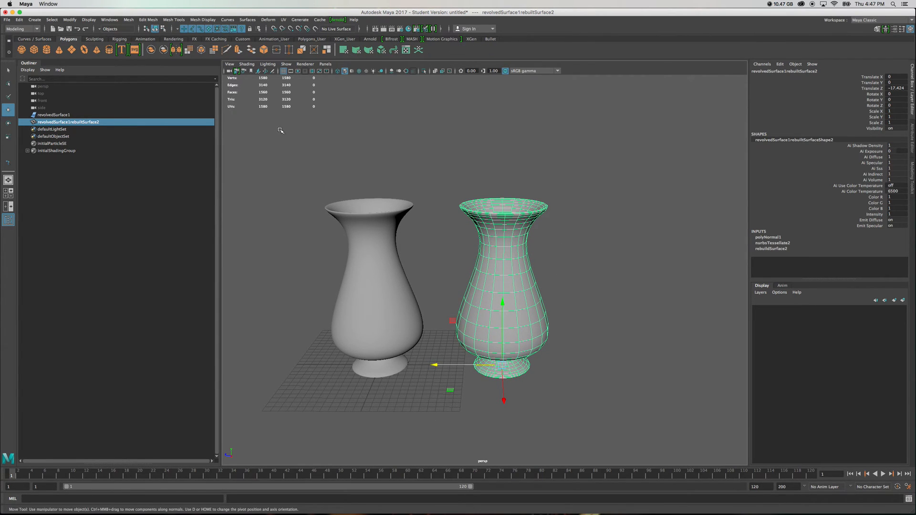
{"action": "mouse_move", "coordinate": [214, 50]}
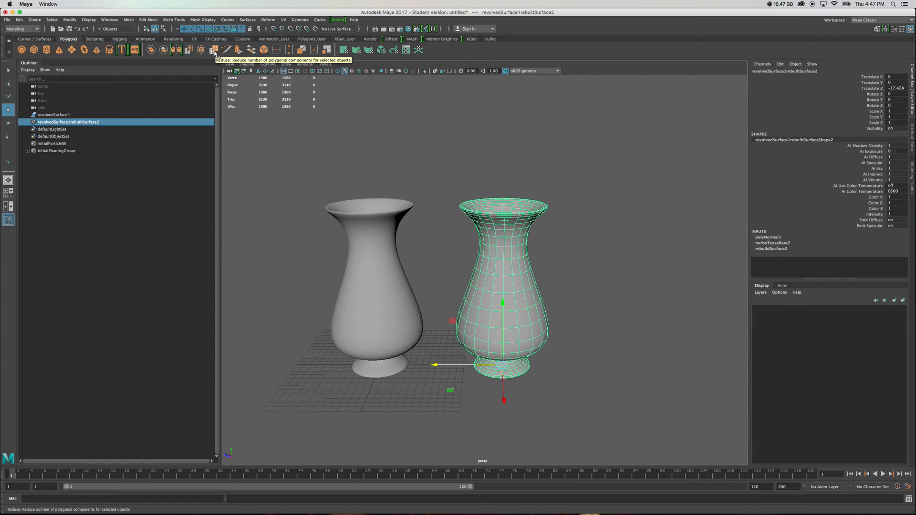
{"action": "mouse_move", "coordinate": [200, 49]}
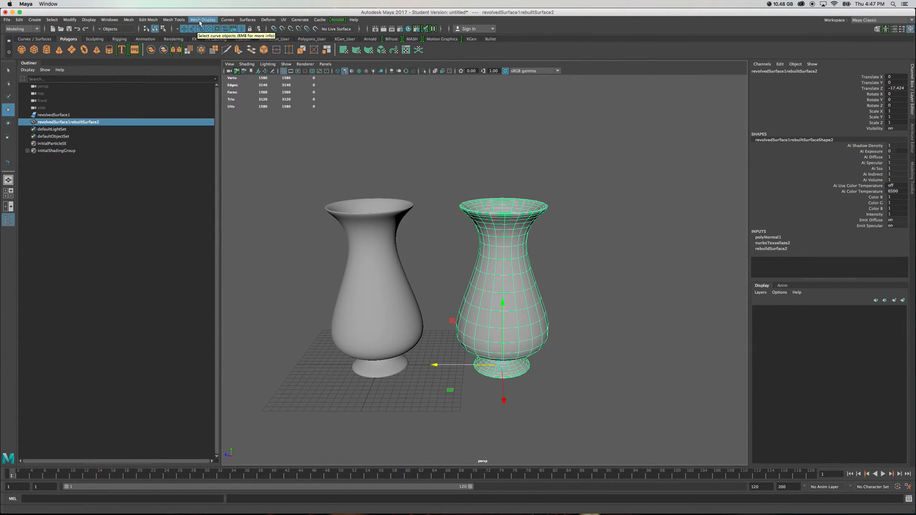
{"action": "mouse_move", "coordinate": [148, 20]}
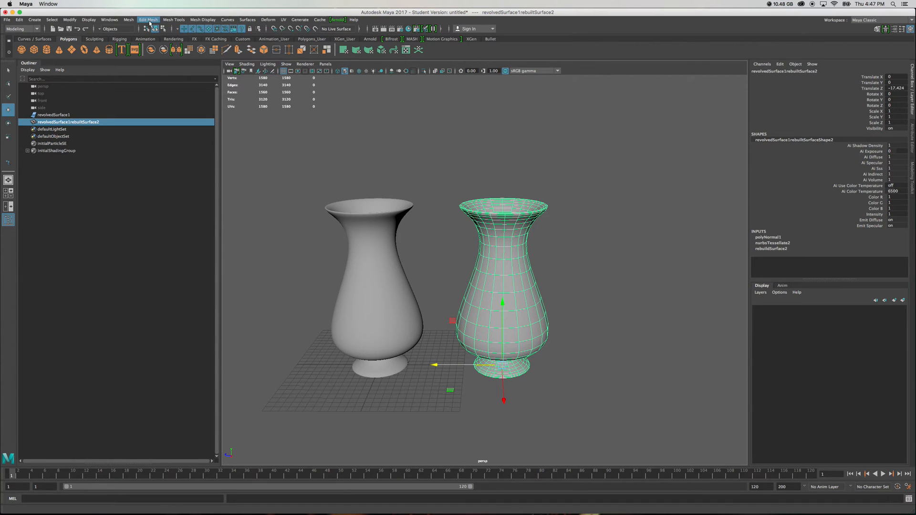
{"action": "left_click", "coordinate": [148, 19]}
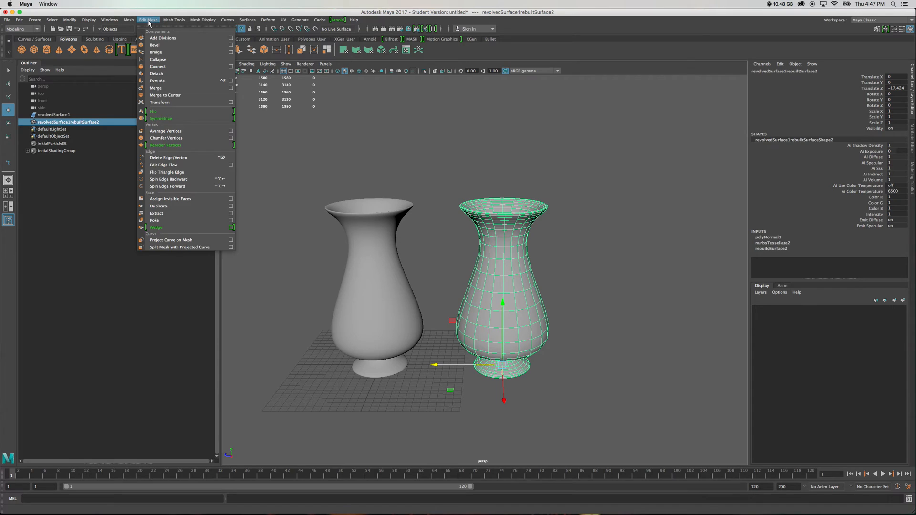
{"action": "left_click", "coordinate": [127, 19]}
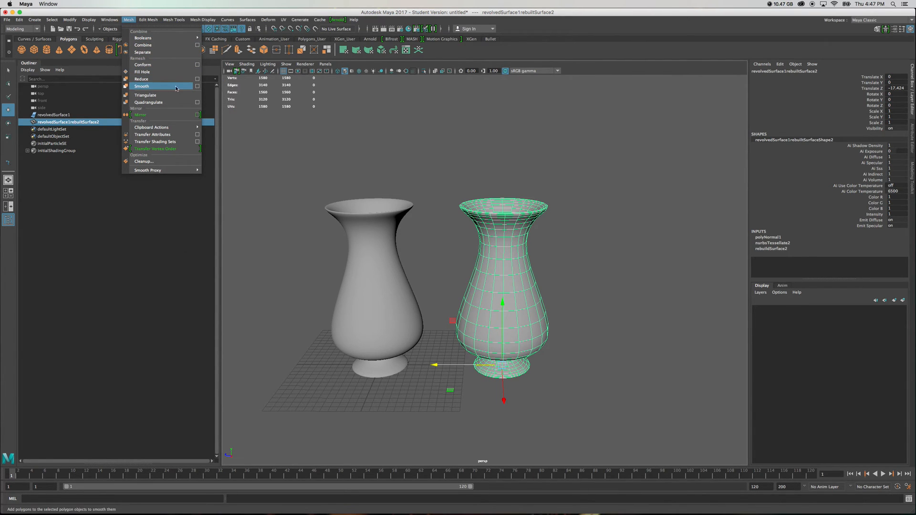
{"action": "left_click", "coordinate": [197, 86]}
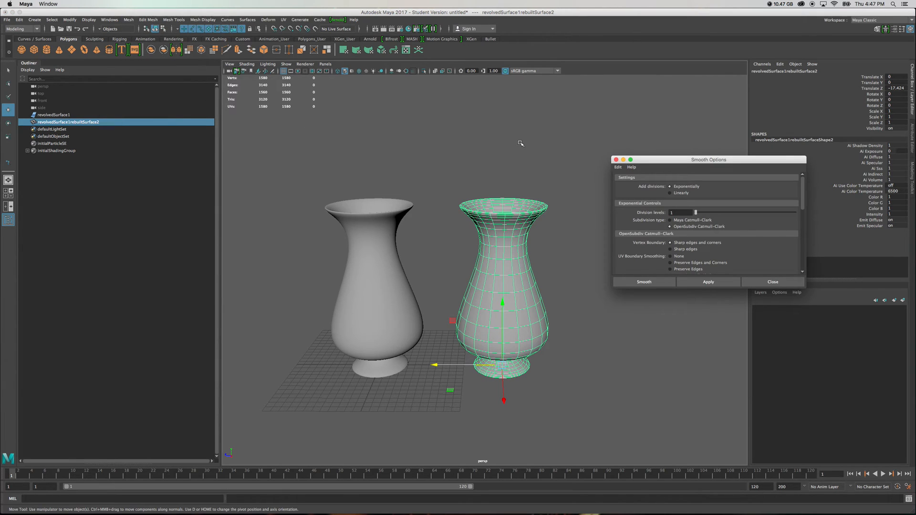
{"action": "mouse_move", "coordinate": [770, 212]}
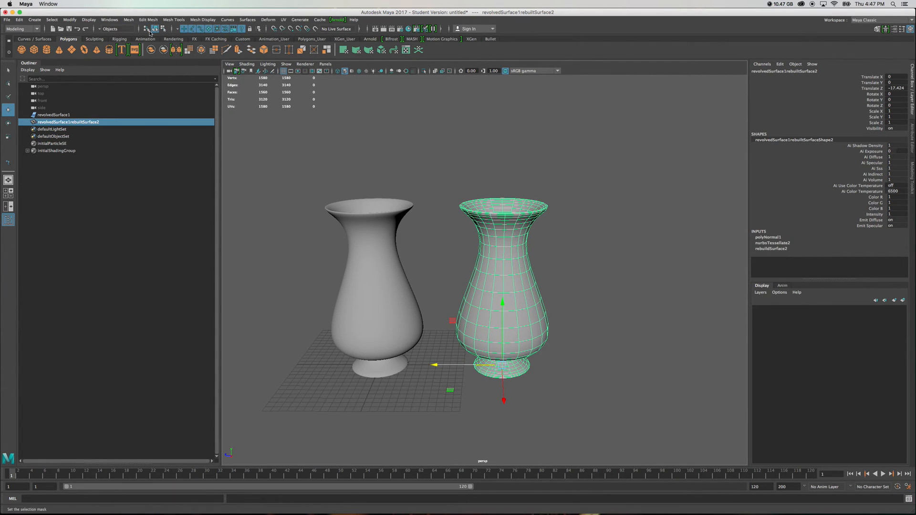
{"action": "mouse_move", "coordinate": [214, 50]}
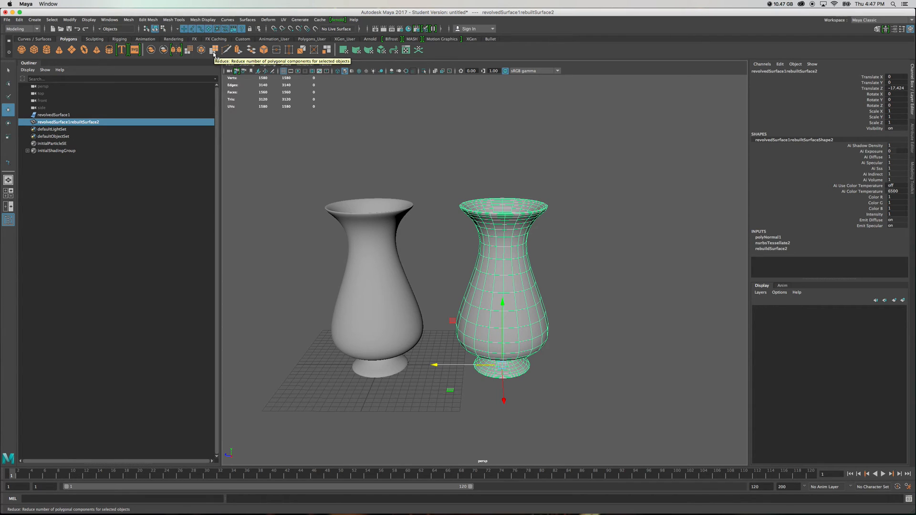
{"action": "mouse_move", "coordinate": [200, 49]}
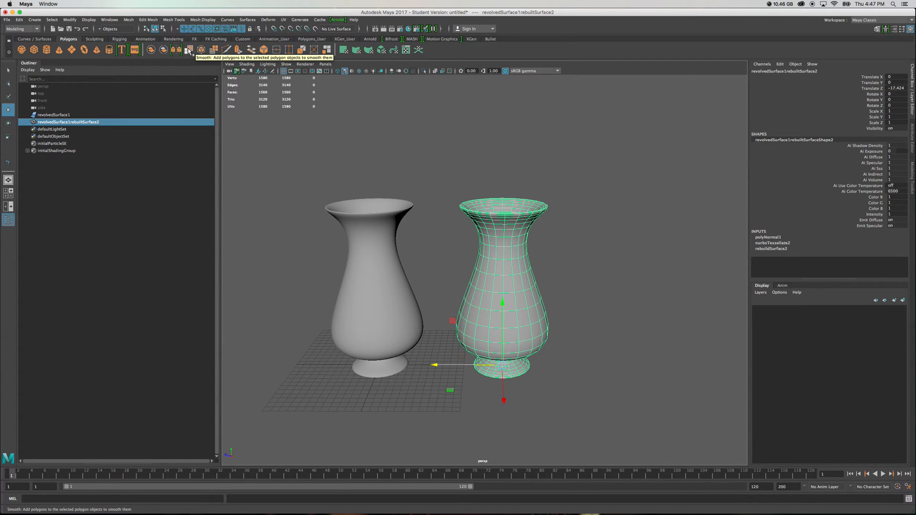
{"action": "left_click", "coordinate": [189, 50]}
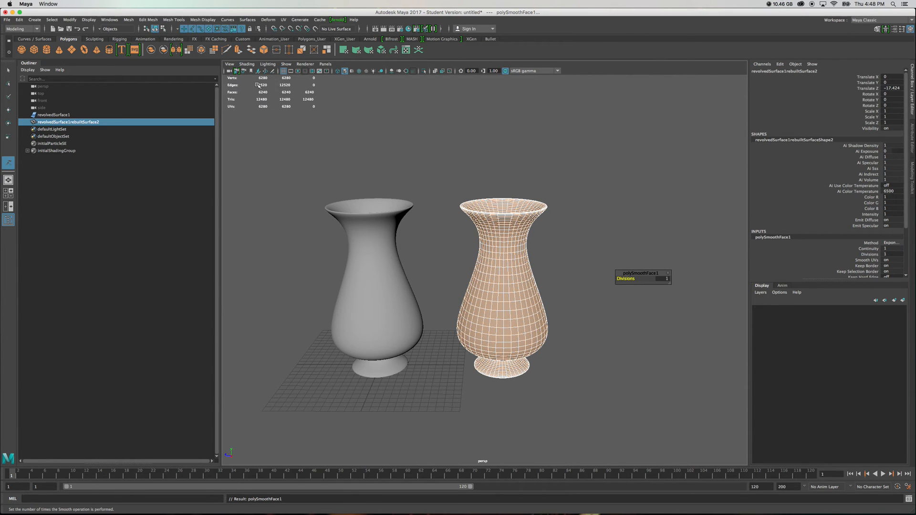
{"action": "mouse_move", "coordinate": [274, 107]}
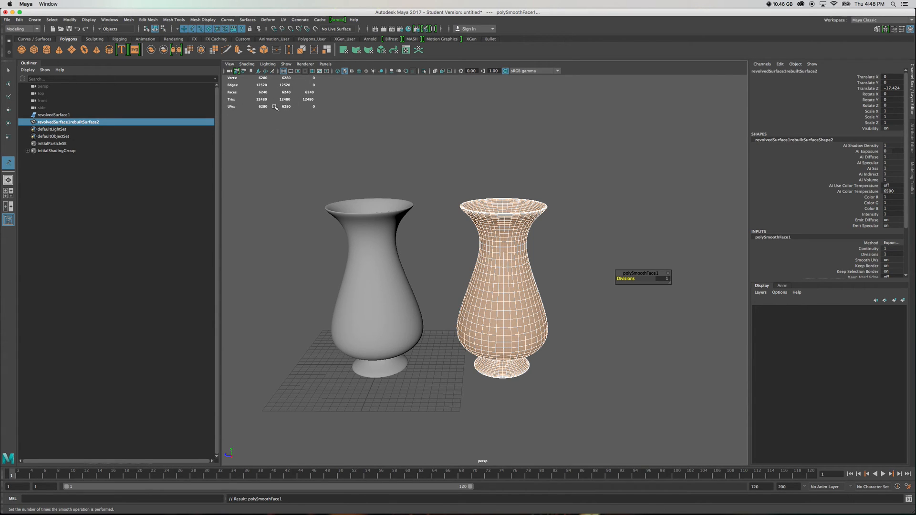
{"action": "mouse_move", "coordinate": [553, 174]}
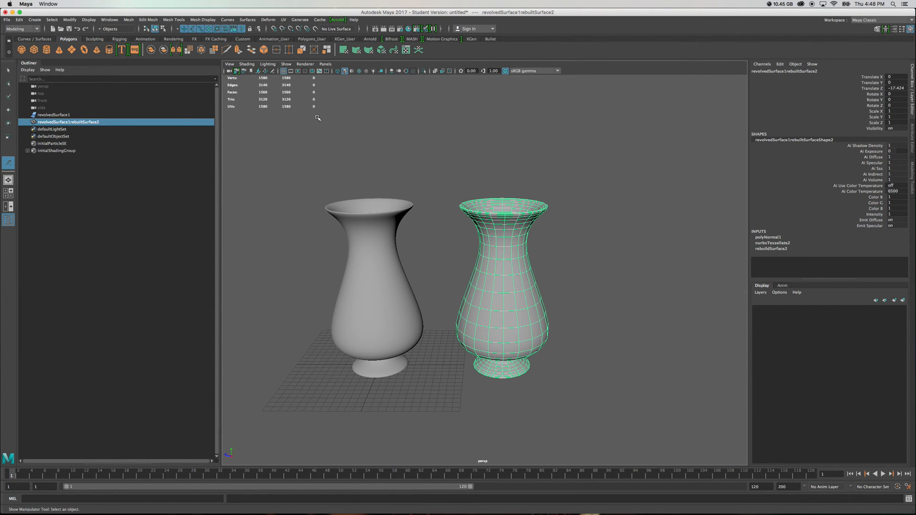
{"action": "mouse_move", "coordinate": [287, 97]}
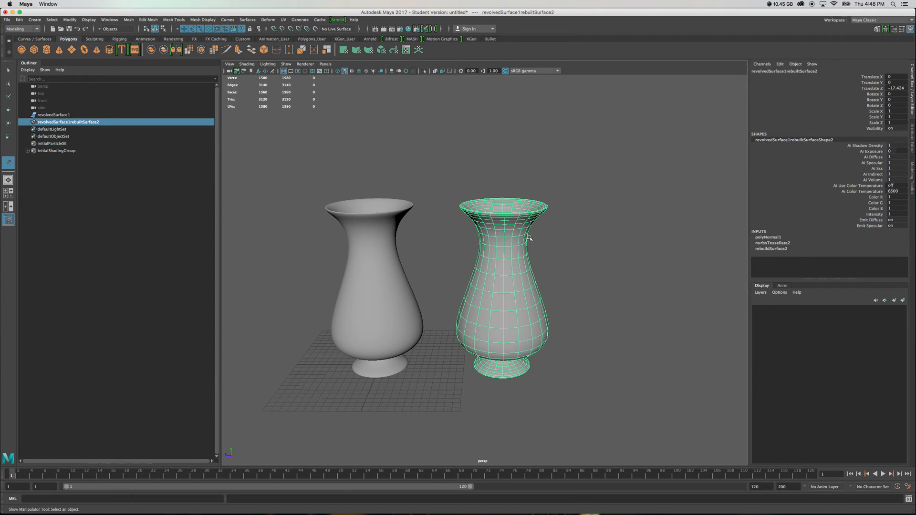
{"action": "mouse_move", "coordinate": [479, 161]}
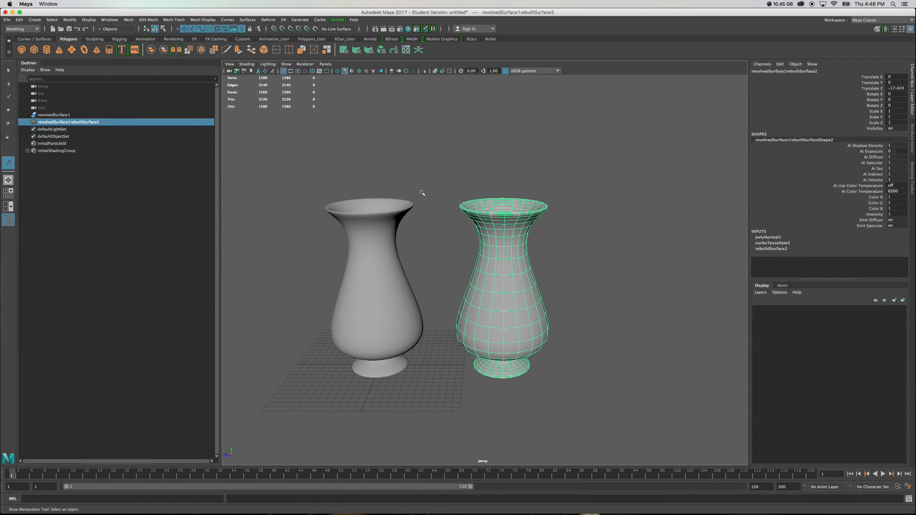
{"action": "mouse_move", "coordinate": [448, 226]}
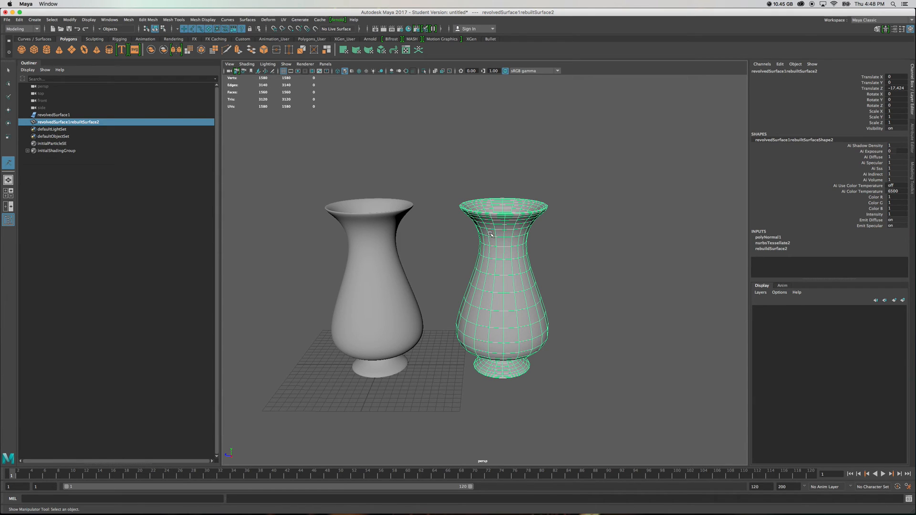
{"action": "mouse_move", "coordinate": [455, 195]}
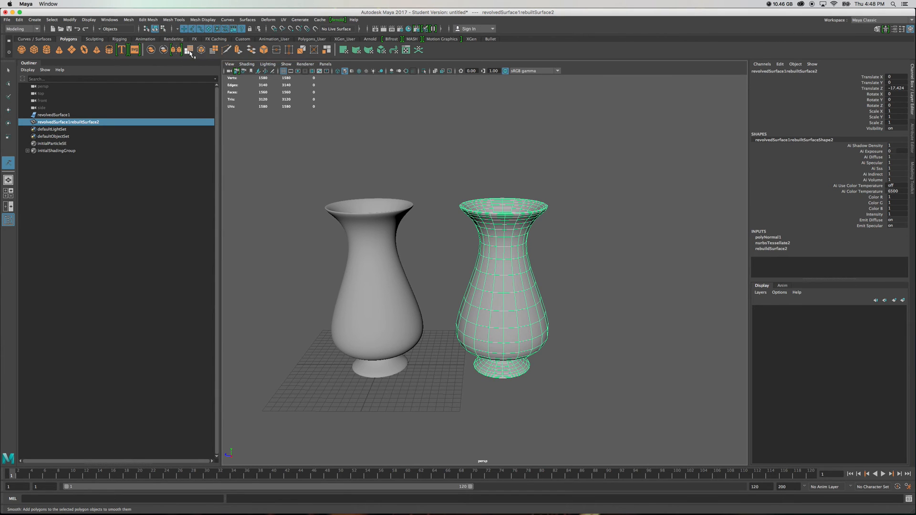
Apply Smooth to the converted polygon vase from the shelf.
{"action": "left_click", "coordinate": [190, 50]}
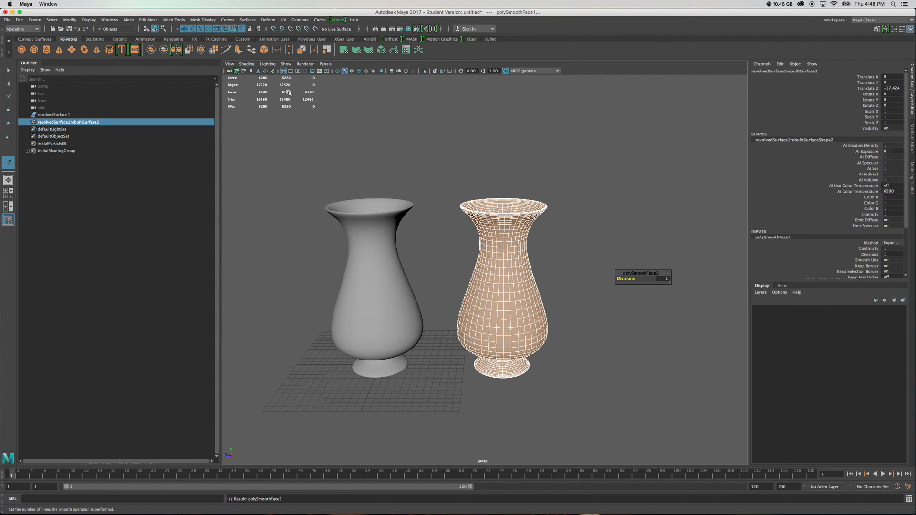
{"action": "mouse_move", "coordinate": [287, 95]}
{"action": "type", "text": "2"}
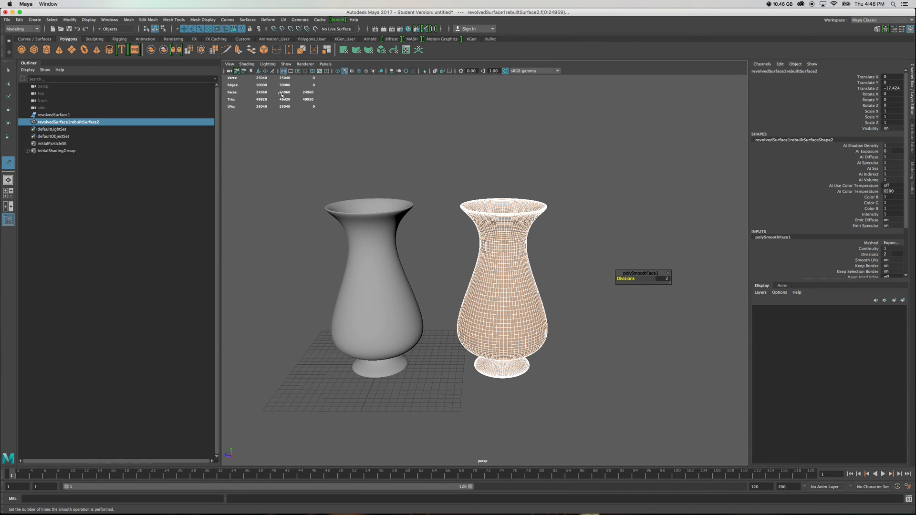
{"action": "mouse_move", "coordinate": [497, 144]}
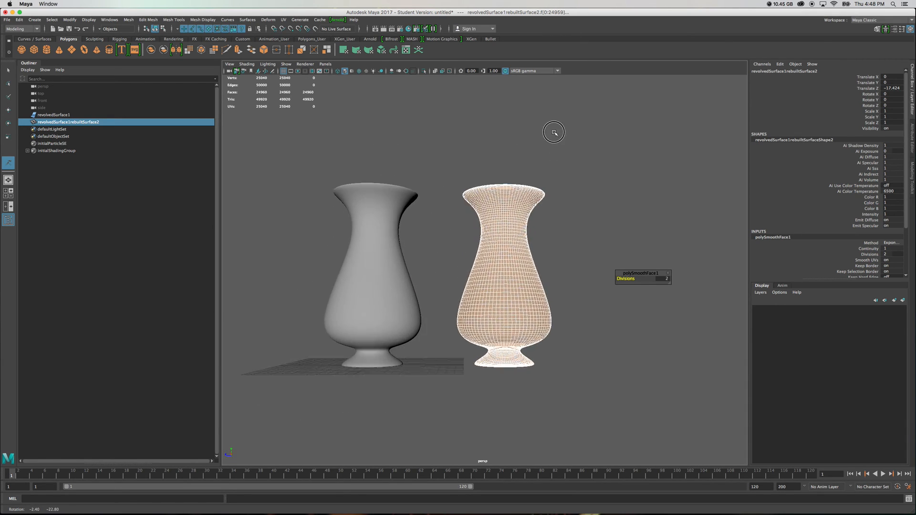
Orbit above, beside and under both vases to inspect the smoothed mesh.
{"action": "left_click_drag", "start_coordinate": [554, 132], "coordinate": [543, 166]}
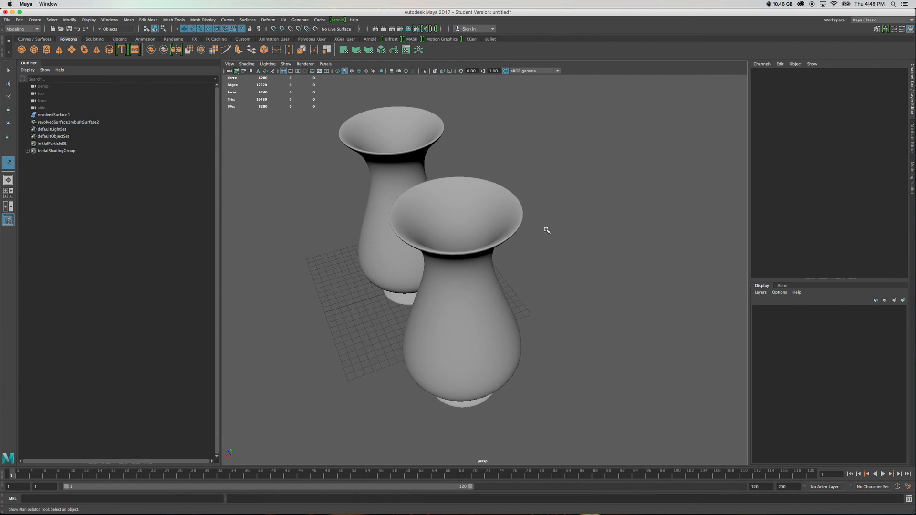
{"action": "left_click_drag", "start_coordinate": [546, 229], "coordinate": [521, 287]}
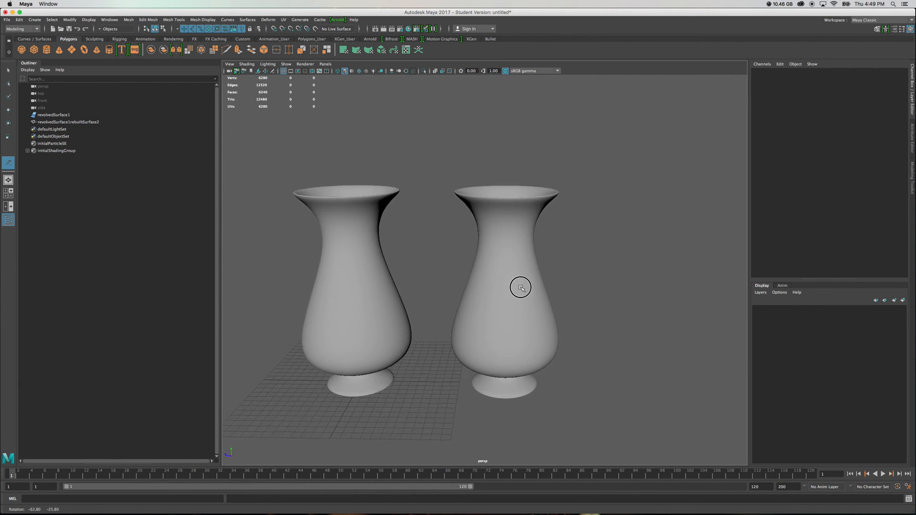
{"action": "left_click_drag", "start_coordinate": [520, 287], "coordinate": [500, 280]}
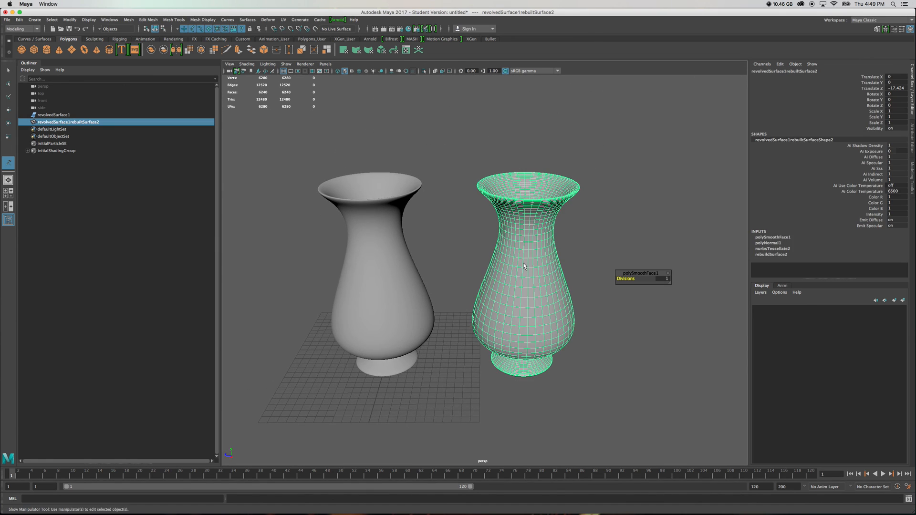
{"action": "left_click_drag", "start_coordinate": [523, 266], "coordinate": [523, 192]}
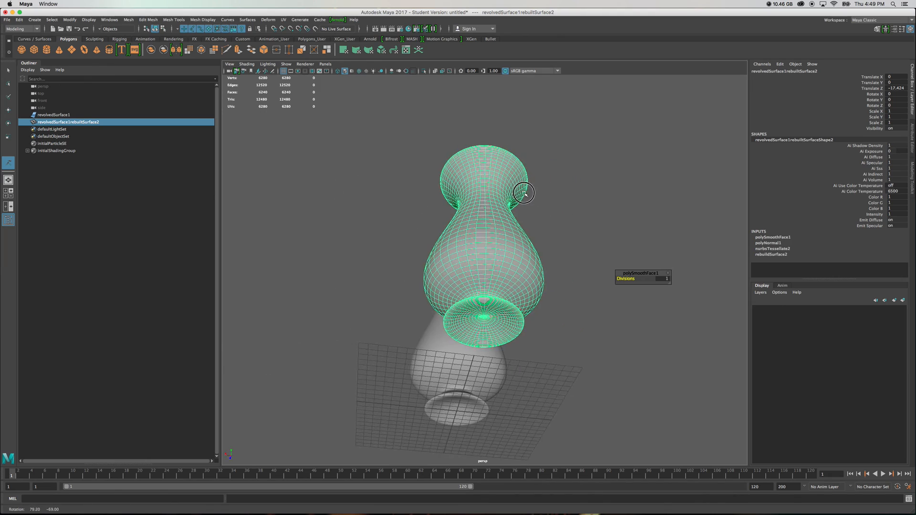
{"action": "left_click_drag", "start_coordinate": [523, 193], "coordinate": [608, 241]}
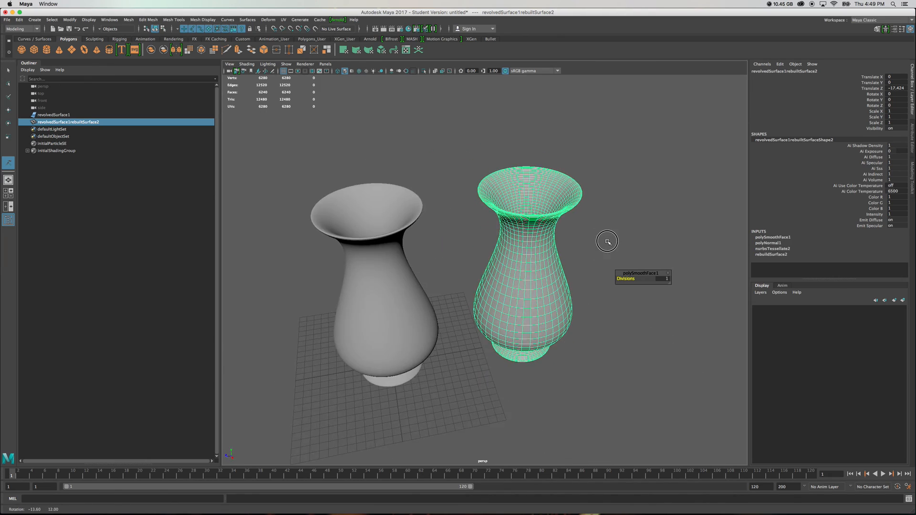